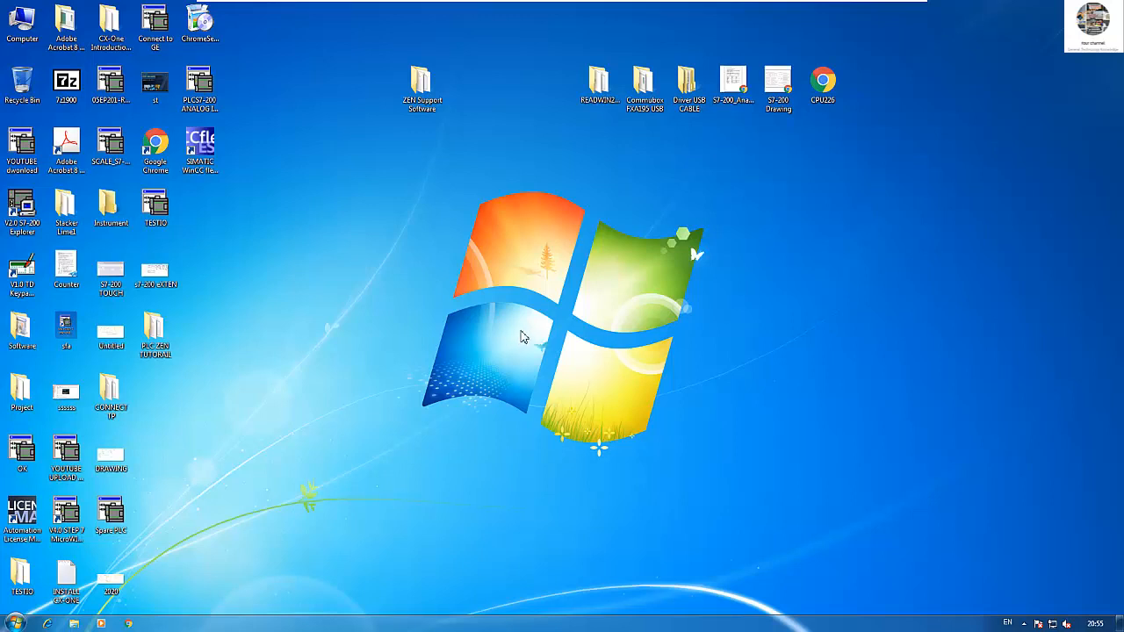
pyautogui.moveTo(532, 245)
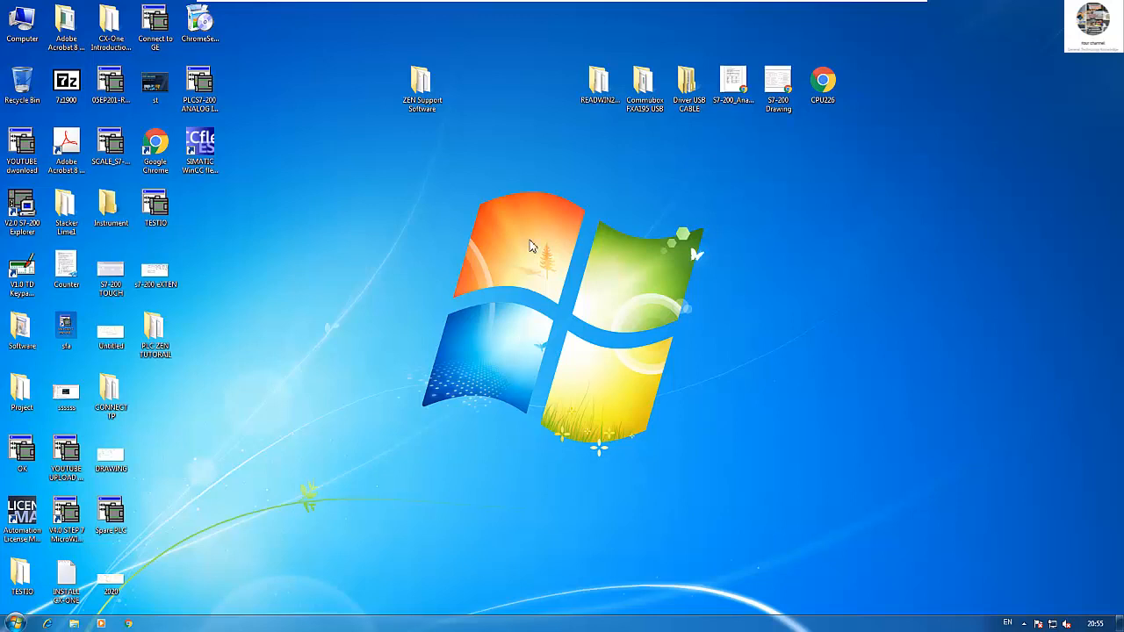
# Launch ZEN Tool from the ZEN Support Software folder and start a new program.
pyautogui.click(421, 88)
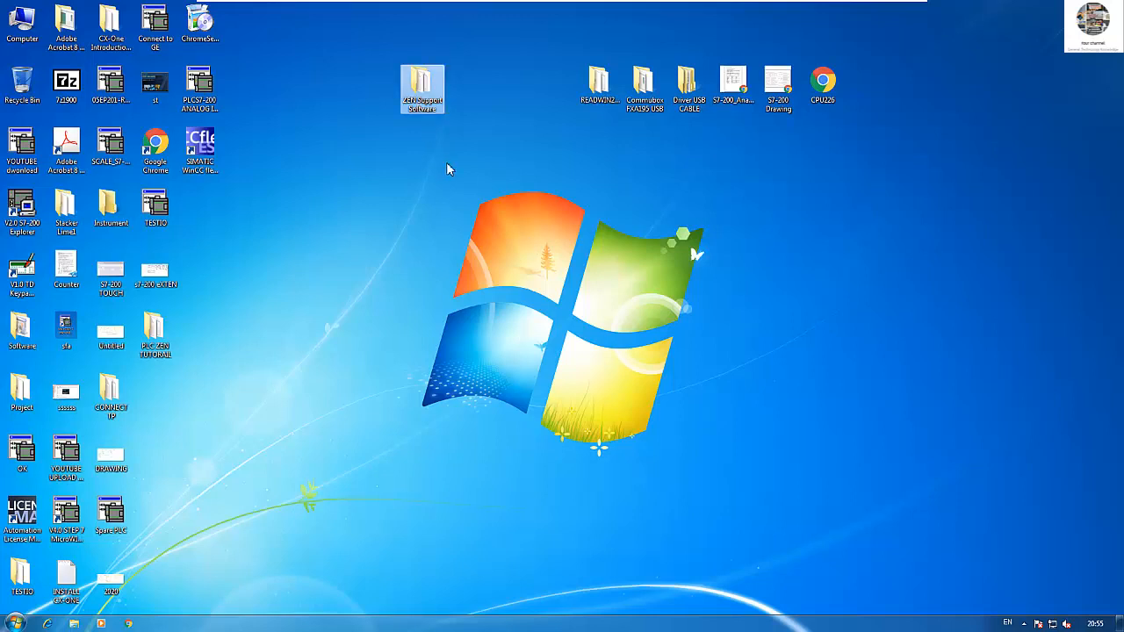
pyautogui.moveTo(438, 153)
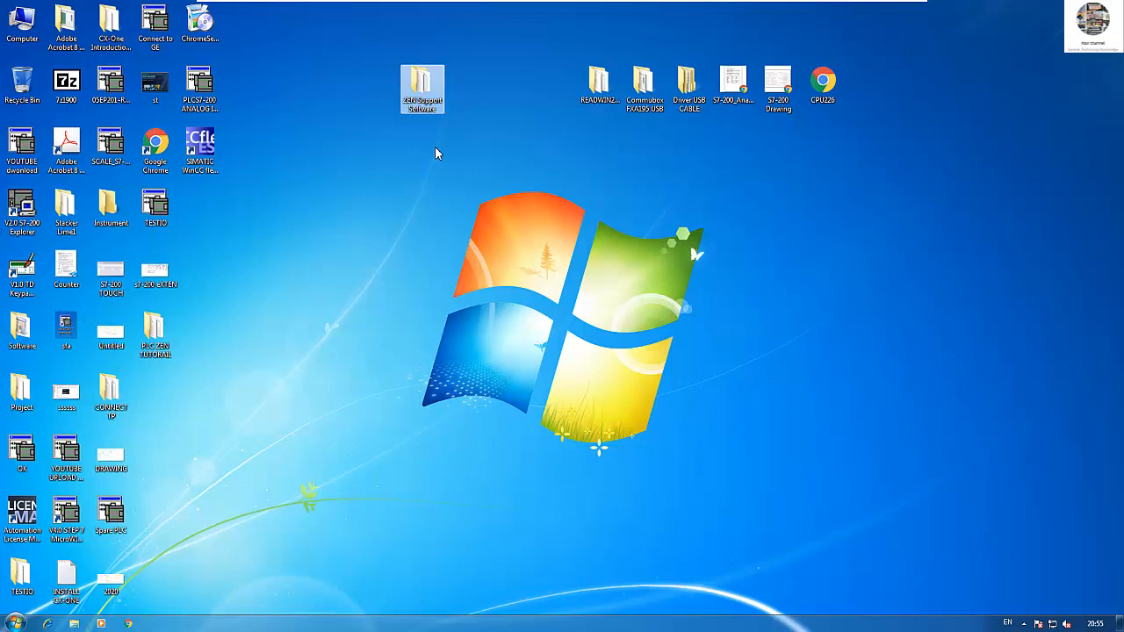
pyautogui.moveTo(440, 163)
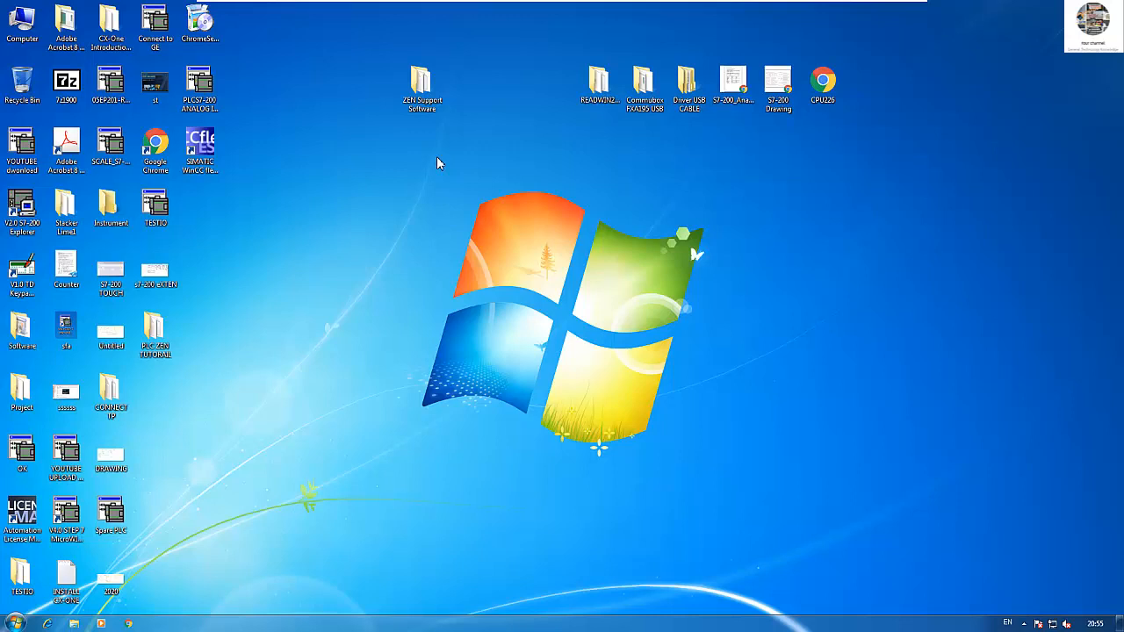
pyautogui.moveTo(430, 157)
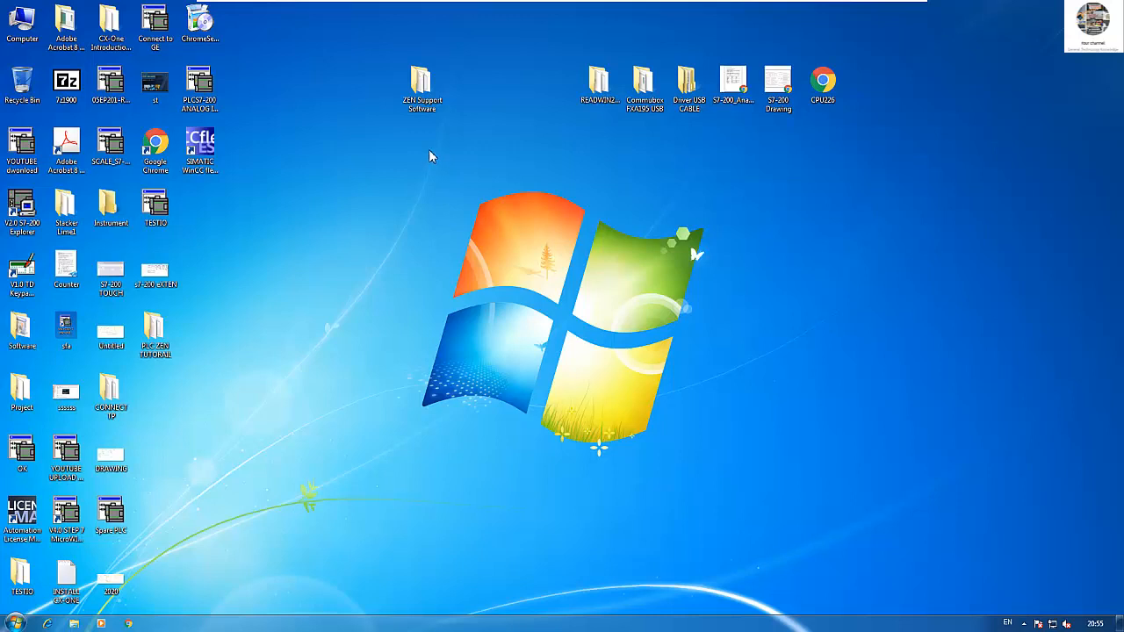
pyautogui.moveTo(444, 138)
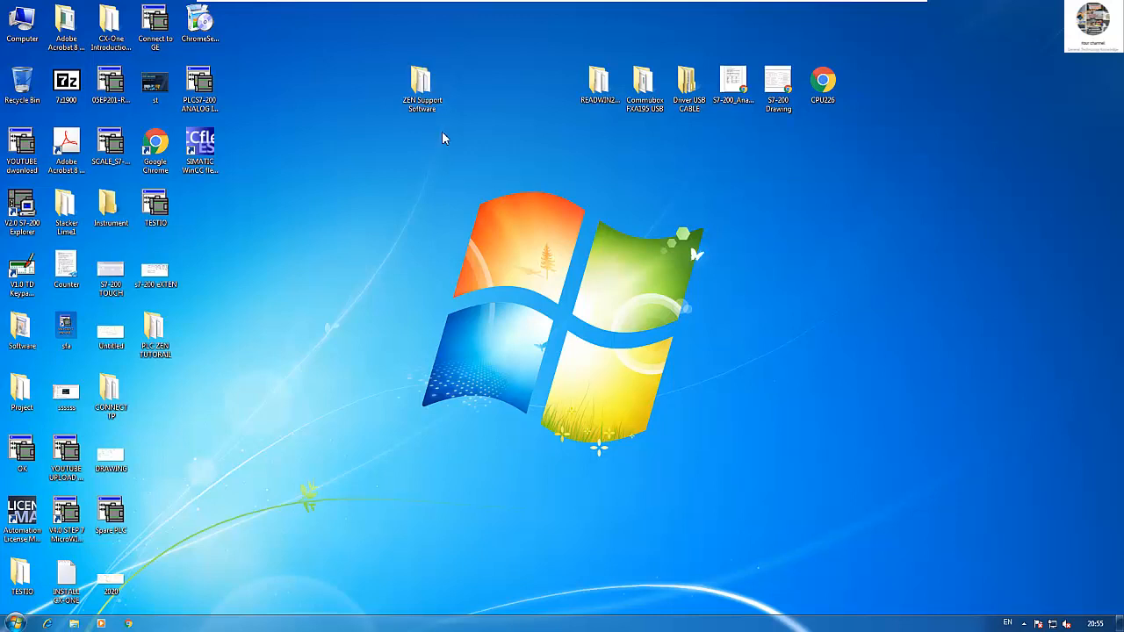
pyautogui.doubleClick(422, 83)
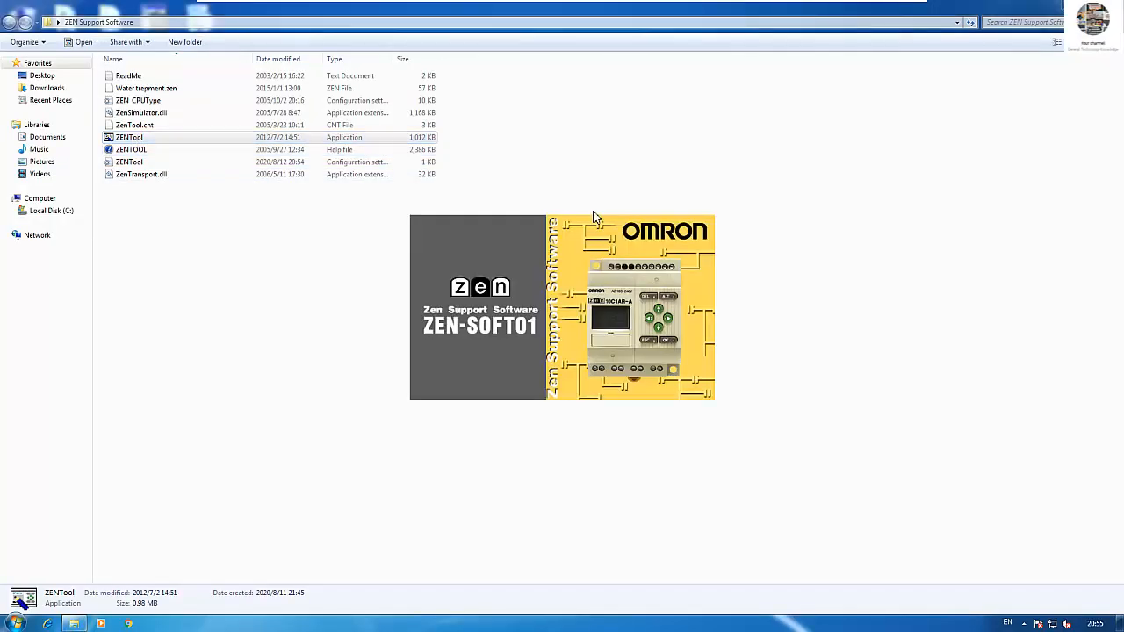
pyautogui.doubleClick(129, 137)
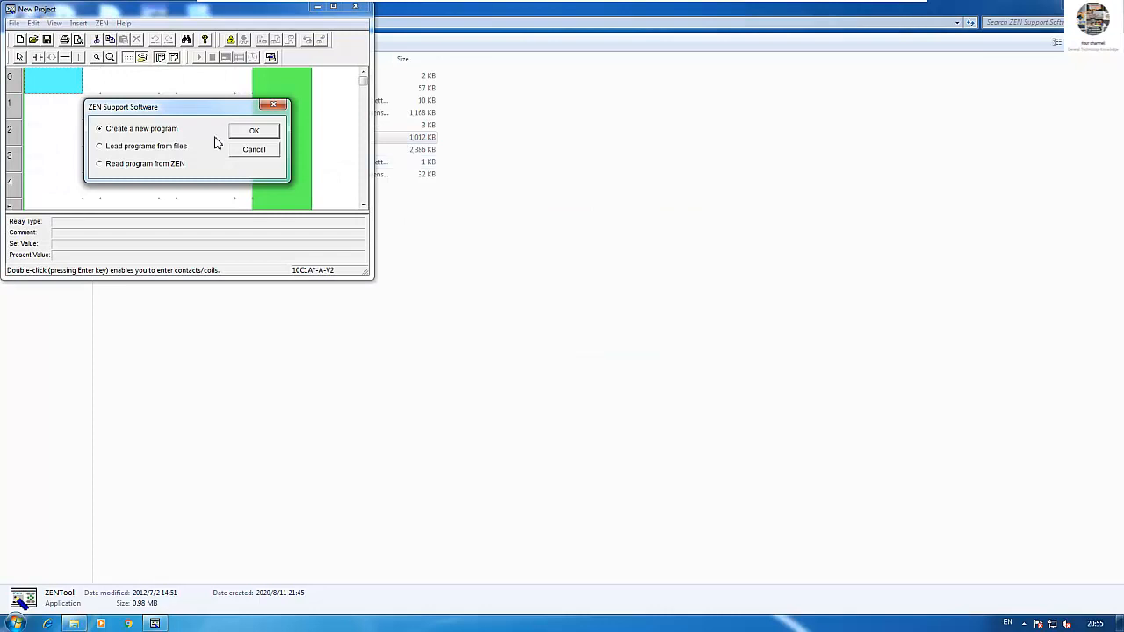
pyautogui.click(253, 130)
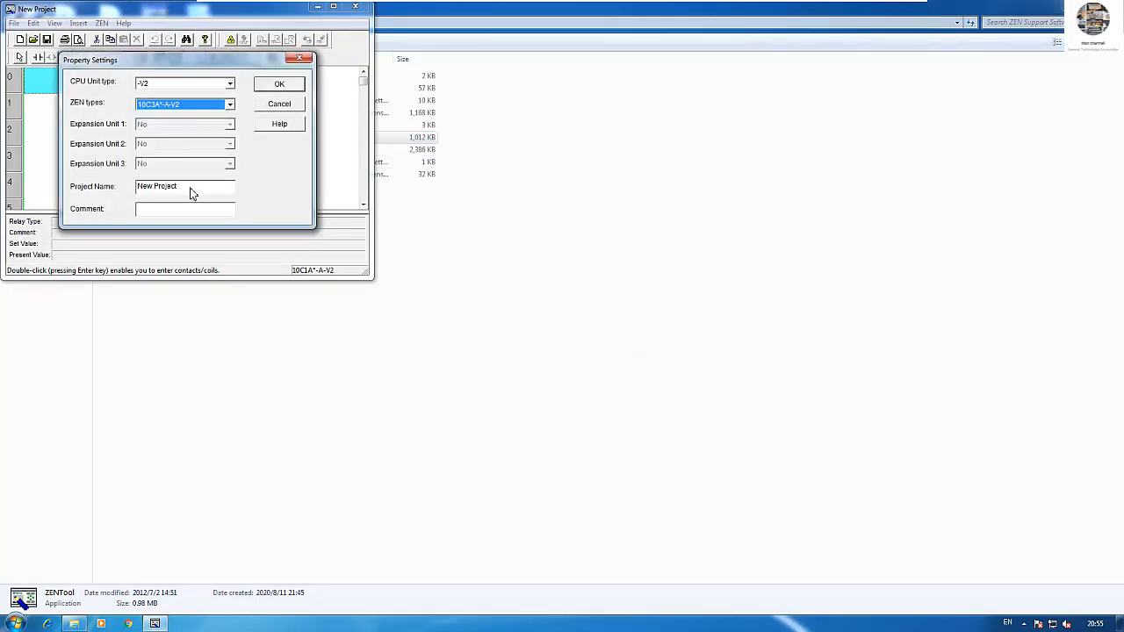
# Replace the default project name with 'One-Shot Timer' in Property Settings.
pyautogui.tripleClick(159, 185)
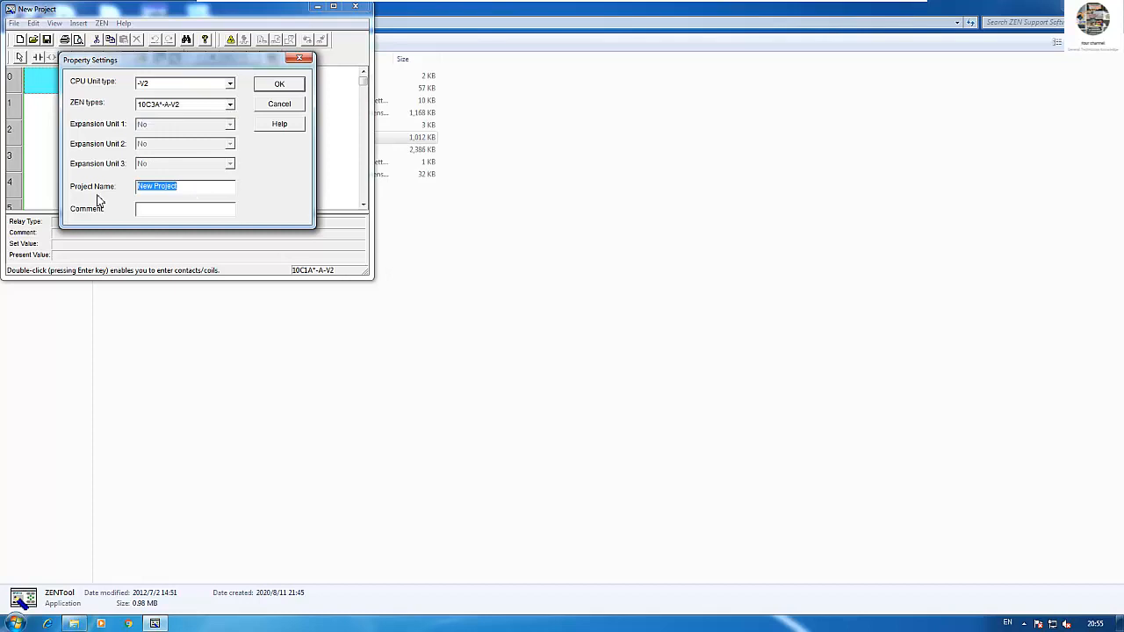
pyautogui.write('On')
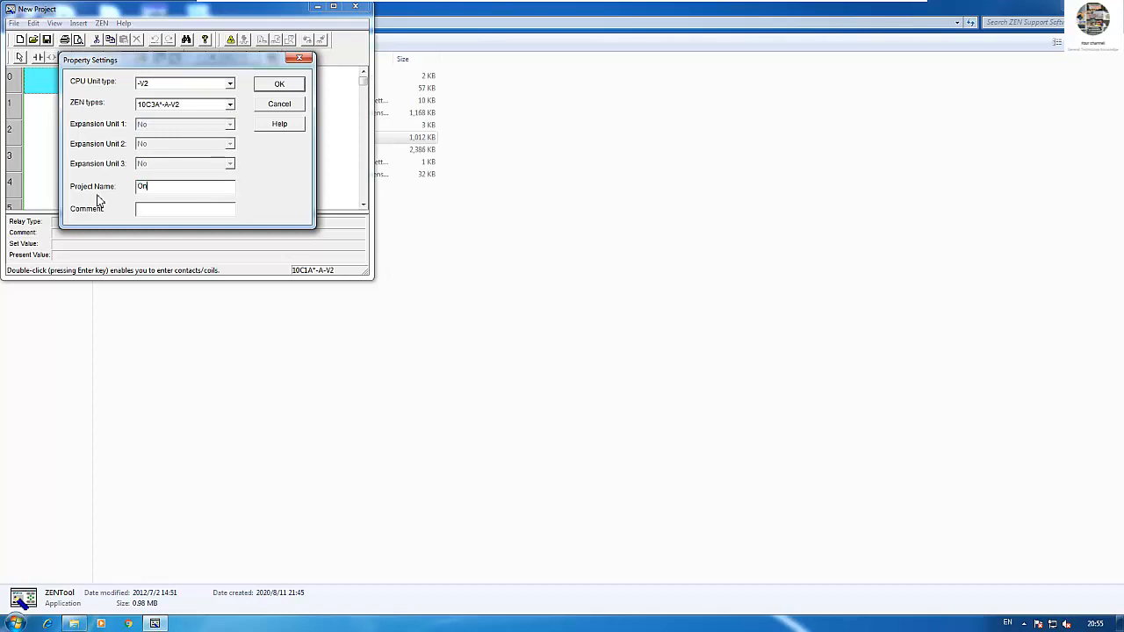
pyautogui.write('e')
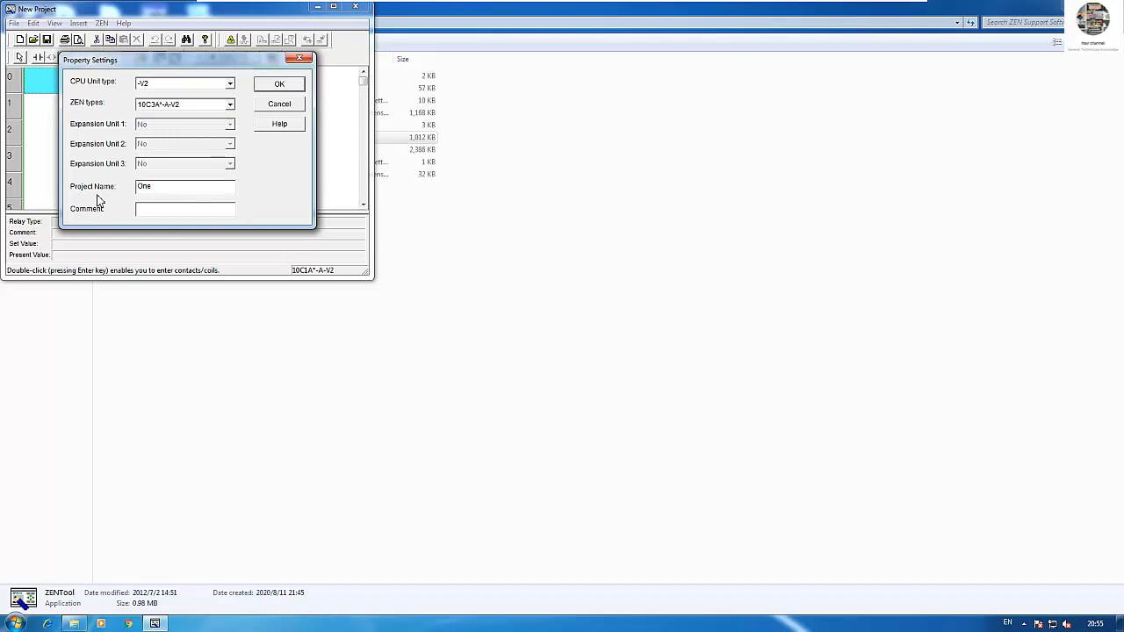
pyautogui.write('-Sho')
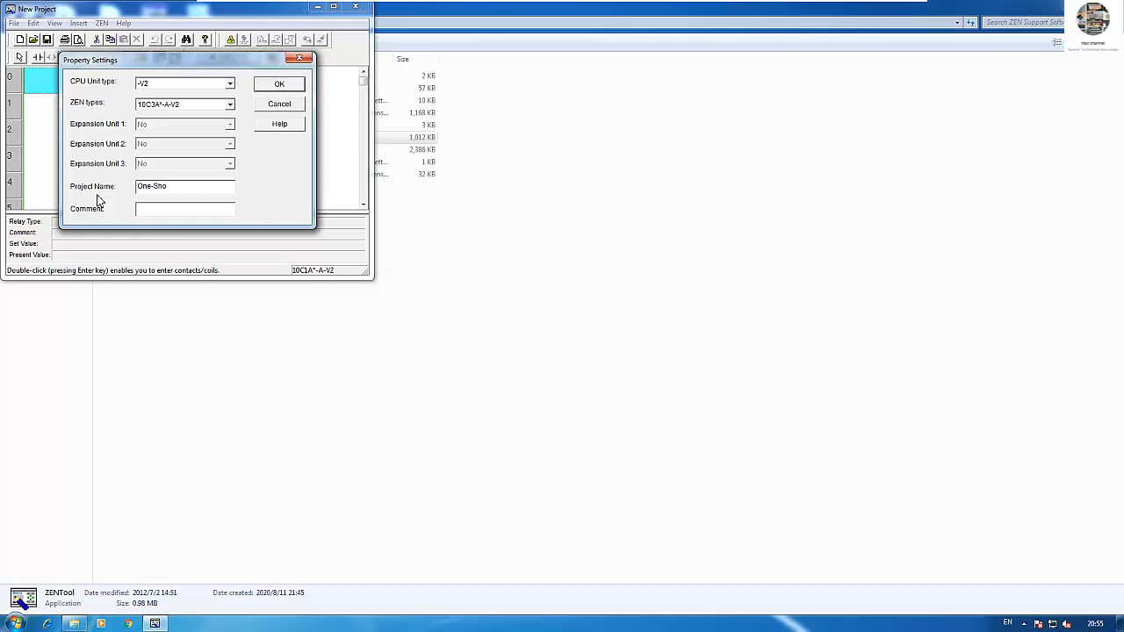
pyautogui.write('t')
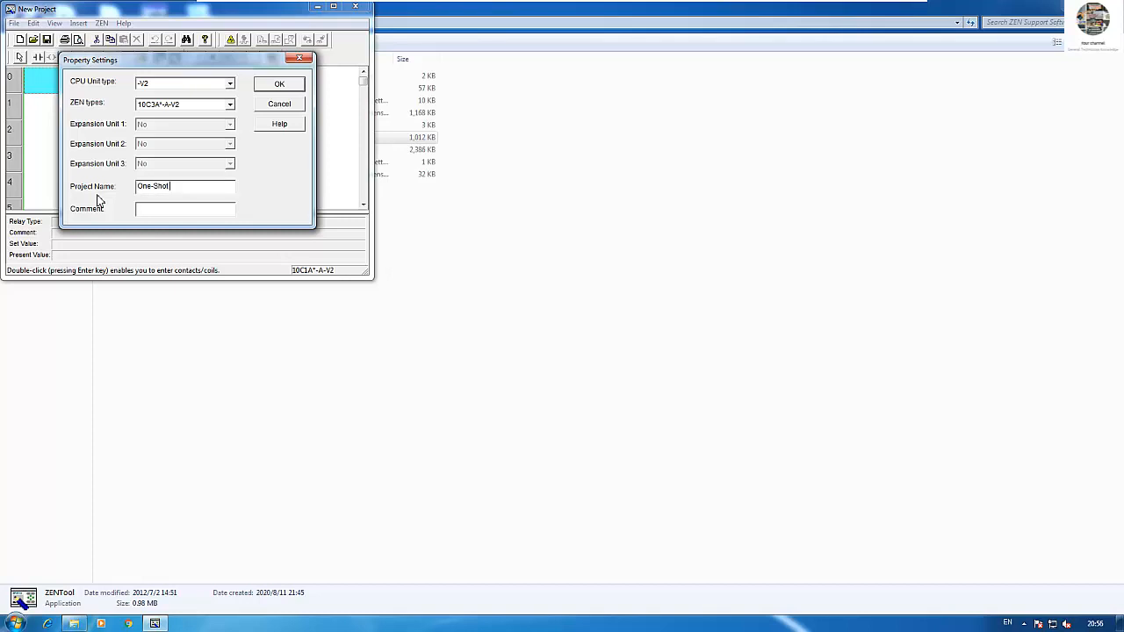
pyautogui.write('timer')
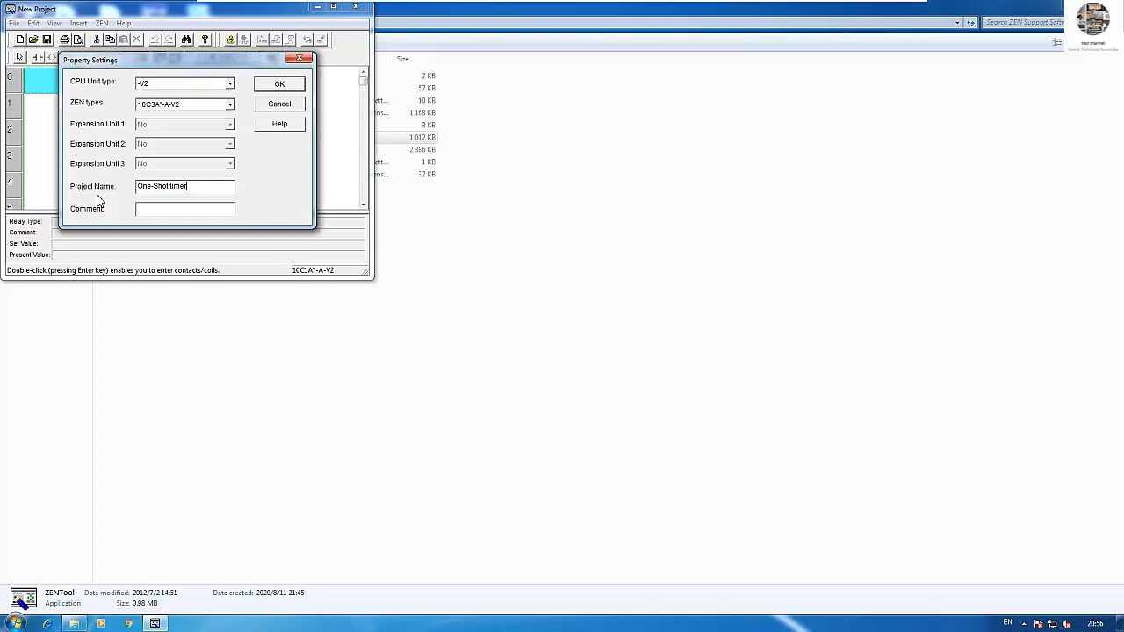
pyautogui.press('Backspace')
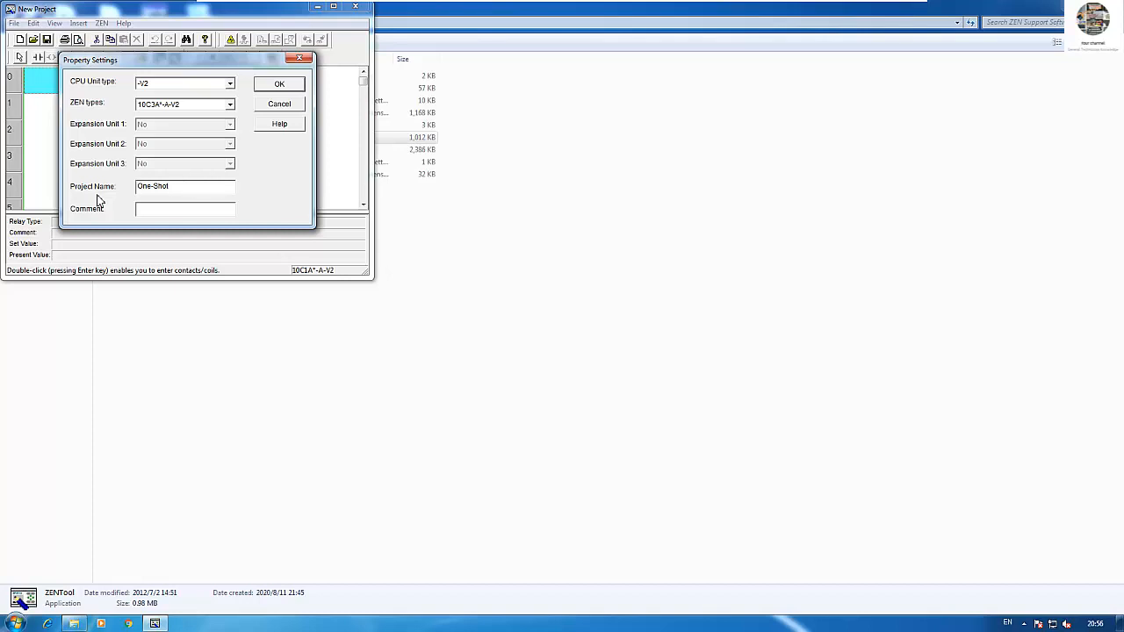
pyautogui.write('Timer')
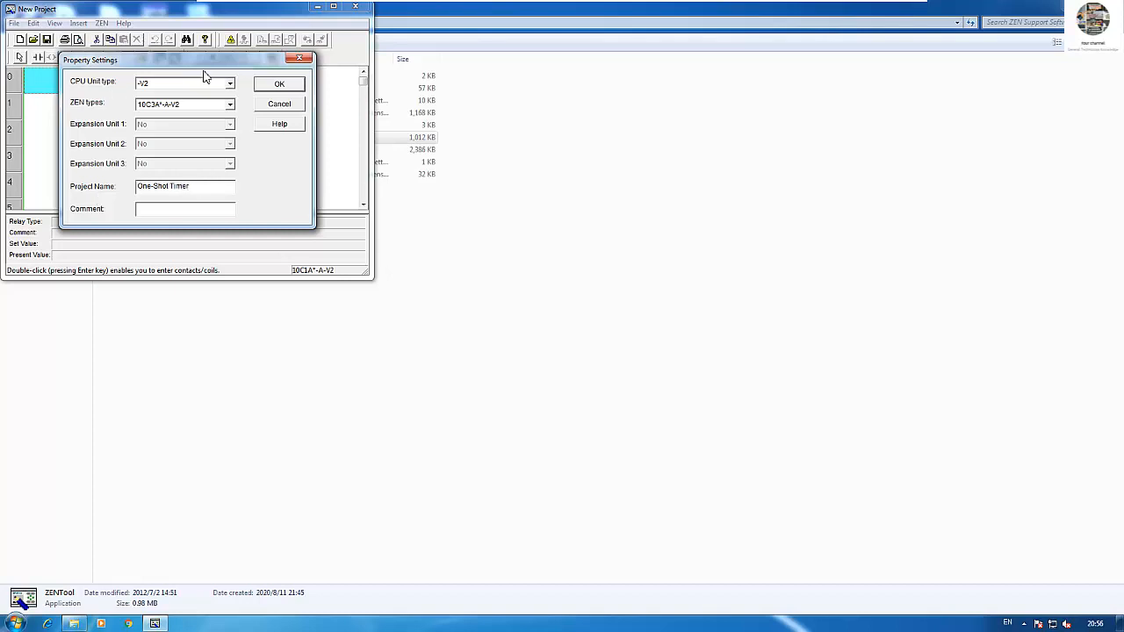
# Accept the property settings so the empty ladder editor opens.
pyautogui.click(280, 83)
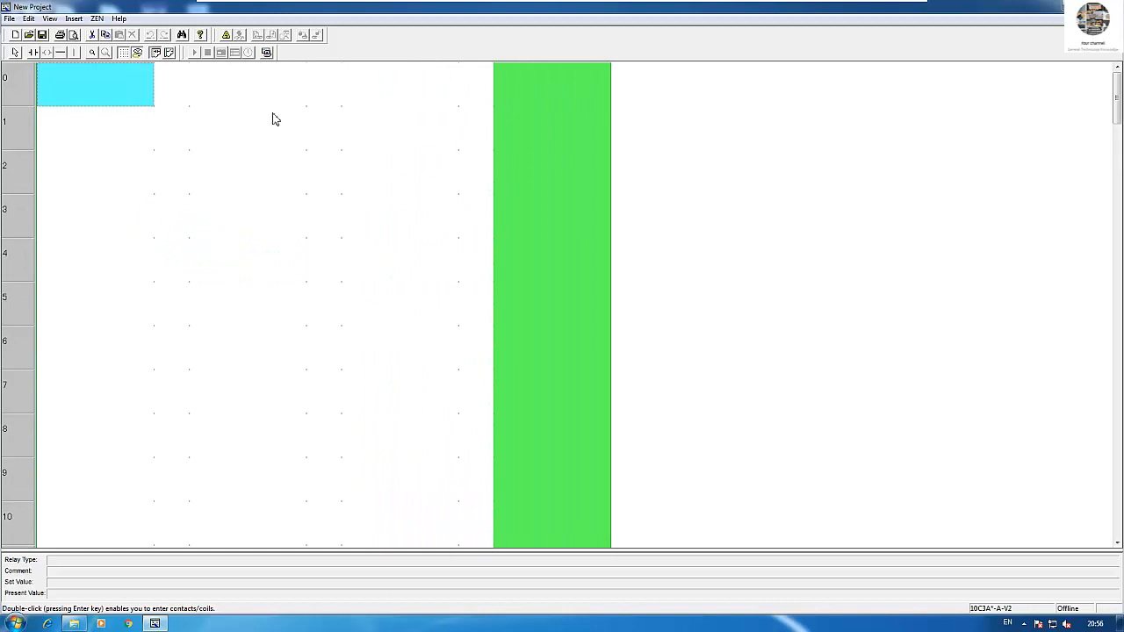
pyautogui.moveTo(226, 94)
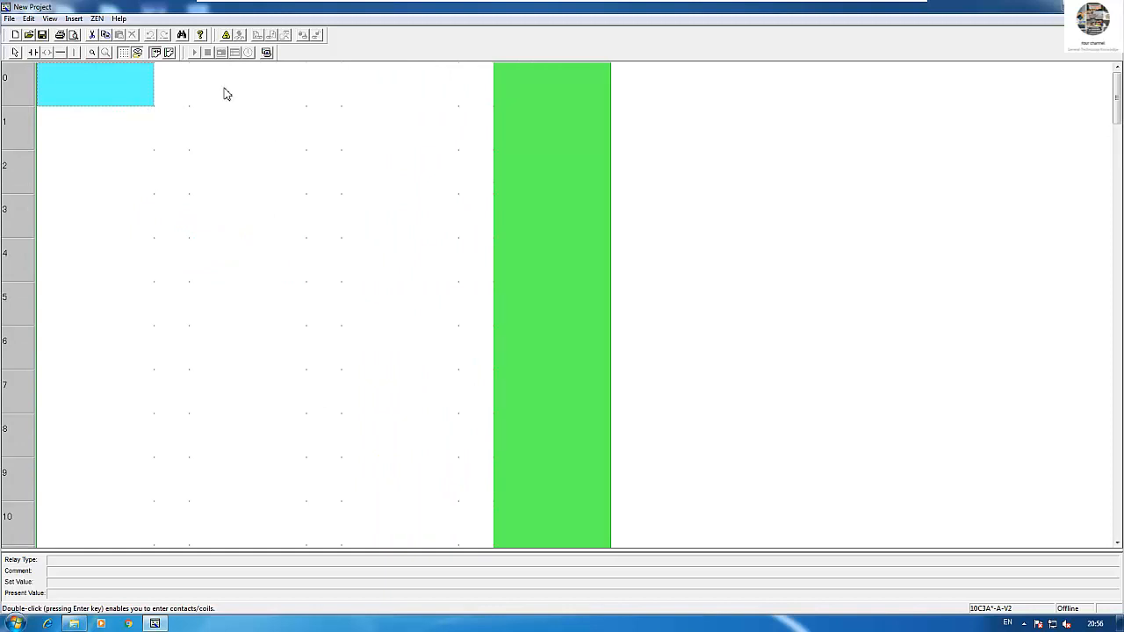
pyautogui.moveTo(77, 101)
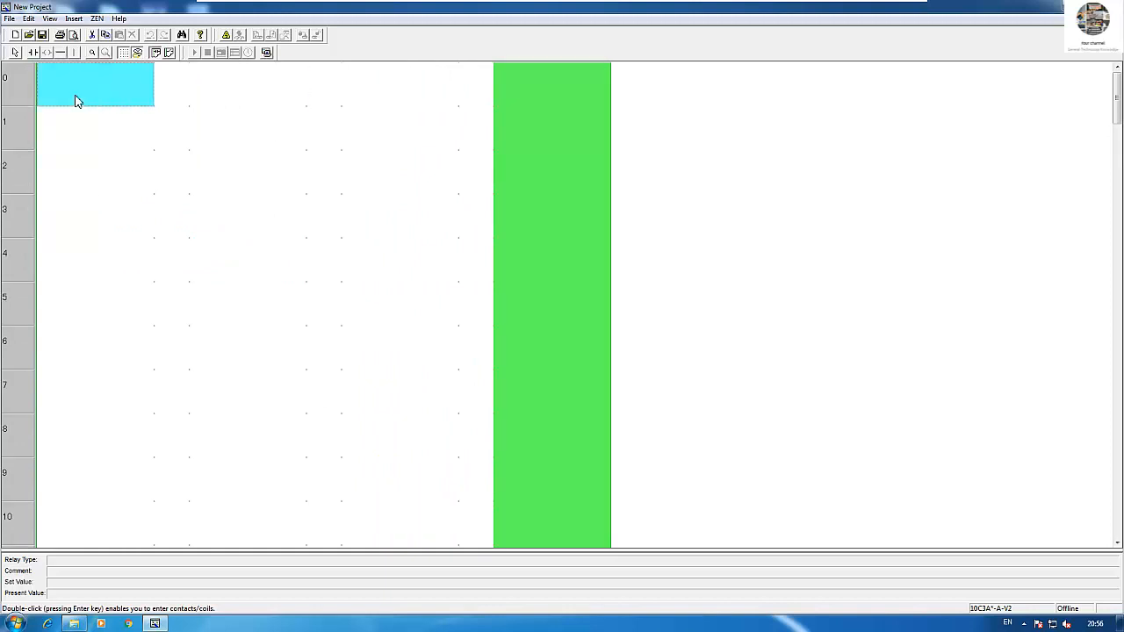
pyautogui.moveTo(287, 170)
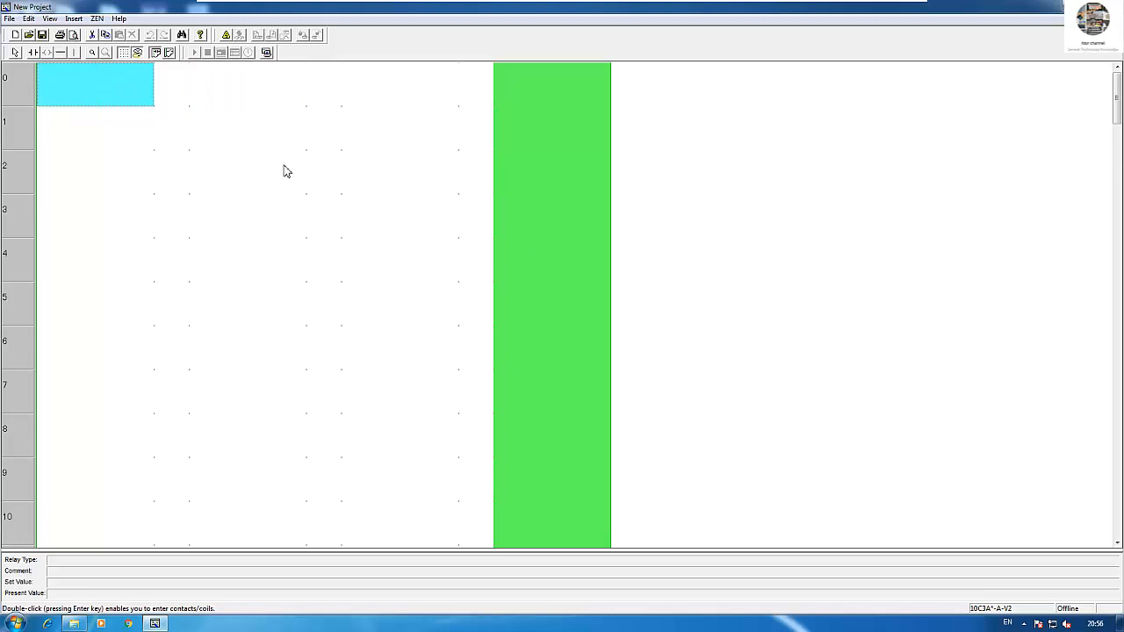
pyautogui.moveTo(275, 156)
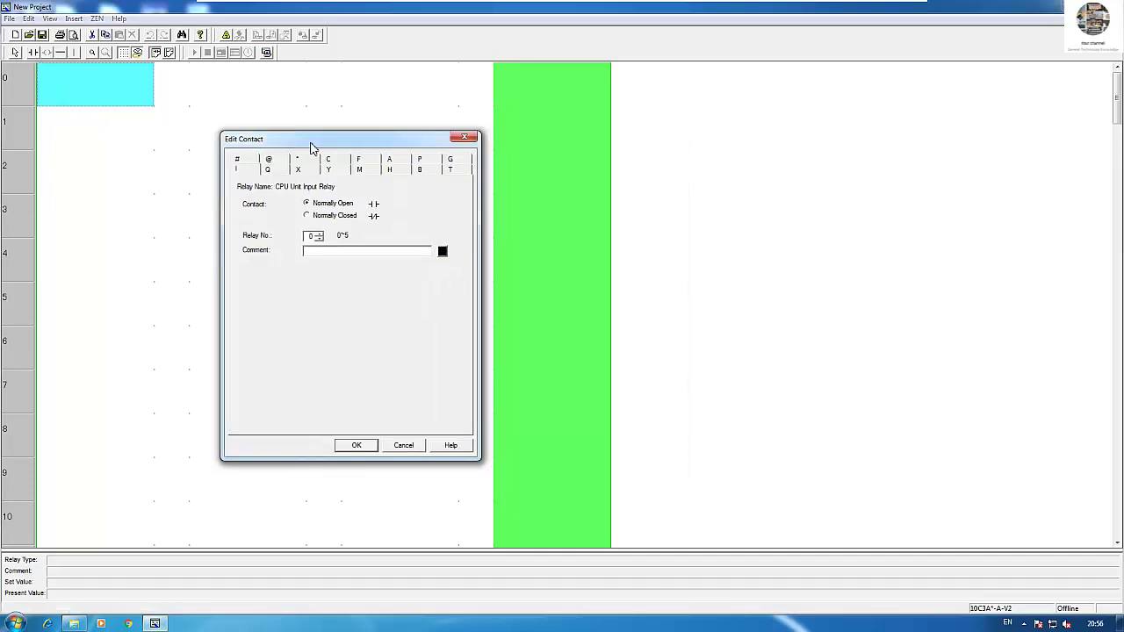
pyautogui.moveTo(316, 220)
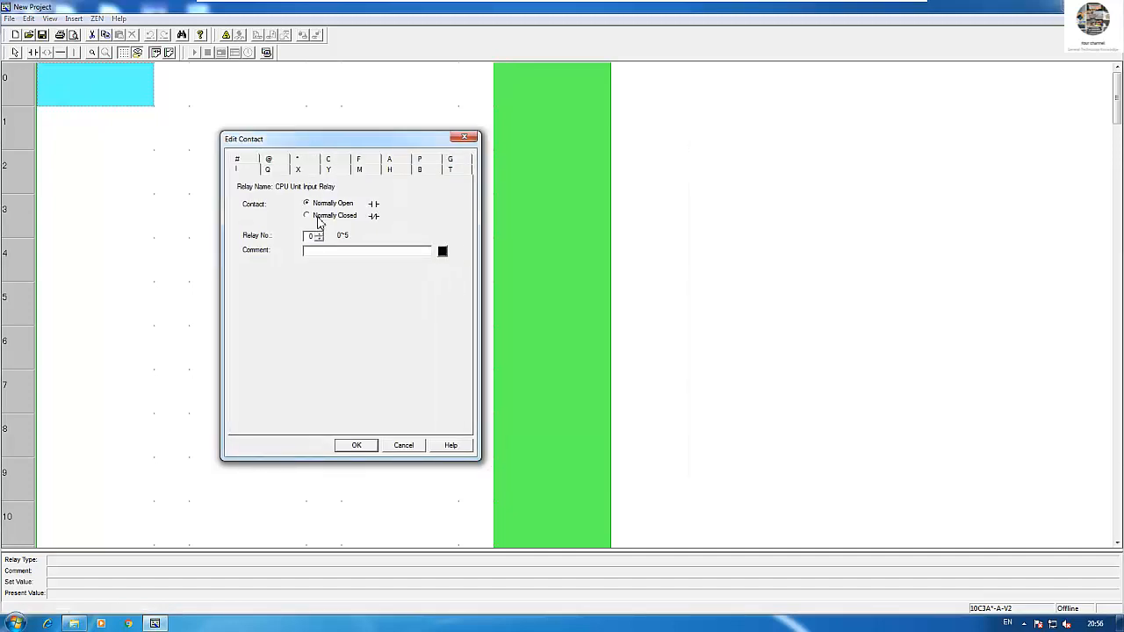
# Place a normally closed I0 contact commented STOP on rung 0 and begin the next contact.
pyautogui.click(307, 216)
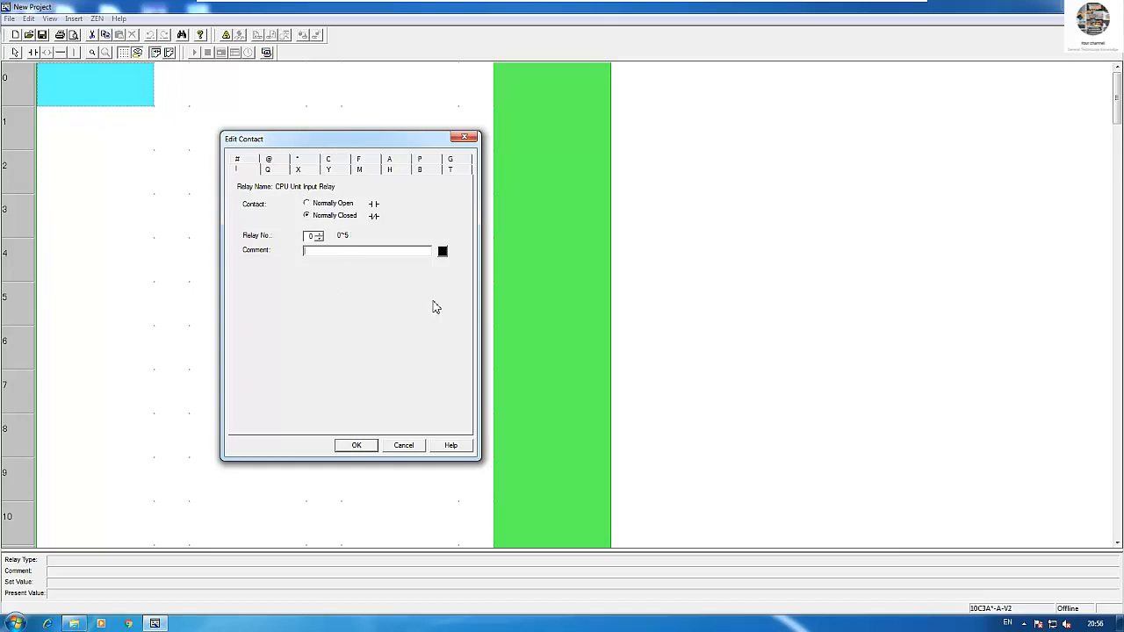
pyautogui.write('ST')
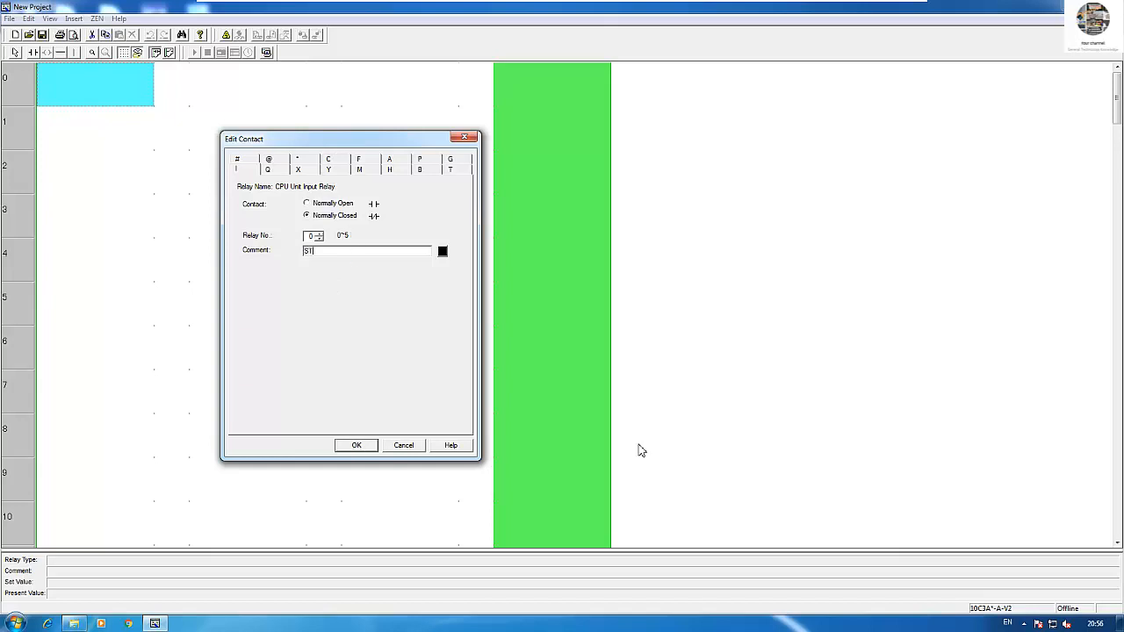
pyautogui.write('OP')
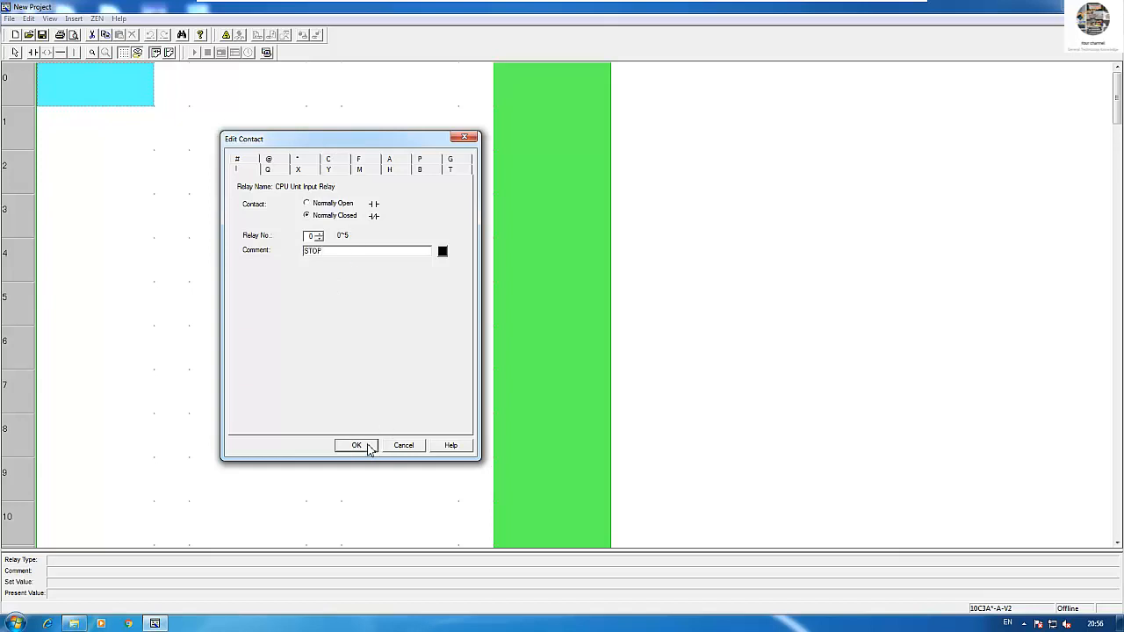
pyautogui.click(357, 446)
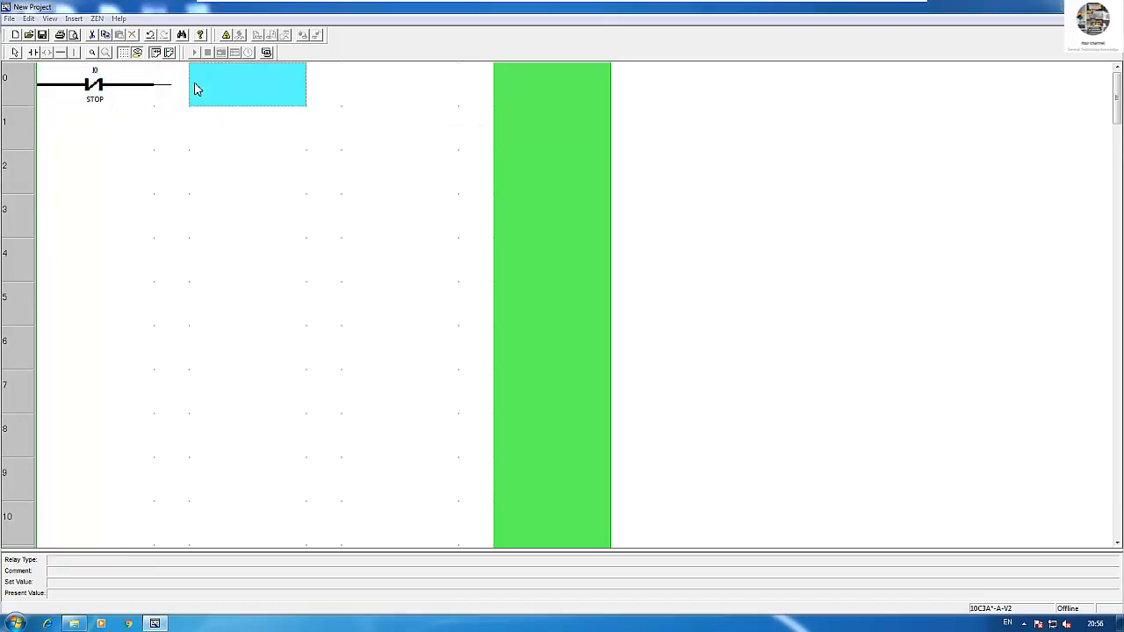
pyautogui.doubleClick(94, 84)
pyautogui.write('STAR')
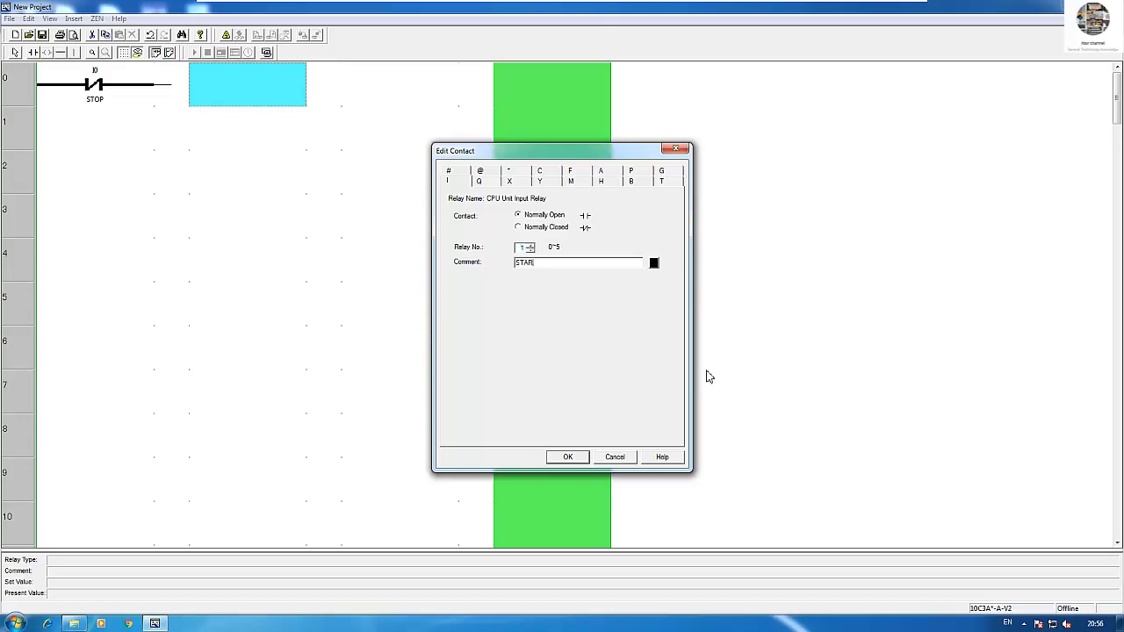
# Add the normally open I1 START contact and a Q0 coil commented AUXILARY1 on rung 0.
pyautogui.click(567, 456)
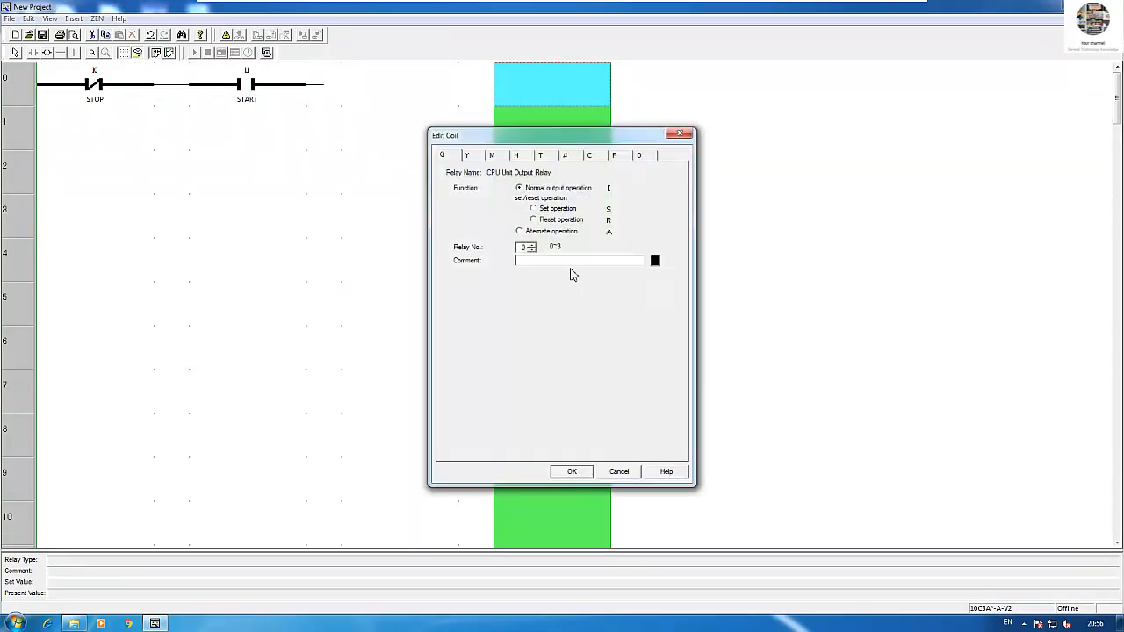
pyautogui.write('AUXILARY')
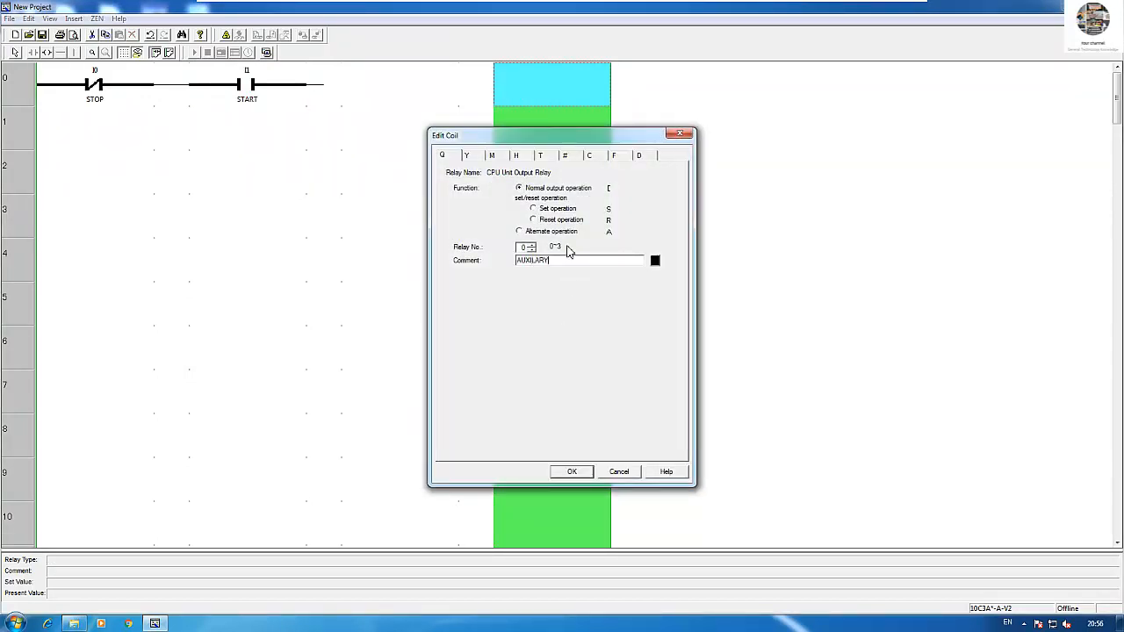
pyautogui.click(571, 471)
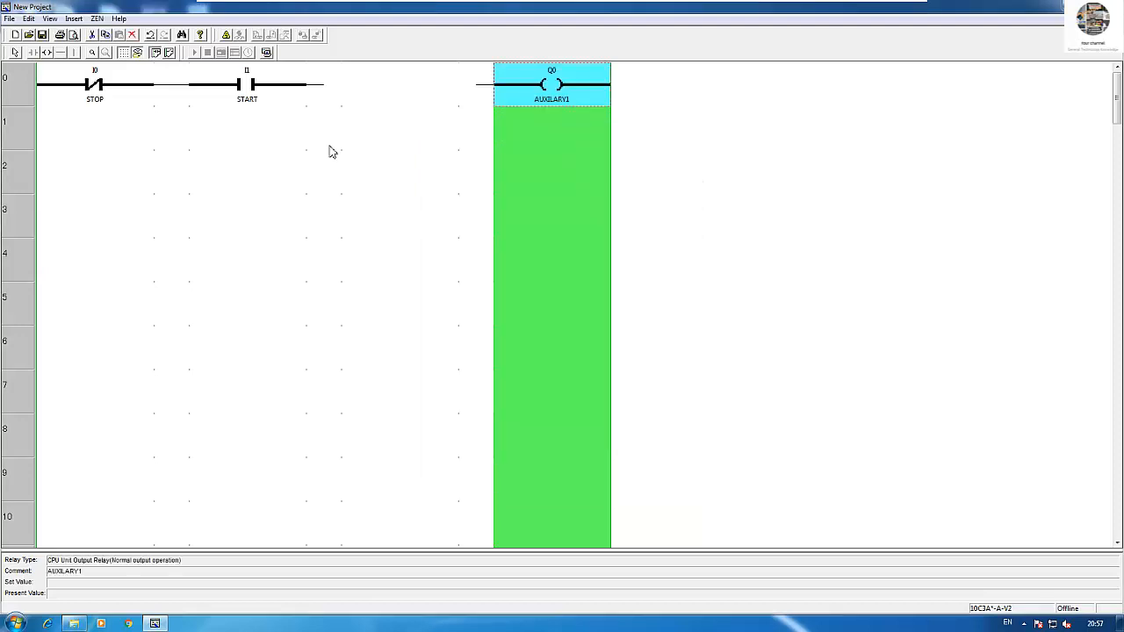
pyautogui.click(400, 84)
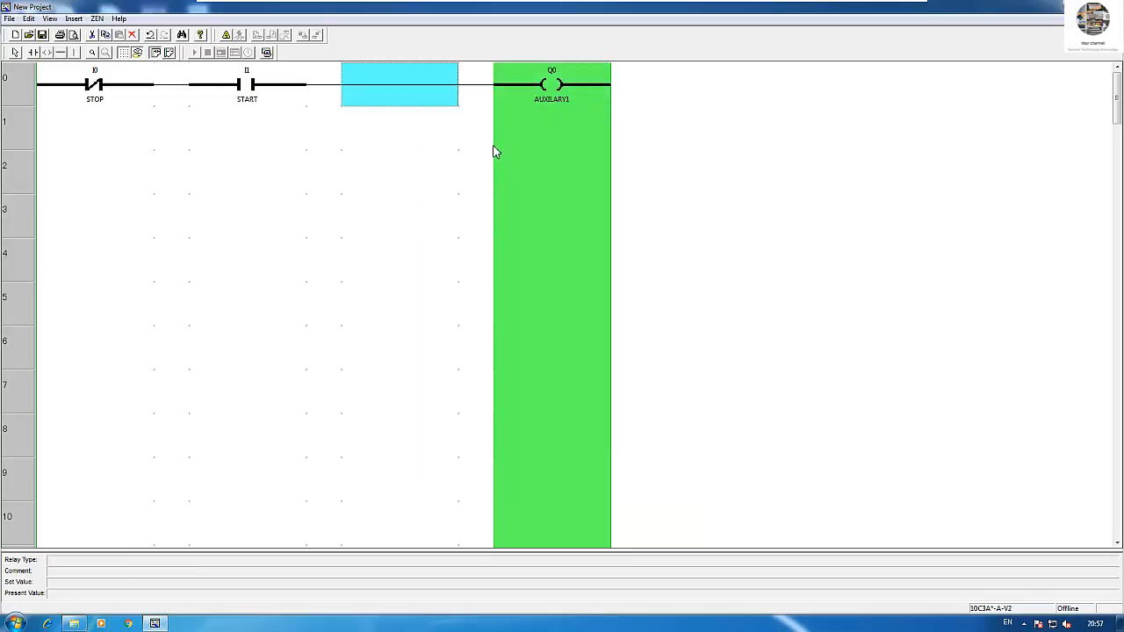
pyautogui.moveTo(561, 133)
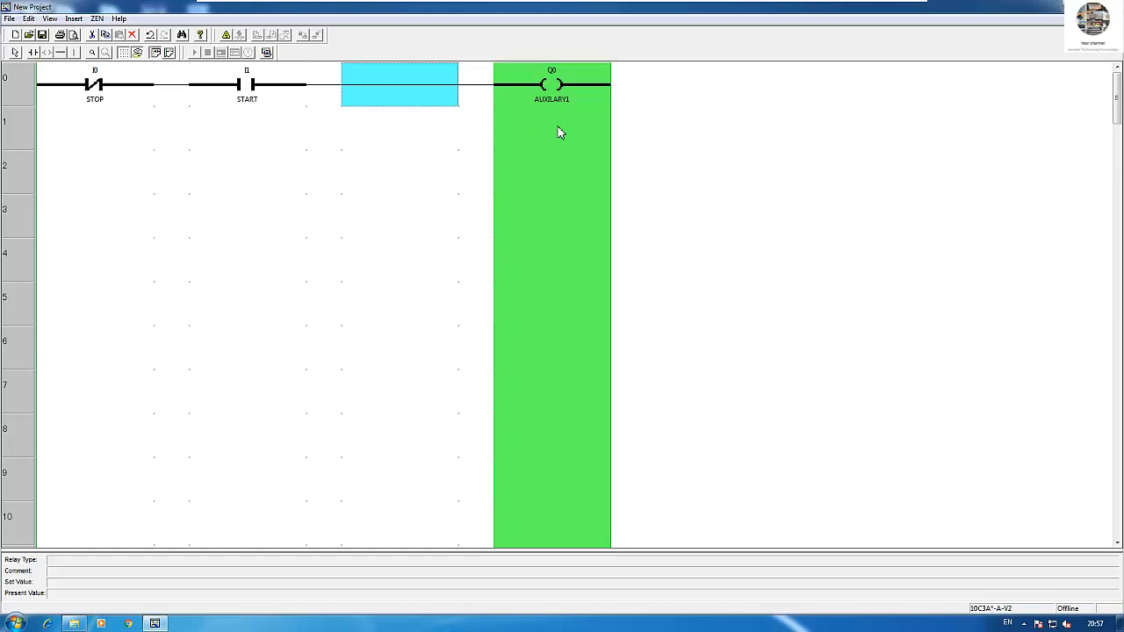
pyautogui.click(552, 129)
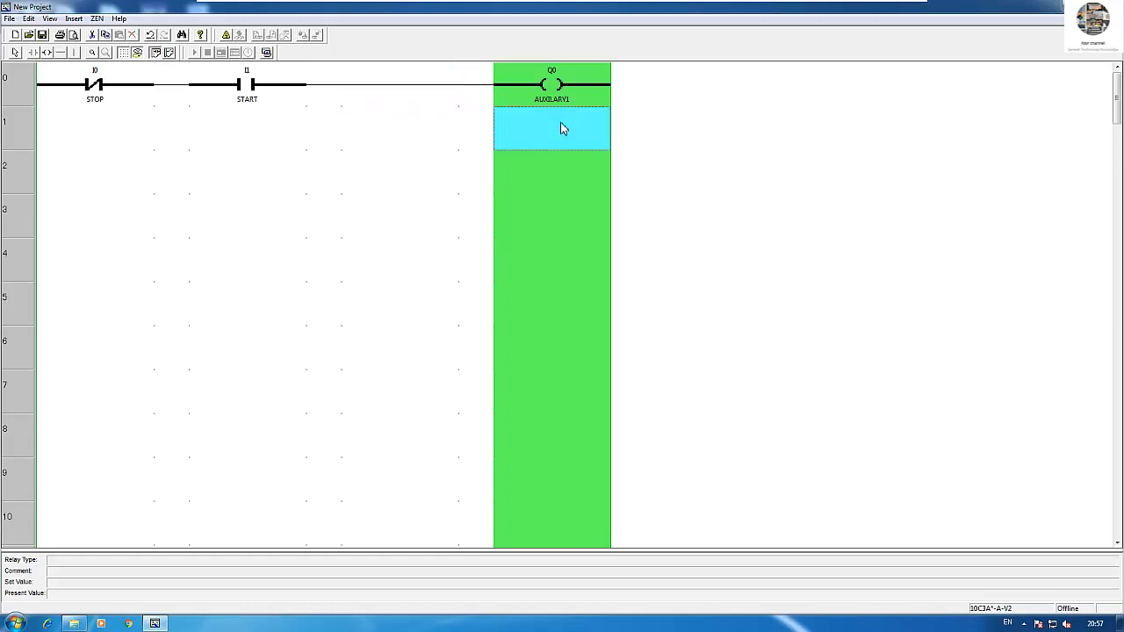
# Change the rung 0 output coil from Q0 to internal relay M0, commented AUXILARY1.
pyautogui.doubleClick(552, 83)
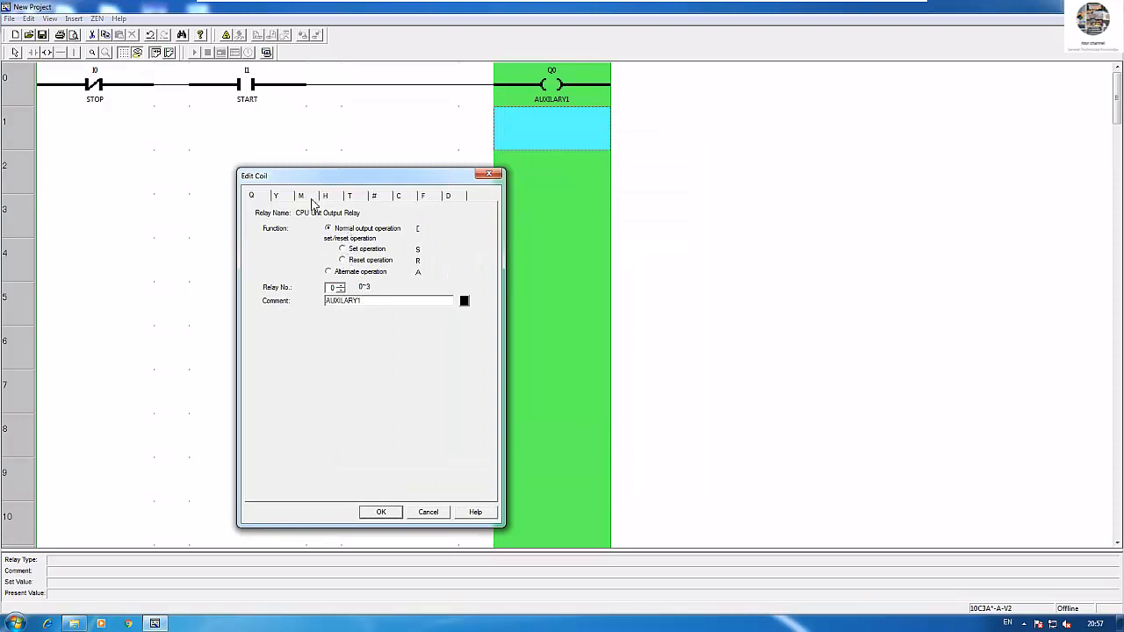
pyautogui.click(301, 195)
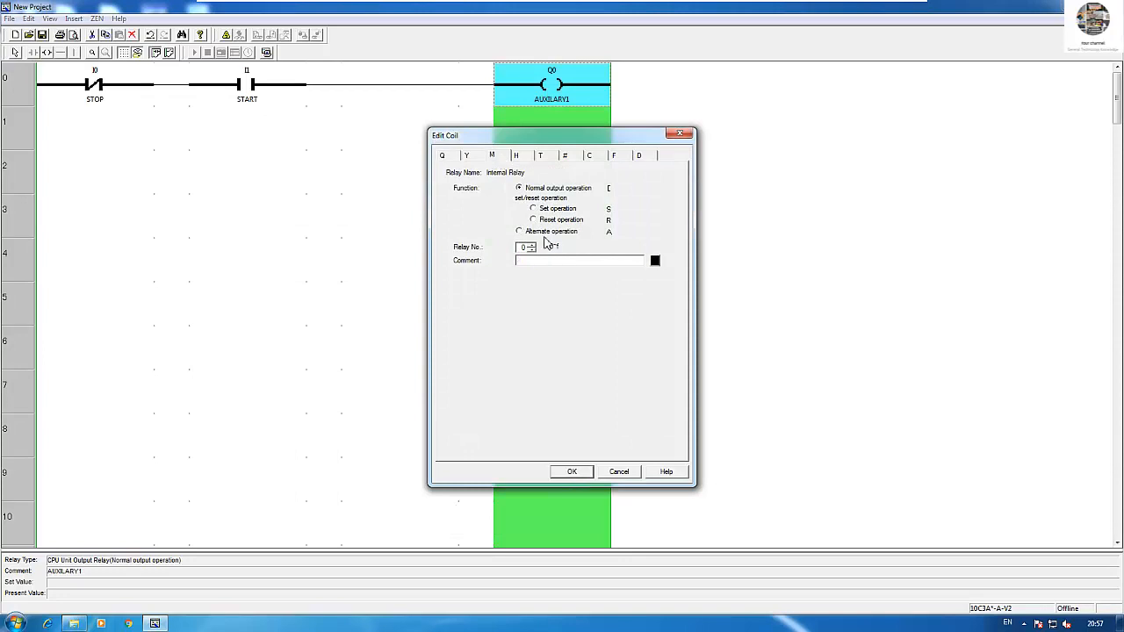
pyautogui.moveTo(591, 308)
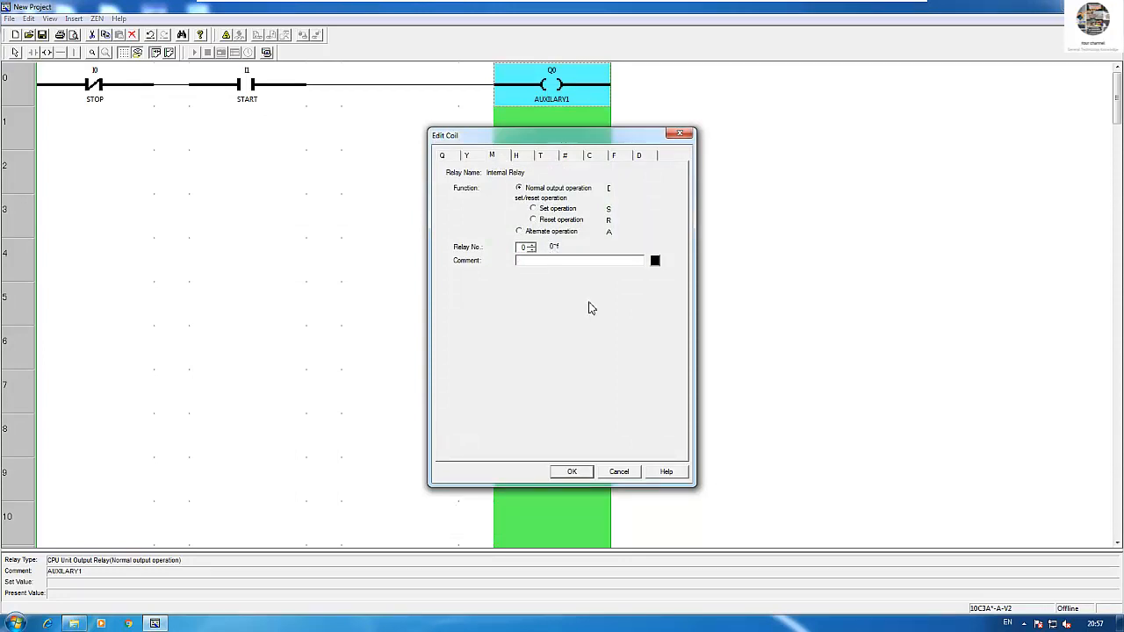
pyautogui.write('A')
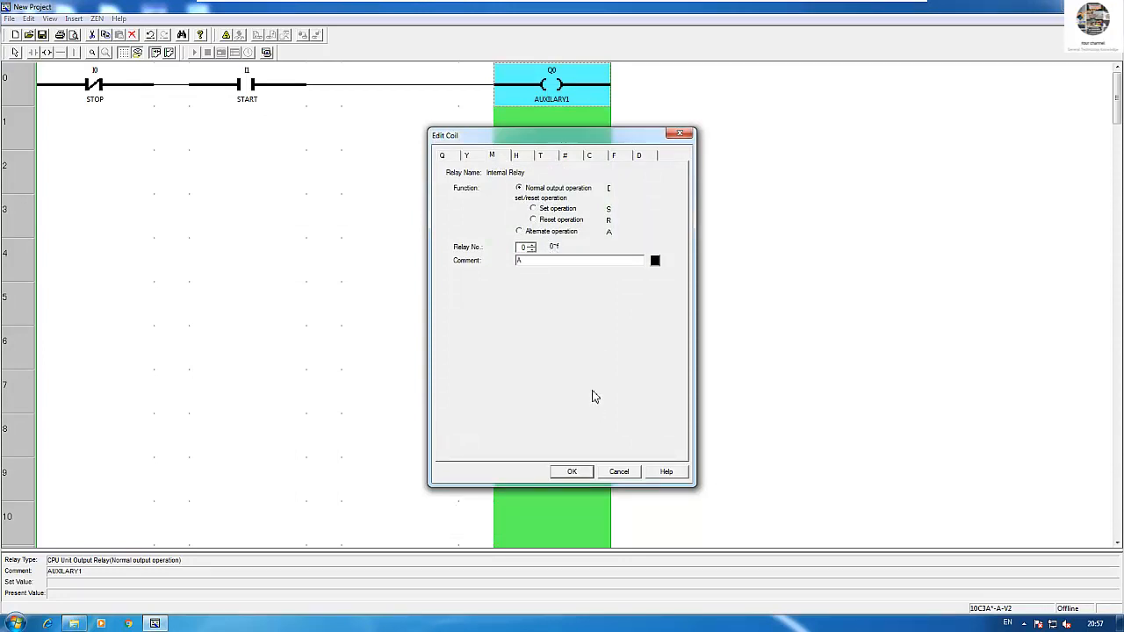
pyautogui.write('AUXILARY1')
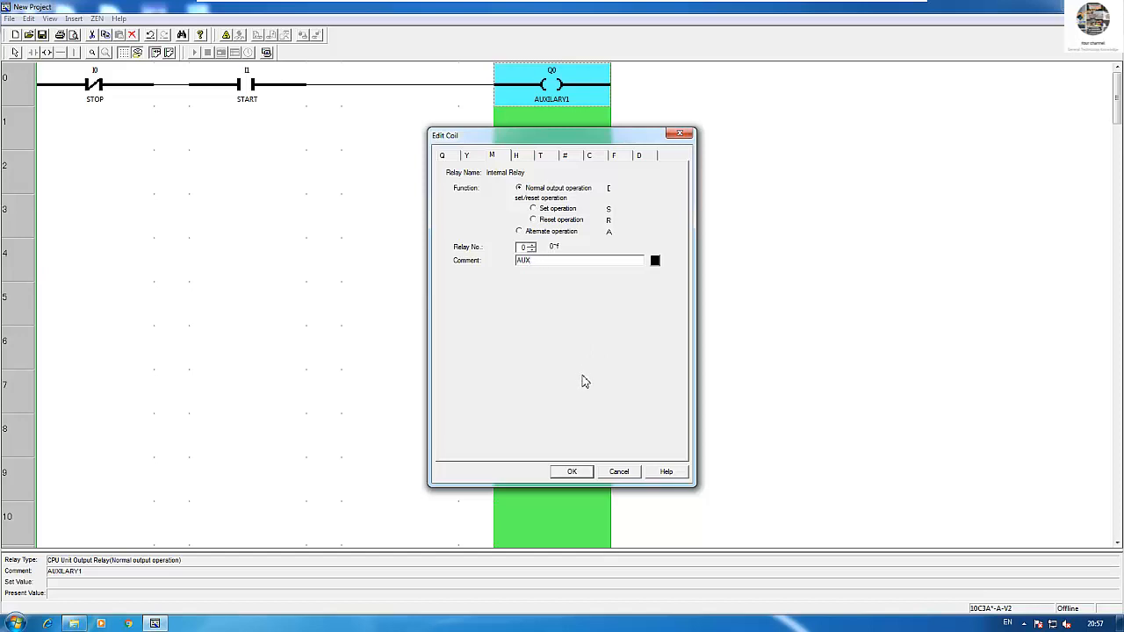
pyautogui.write('II')
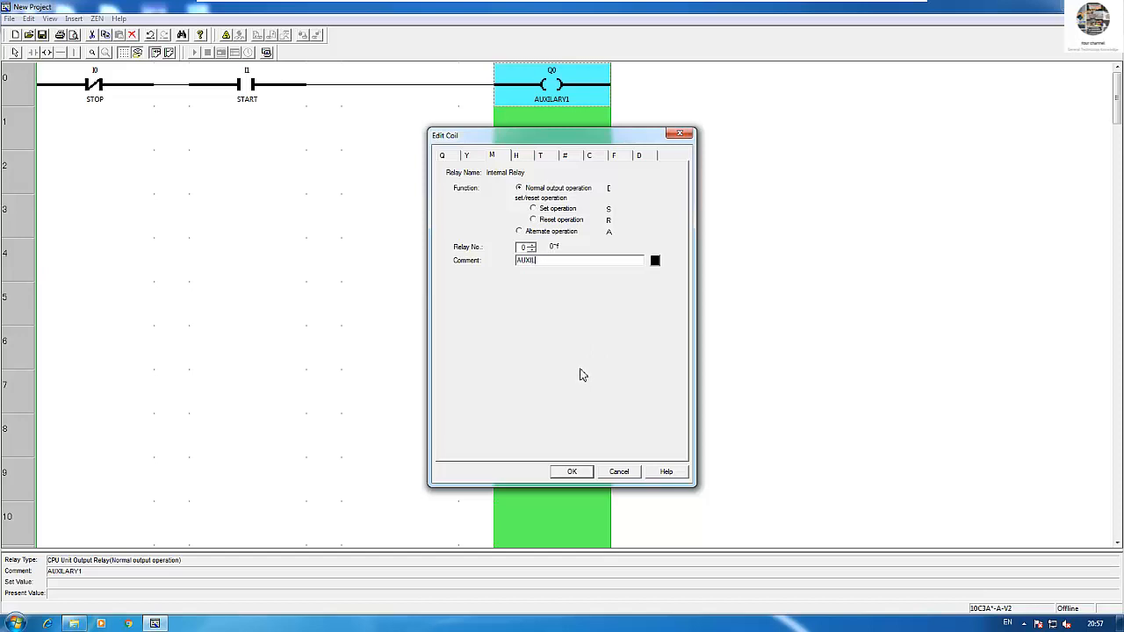
pyautogui.click(571, 471)
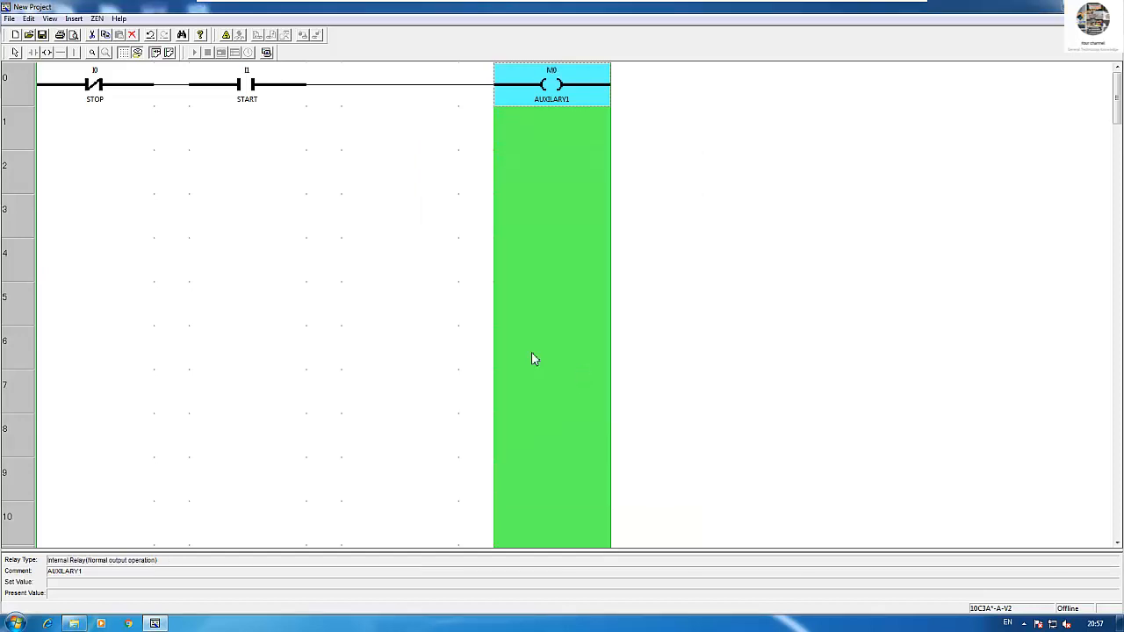
# Add a normally open M0 AUXILARY1 contact below START as a latching parallel branch.
pyautogui.doubleClick(246, 127)
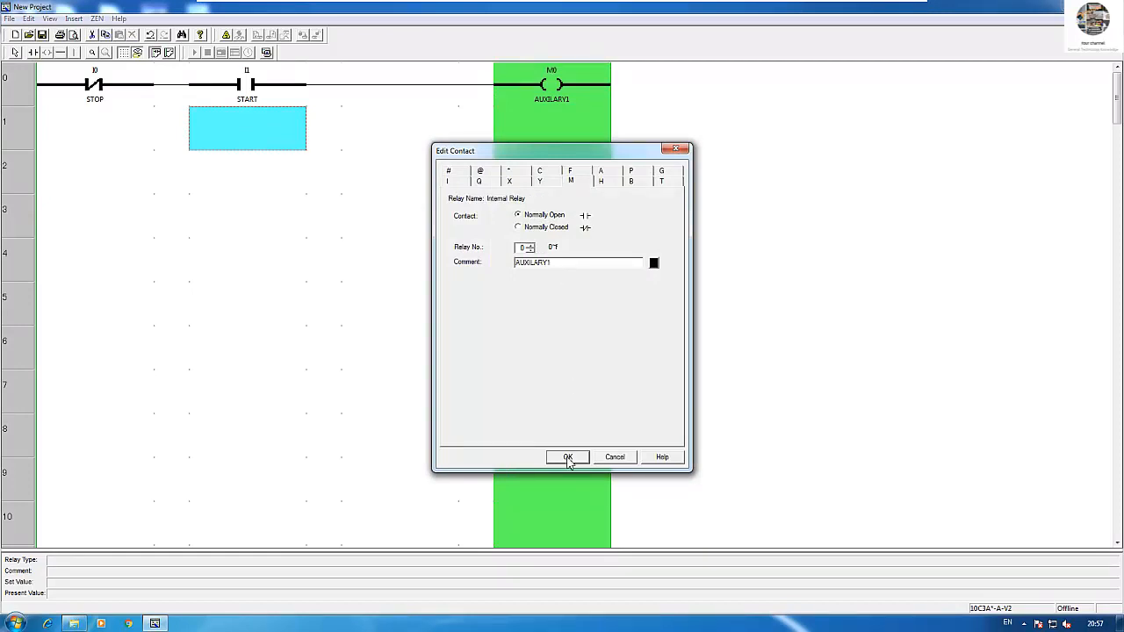
pyautogui.click(567, 457)
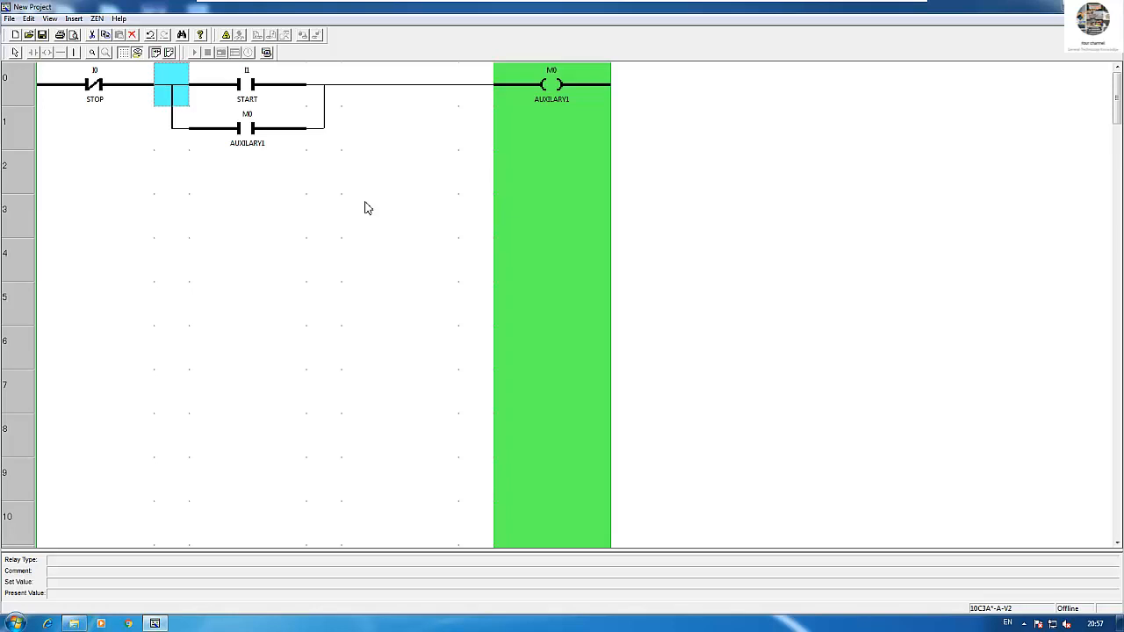
pyautogui.moveTo(353, 196)
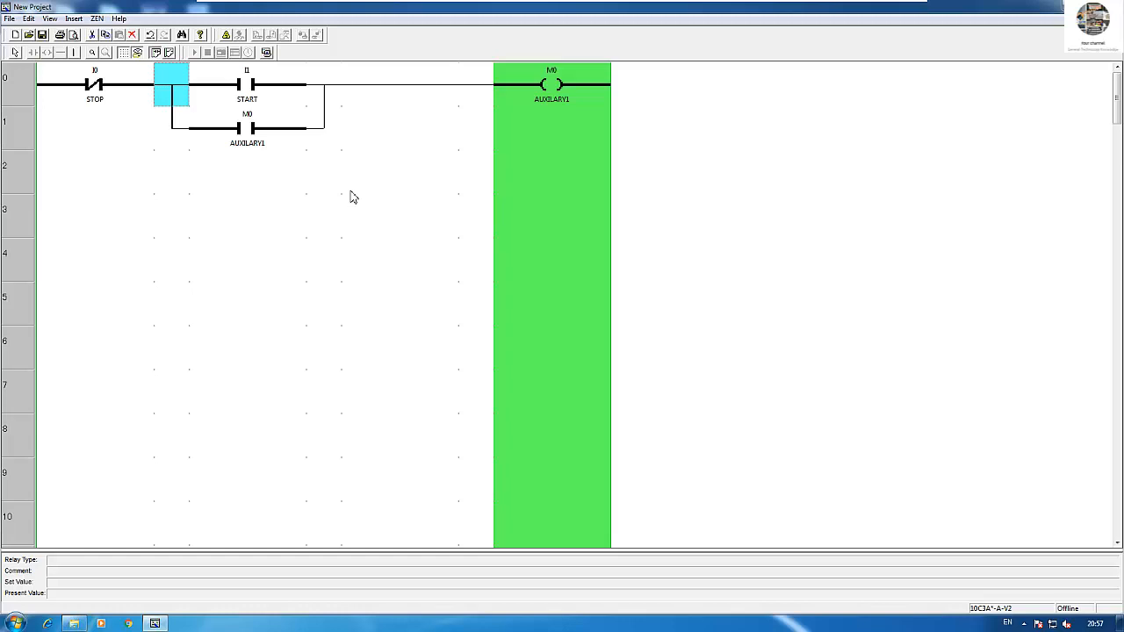
pyautogui.moveTo(357, 197)
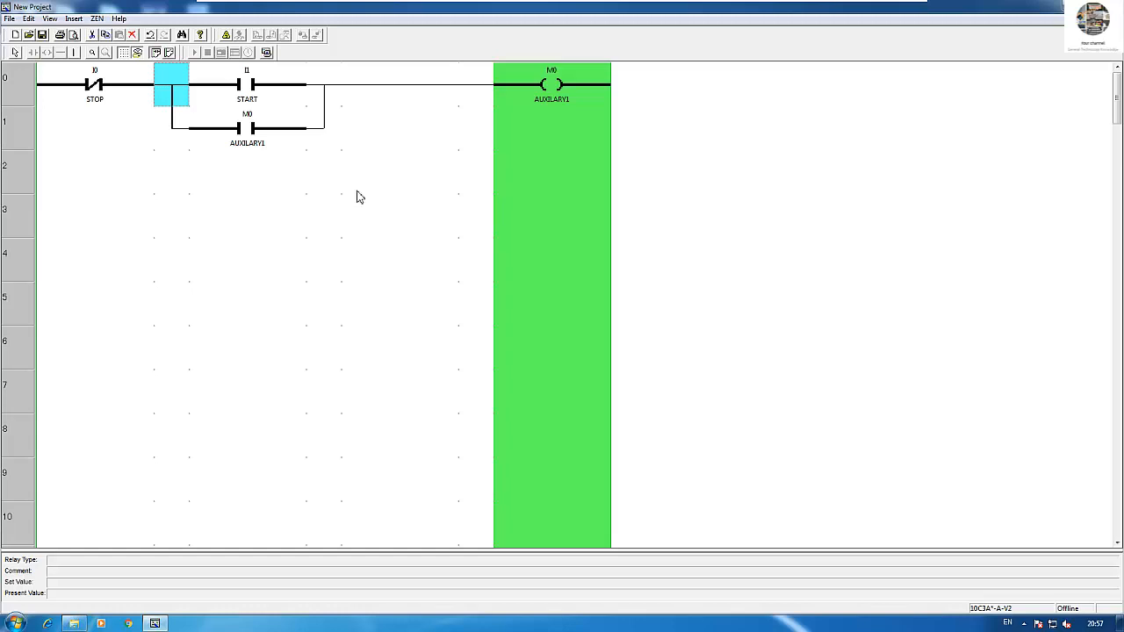
pyautogui.click(552, 127)
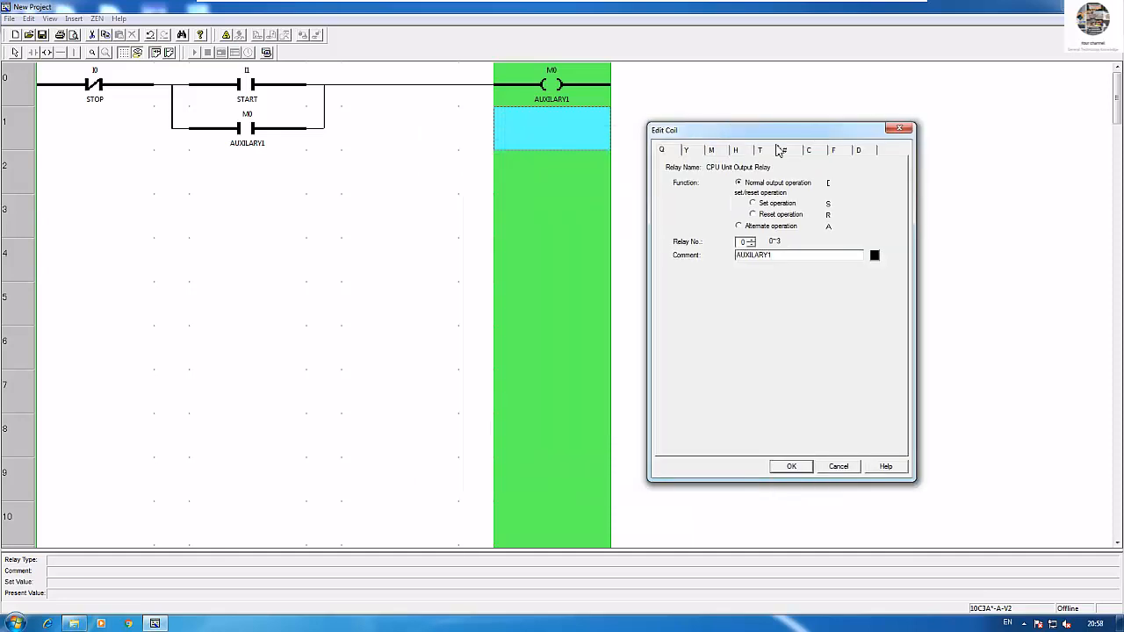
# Define a T0 timer coil commented 'One-shot timer' on the row beneath the M0 coil.
pyautogui.click(759, 149)
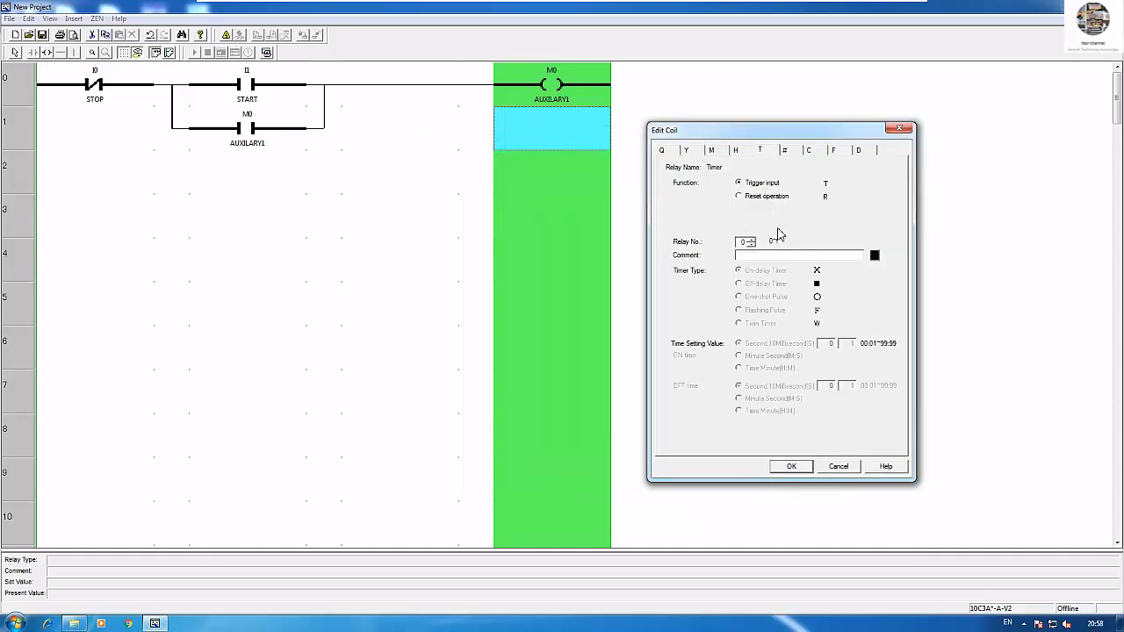
pyautogui.moveTo(909, 320)
pyautogui.write('p')
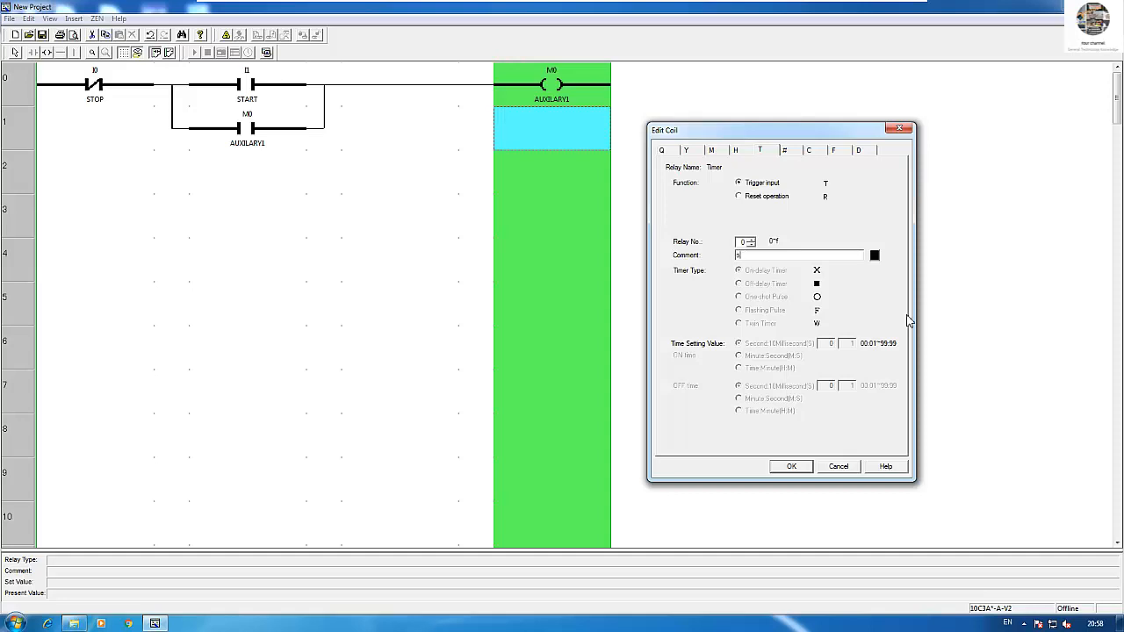
pyautogui.write('On')
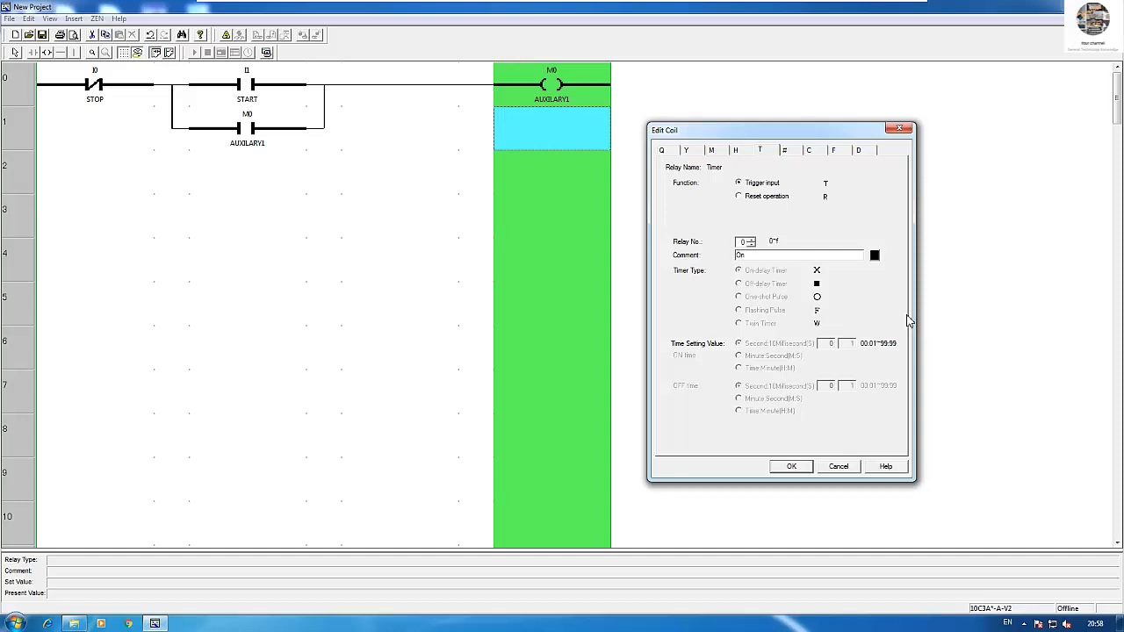
pyautogui.write('e-')
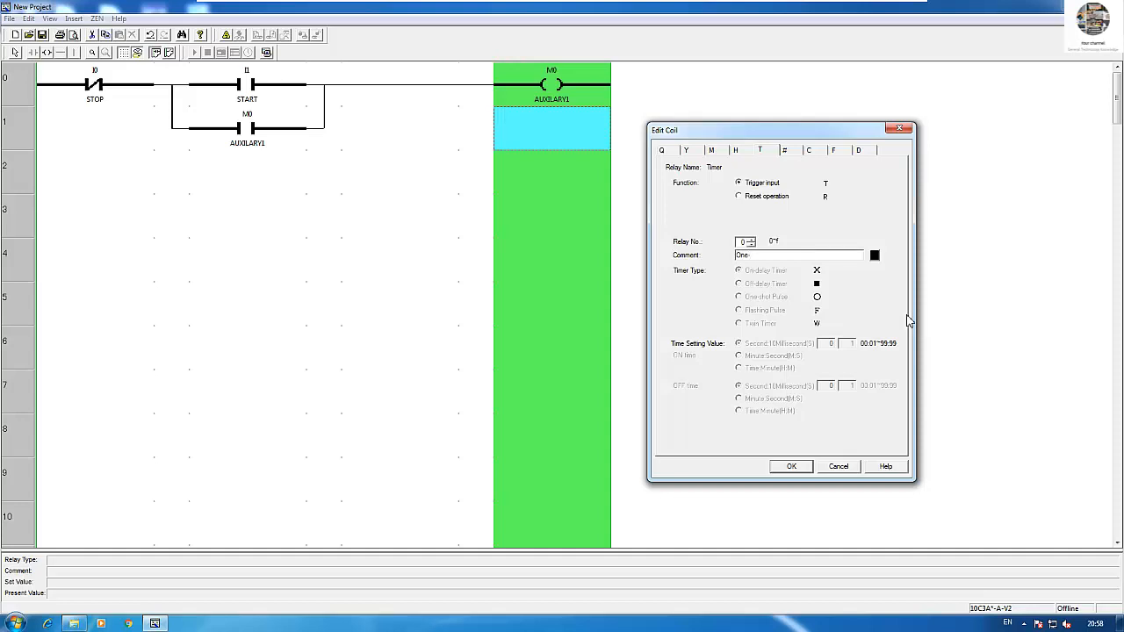
pyautogui.write('S')
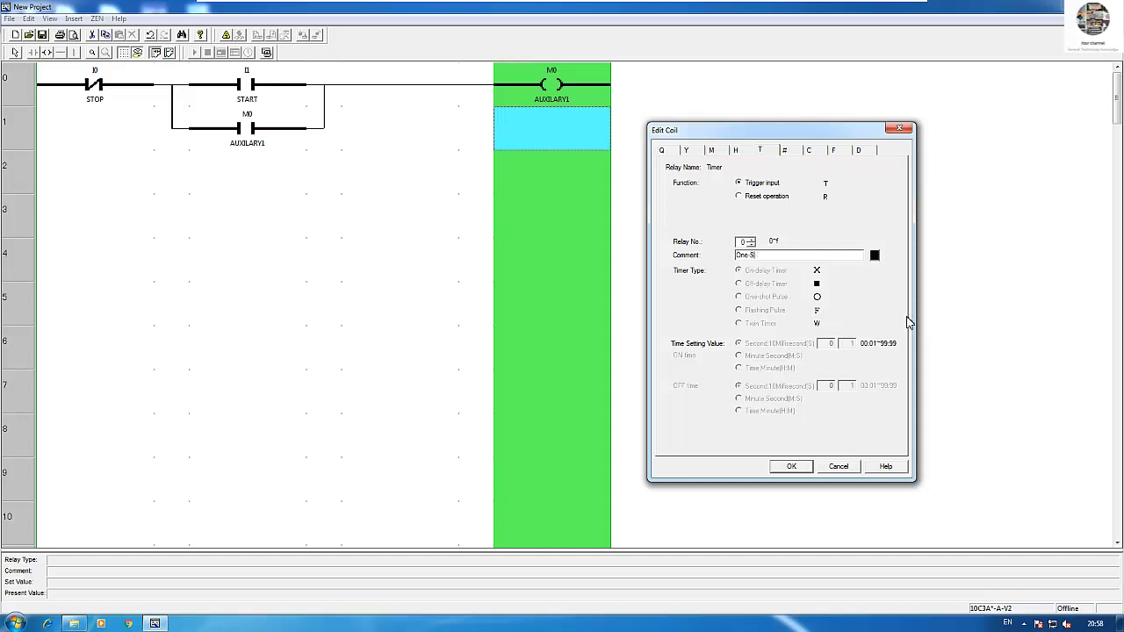
pyautogui.write('ho')
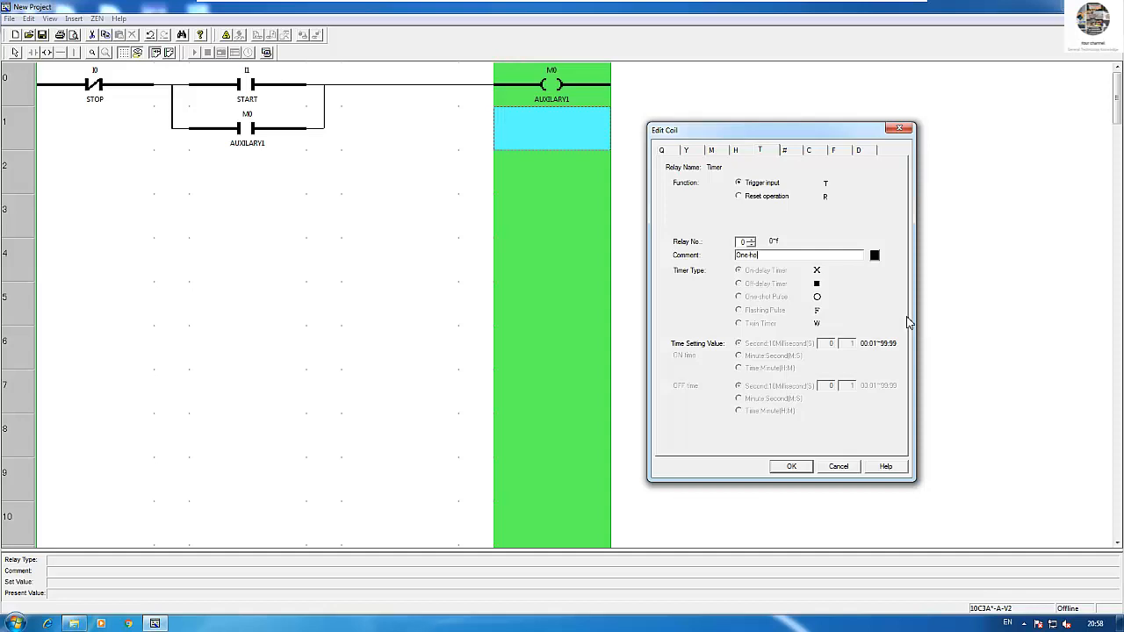
pyautogui.write('t')
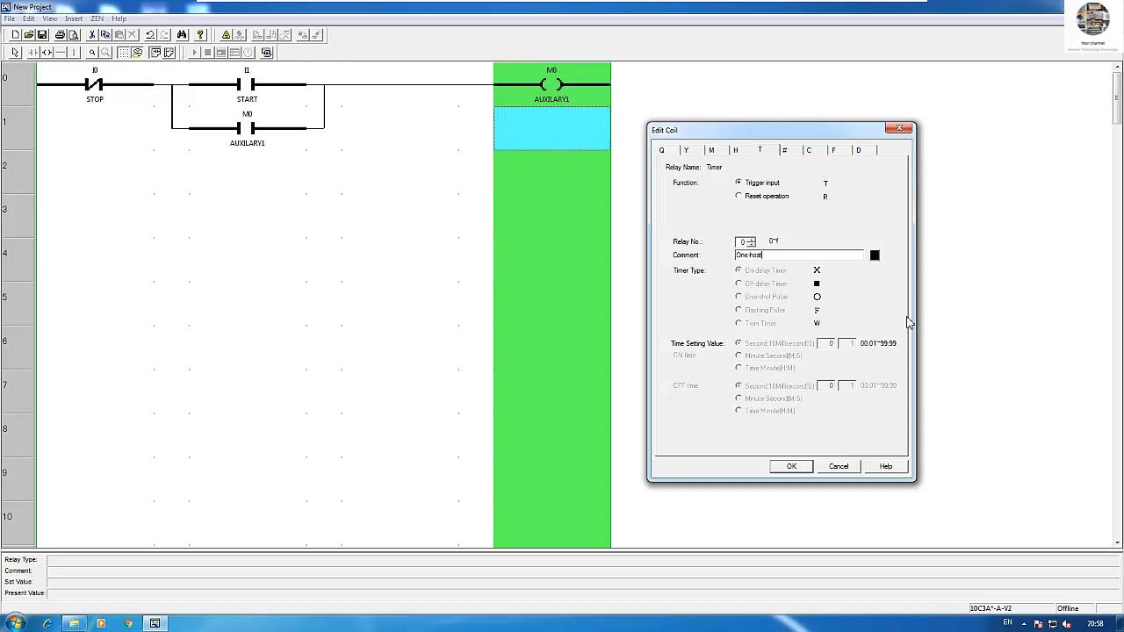
pyautogui.press('BackSpace')
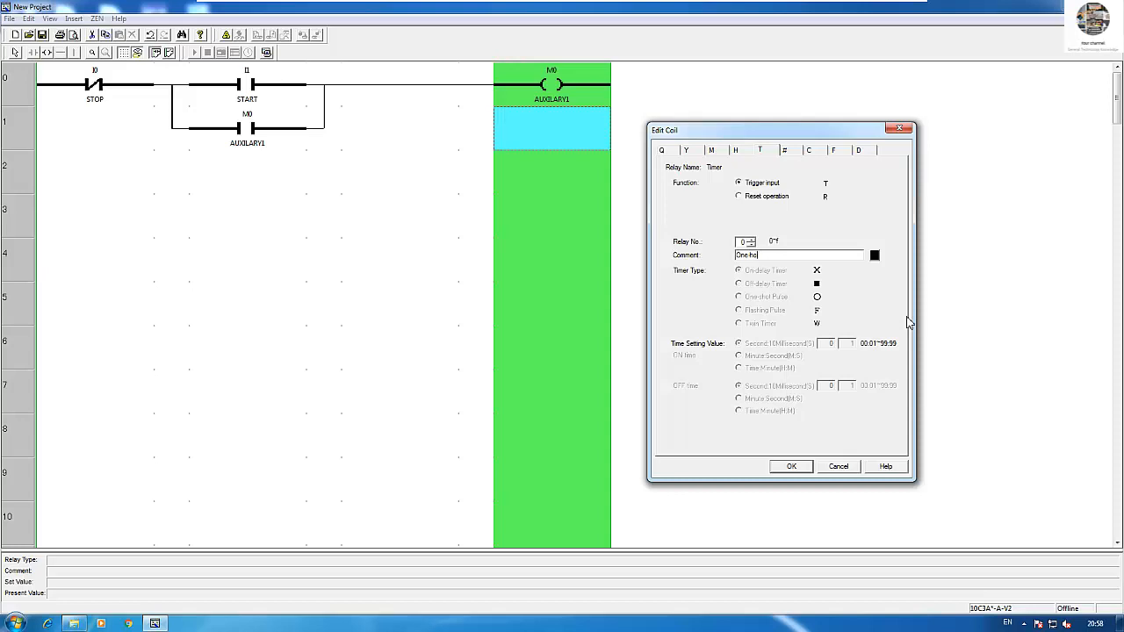
pyautogui.write('sho')
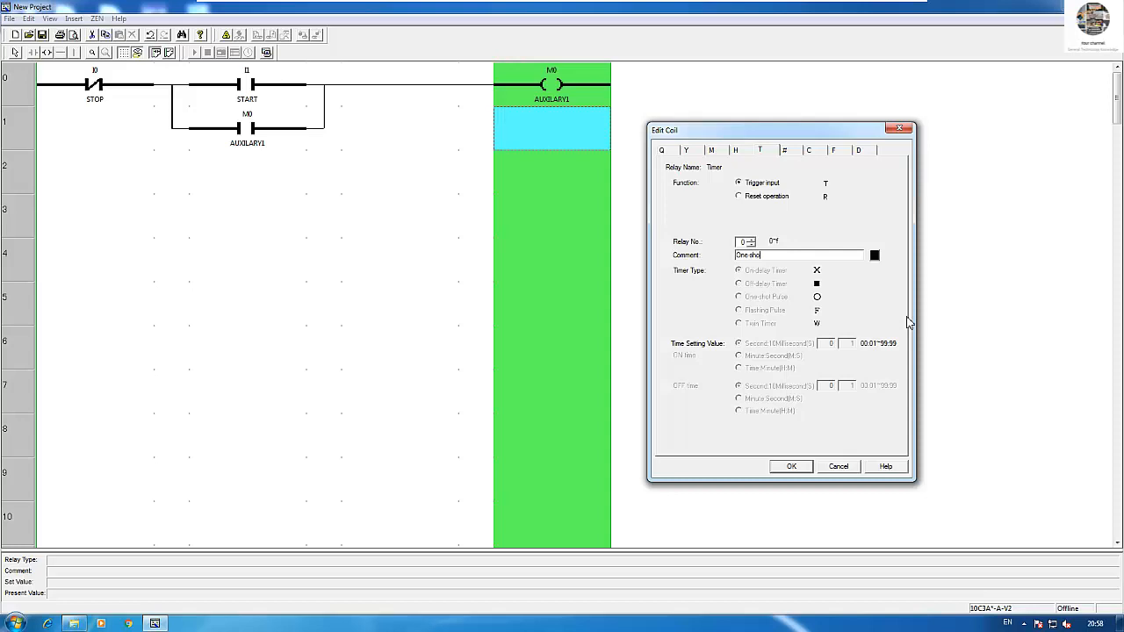
pyautogui.write('ti')
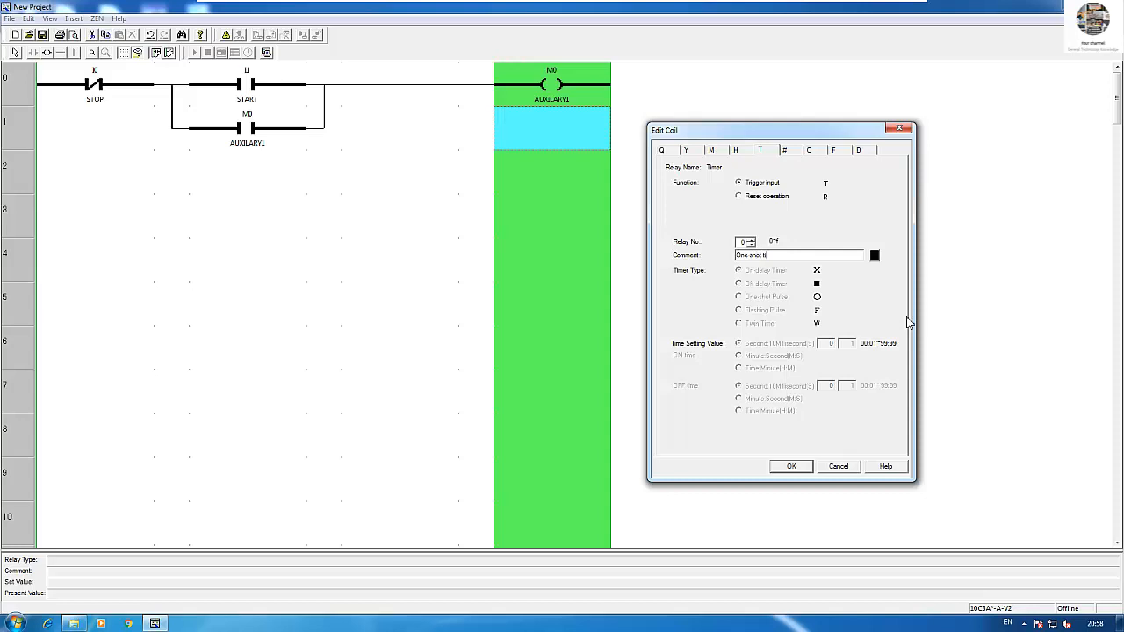
pyautogui.click(790, 467)
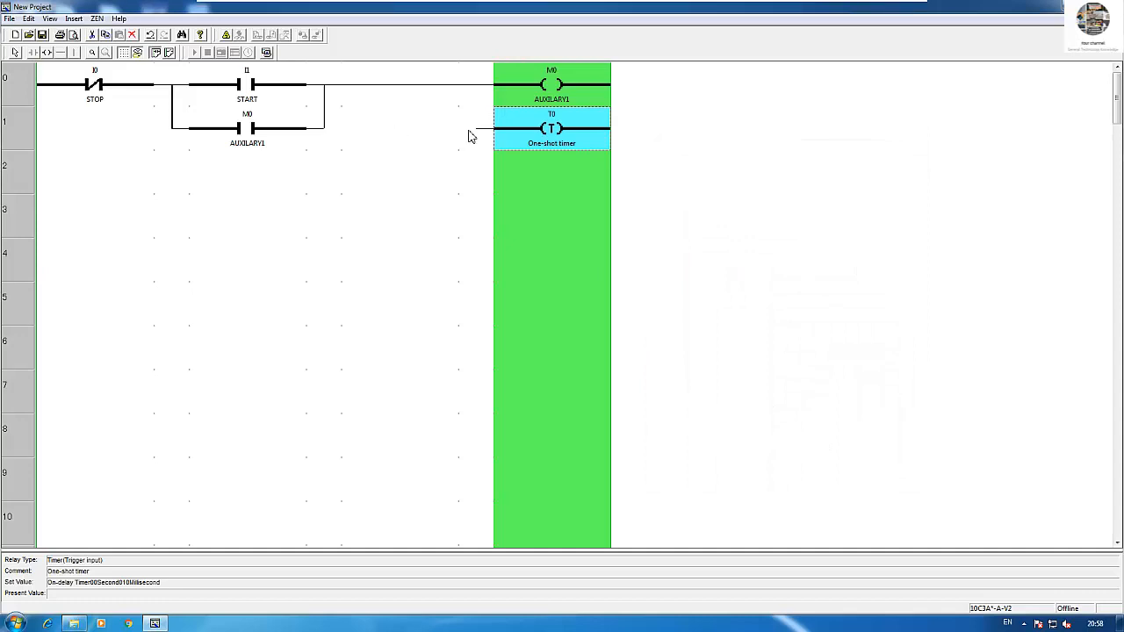
pyautogui.click(398, 129)
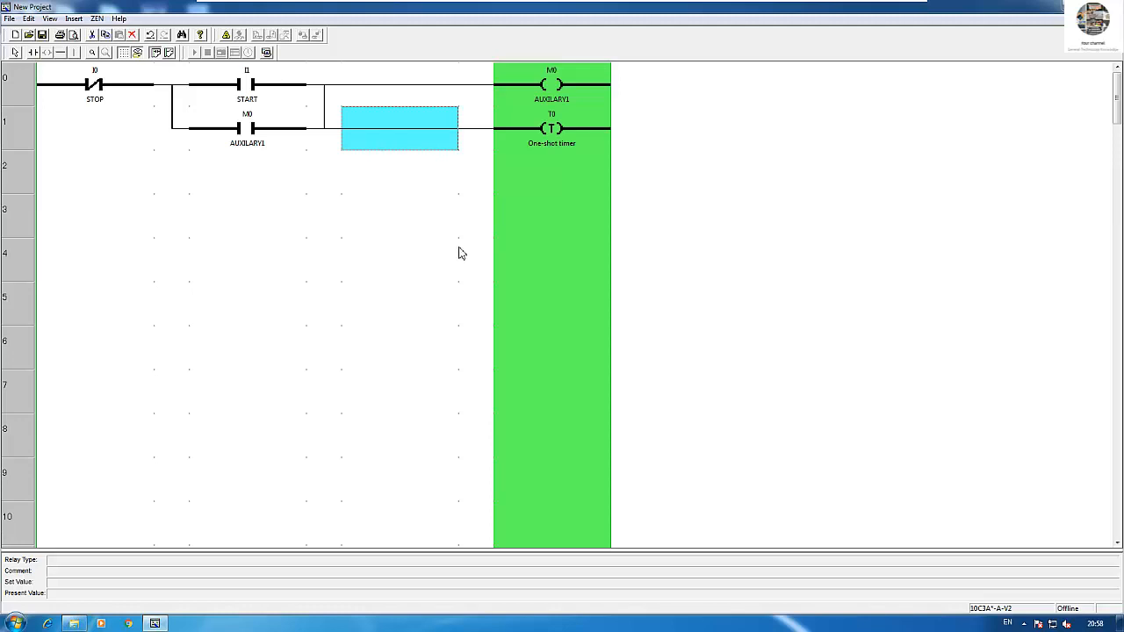
pyautogui.moveTo(468, 248)
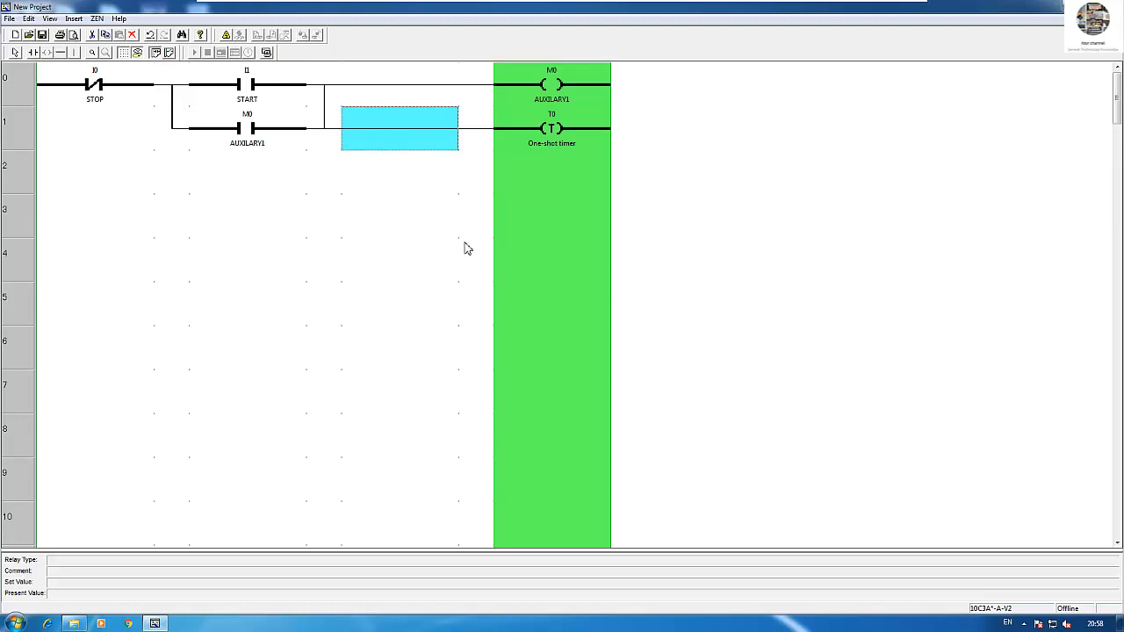
pyautogui.moveTo(470, 245)
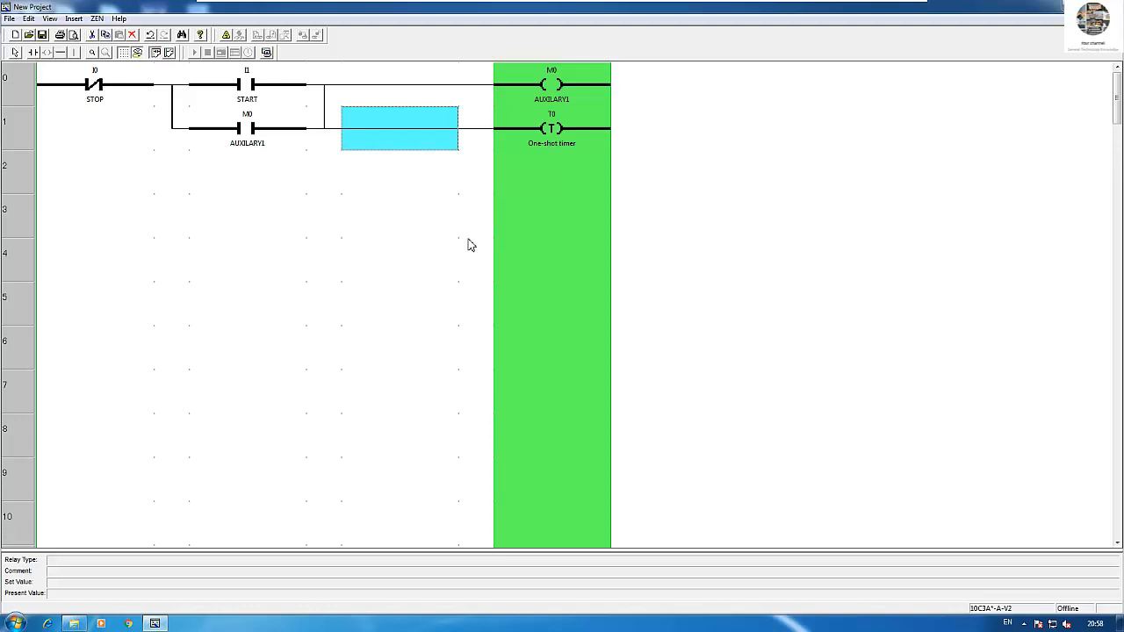
pyautogui.moveTo(202, 502)
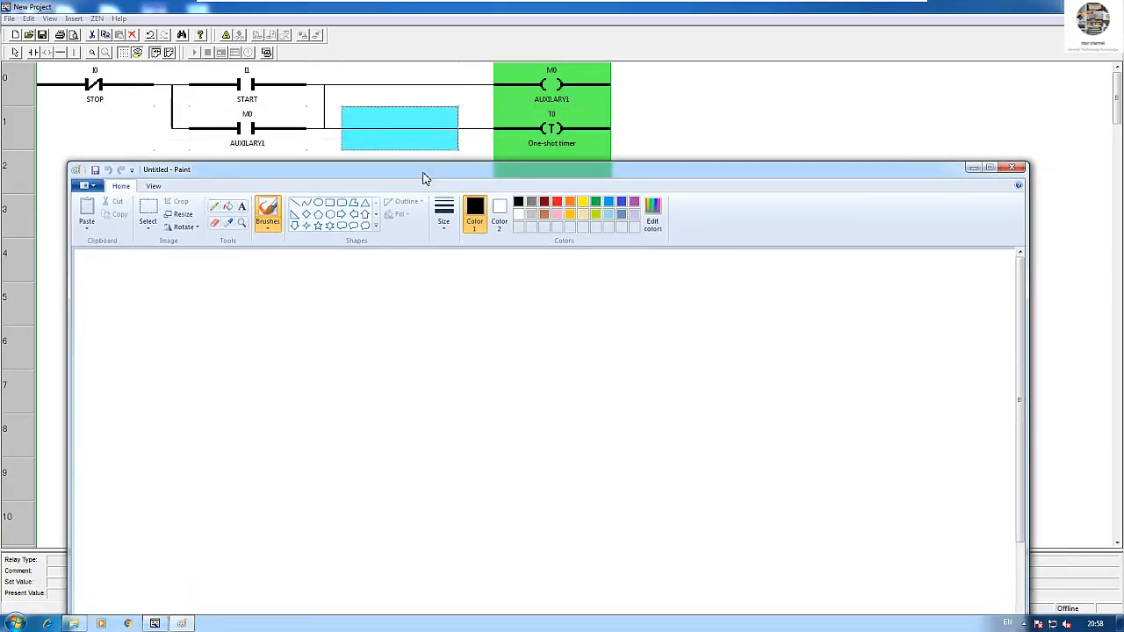
pyautogui.moveTo(278, 113)
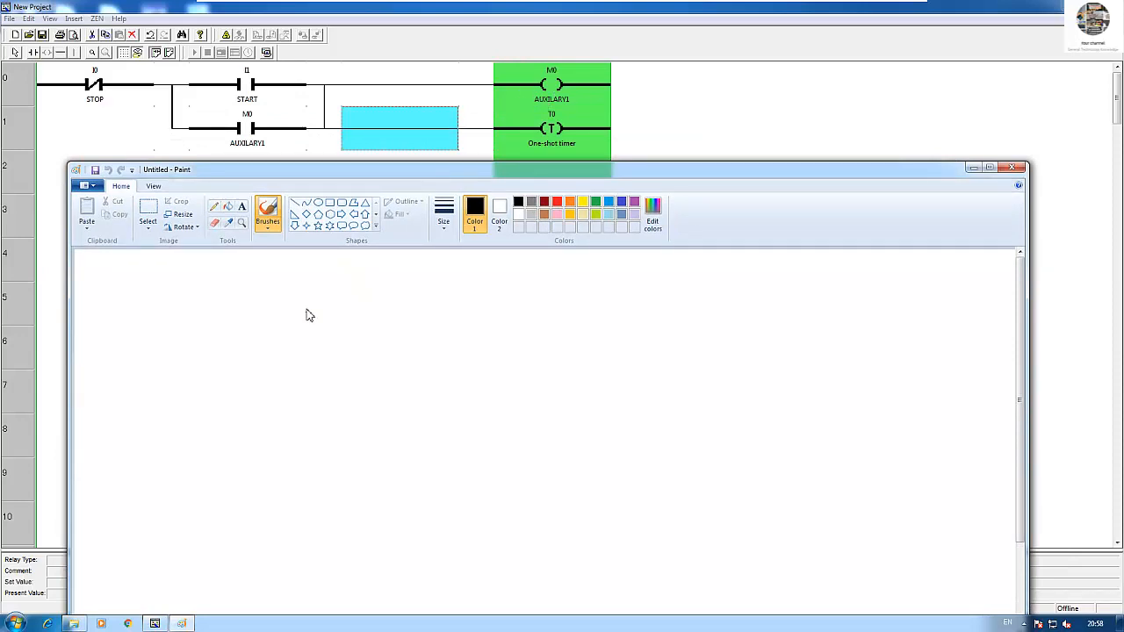
pyautogui.moveTo(572, 74)
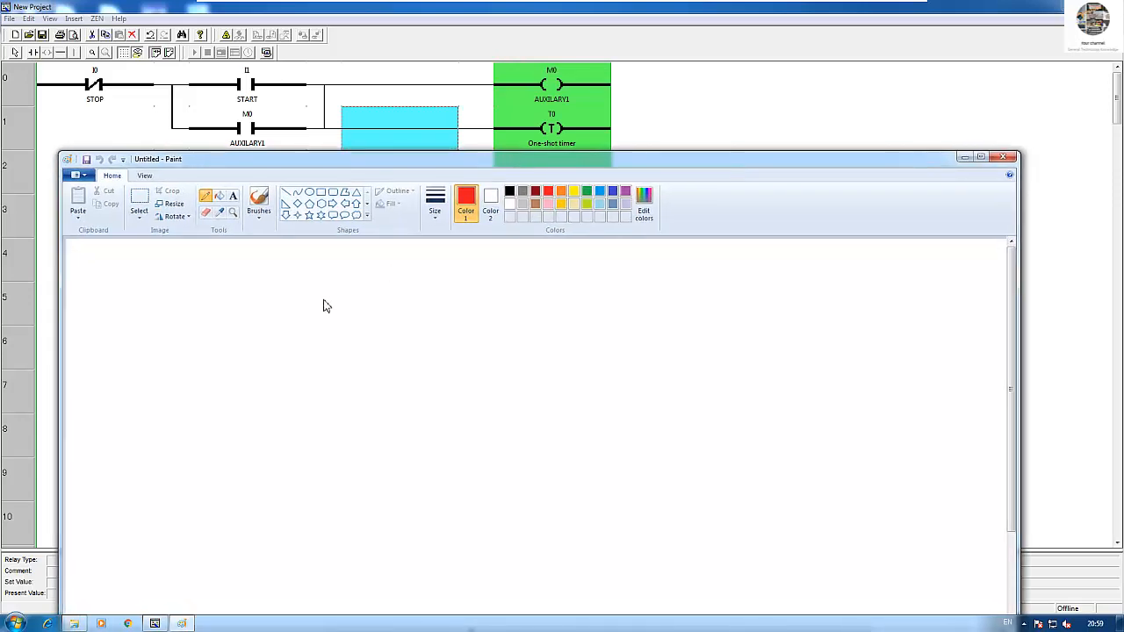
pyautogui.moveTo(231, 136)
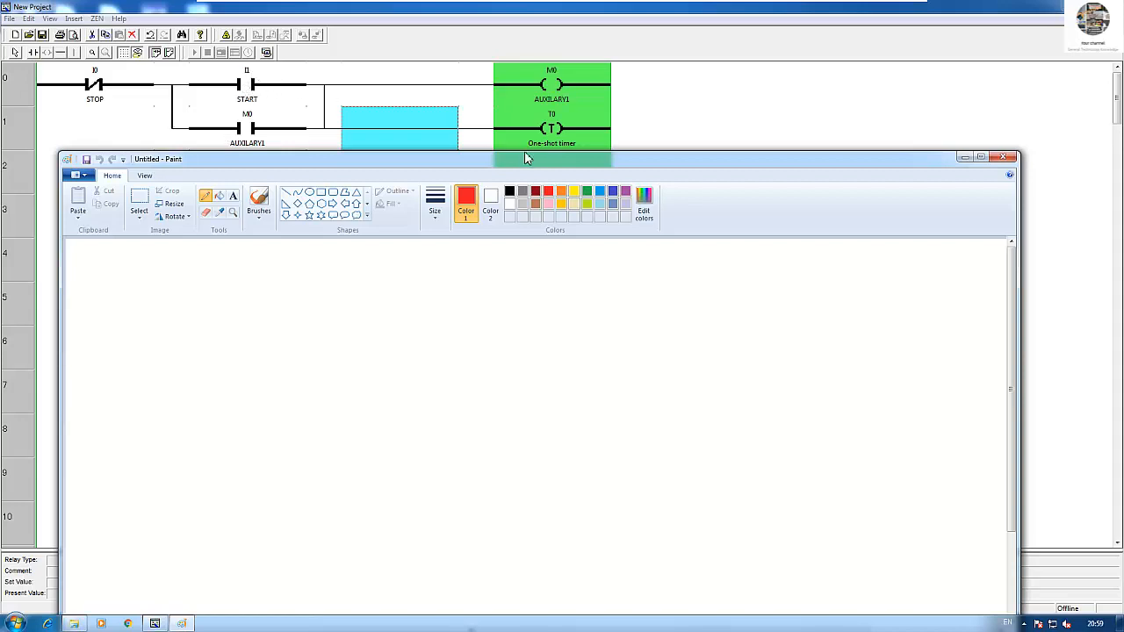
pyautogui.moveTo(343, 304)
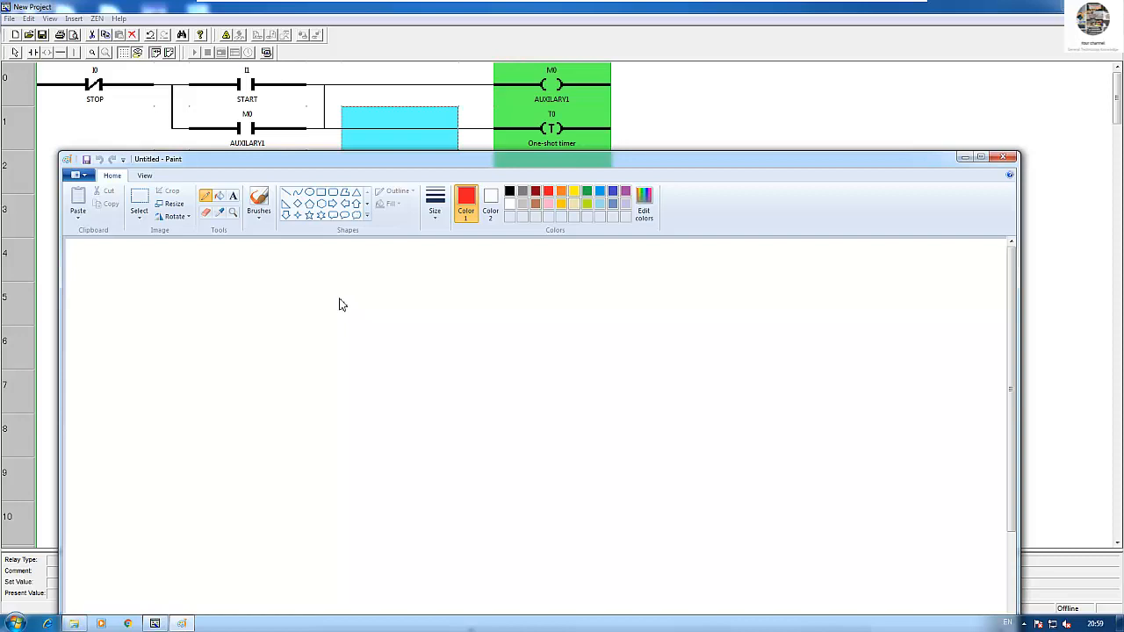
# Sketch a red rising step waveform labelled M0 in Paint.
pyautogui.moveTo(340, 299); pyautogui.dragTo(384, 300)
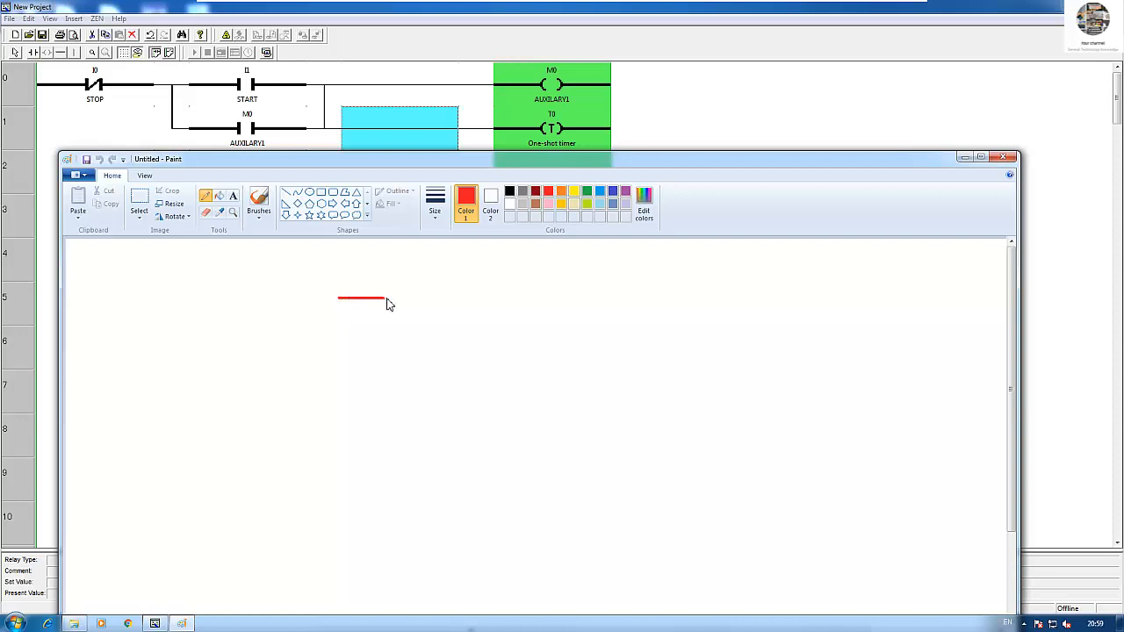
pyautogui.moveTo(384, 301); pyautogui.dragTo(405, 287)
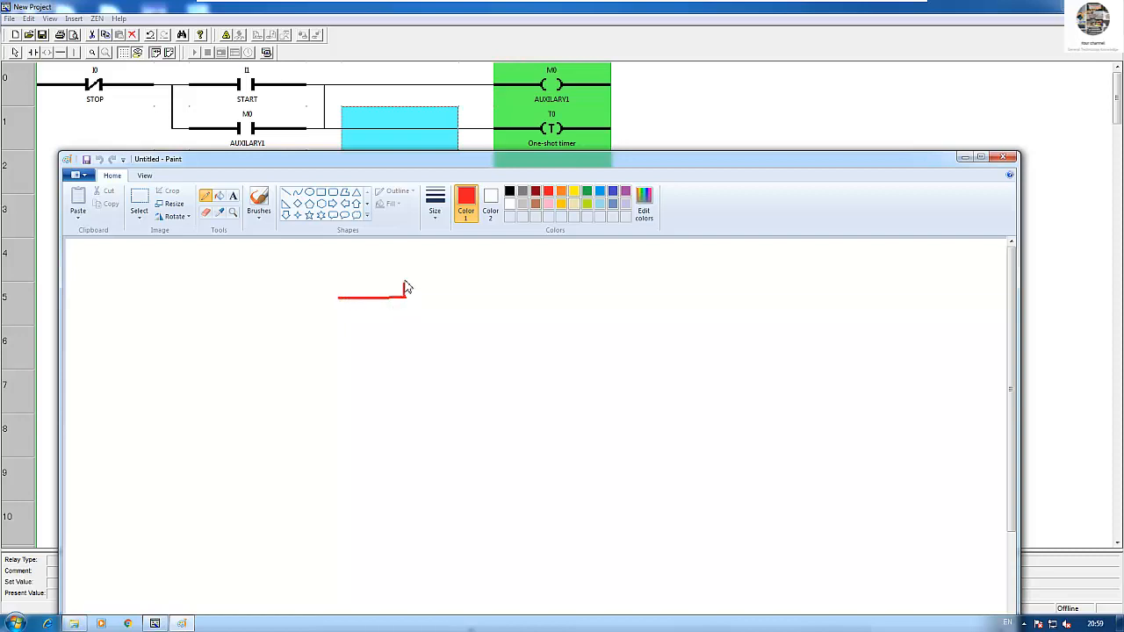
pyautogui.moveTo(406, 292); pyautogui.dragTo(457, 259)
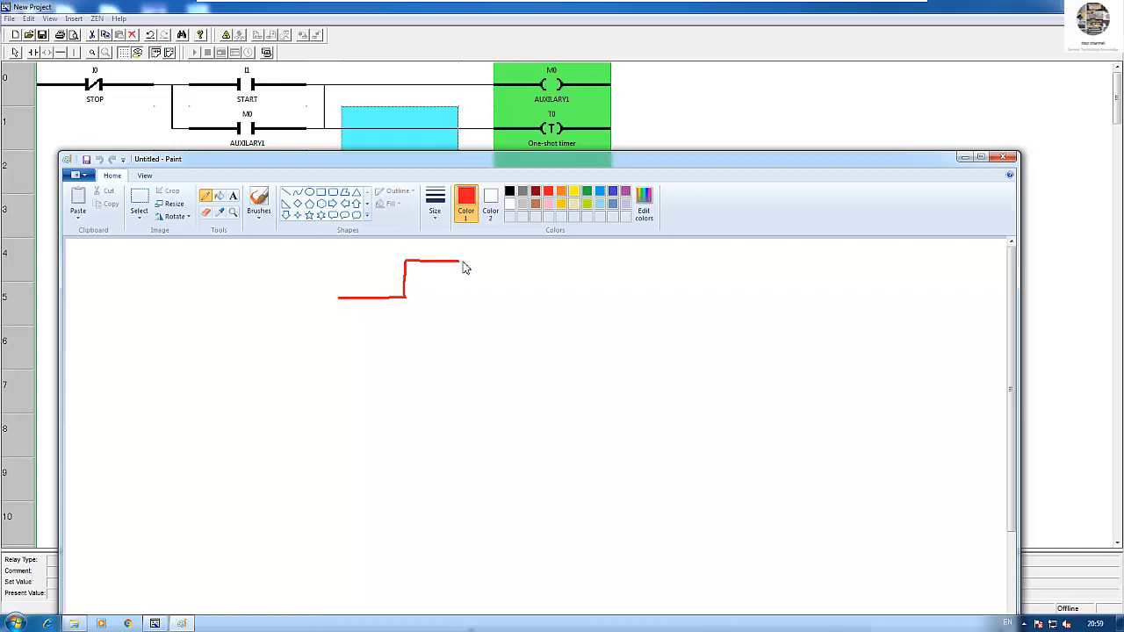
pyautogui.moveTo(457, 265); pyautogui.dragTo(535, 267)
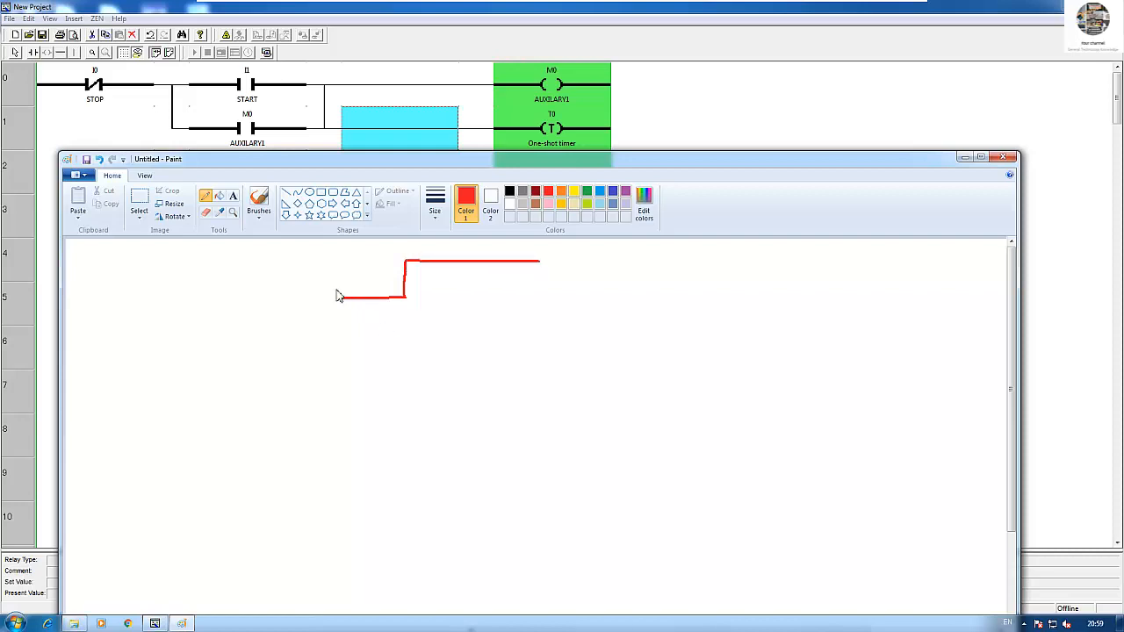
pyautogui.moveTo(307, 290); pyautogui.dragTo(307, 306)
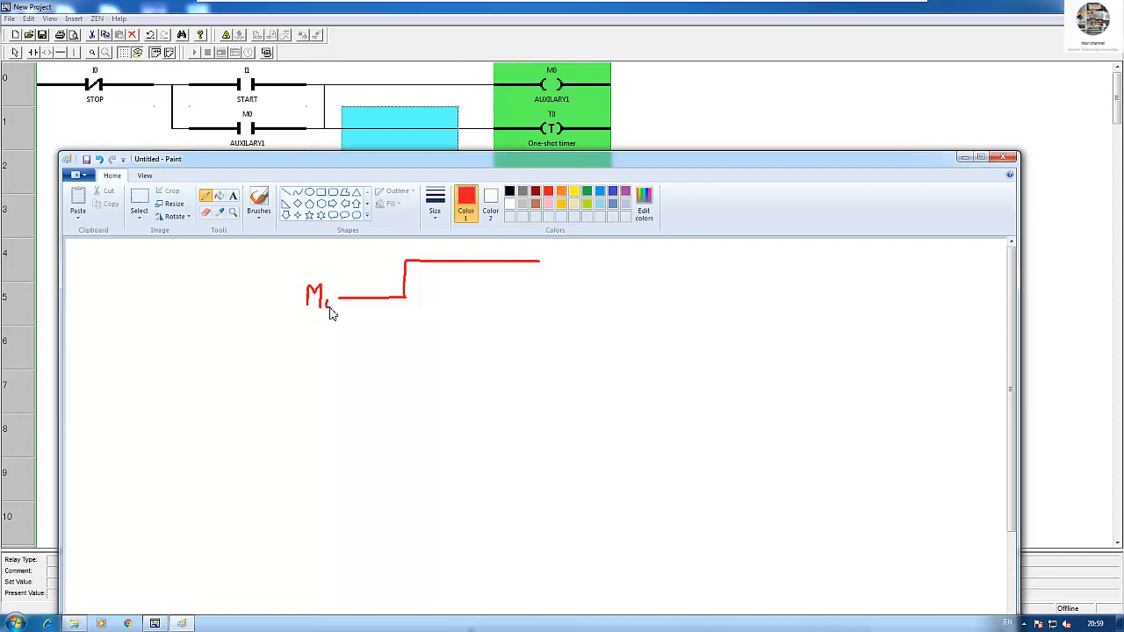
pyautogui.moveTo(474, 305)
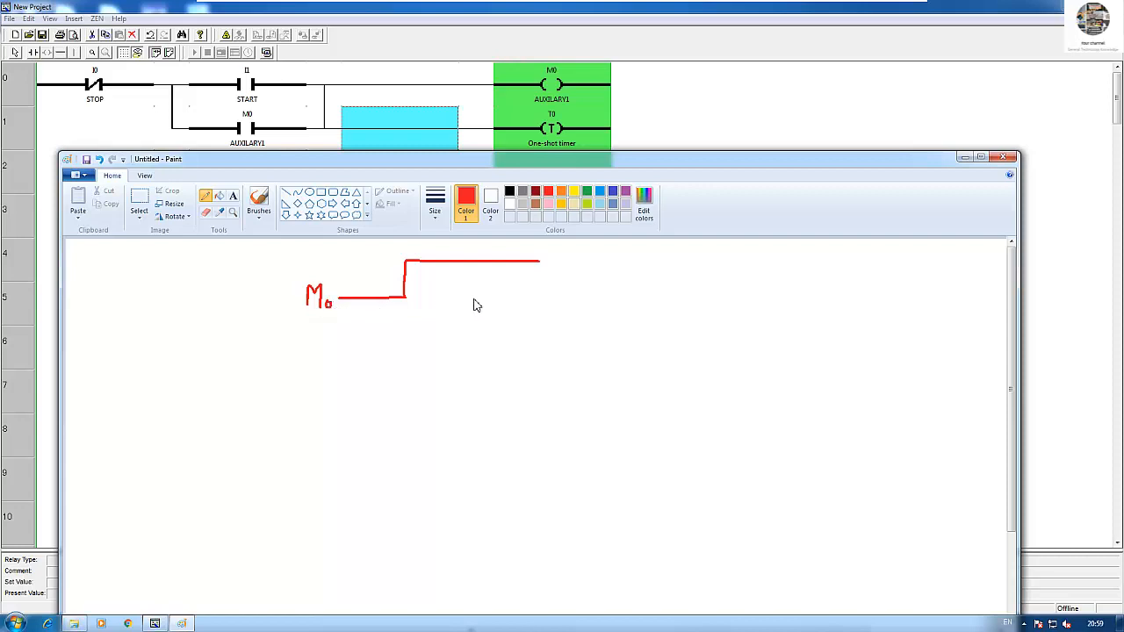
pyautogui.moveTo(543, 271)
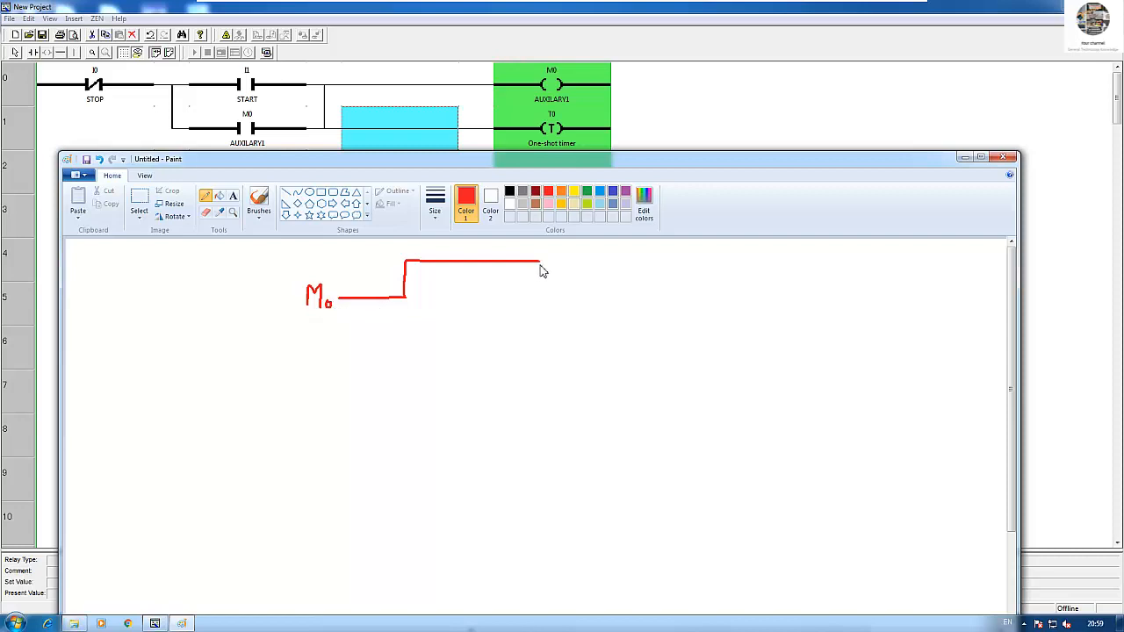
pyautogui.moveTo(346, 358)
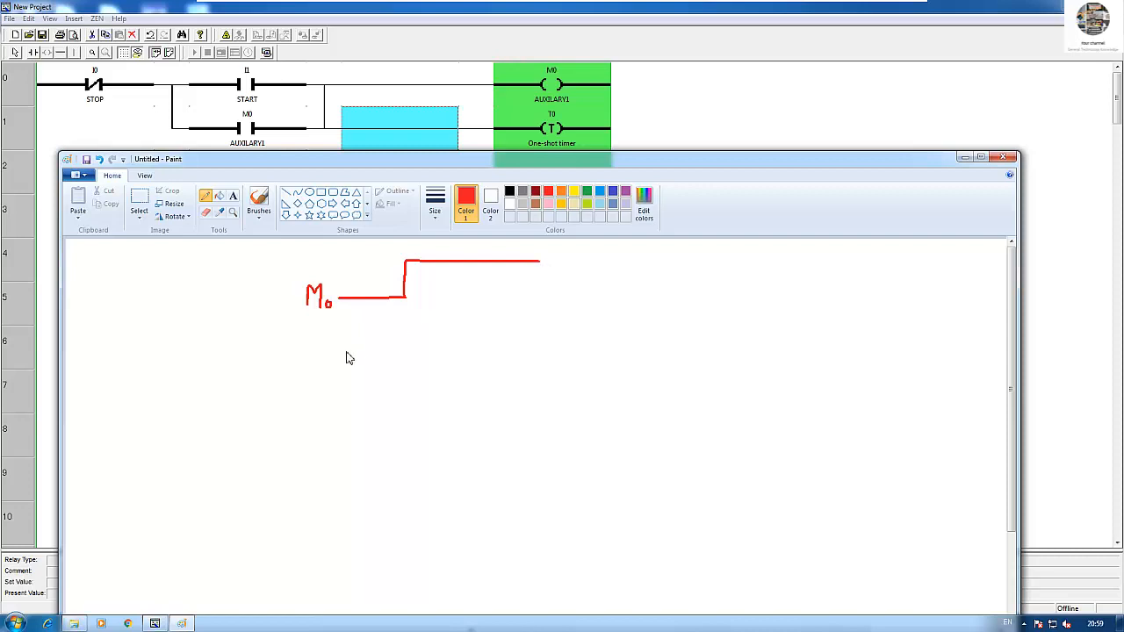
pyautogui.moveTo(346, 356)
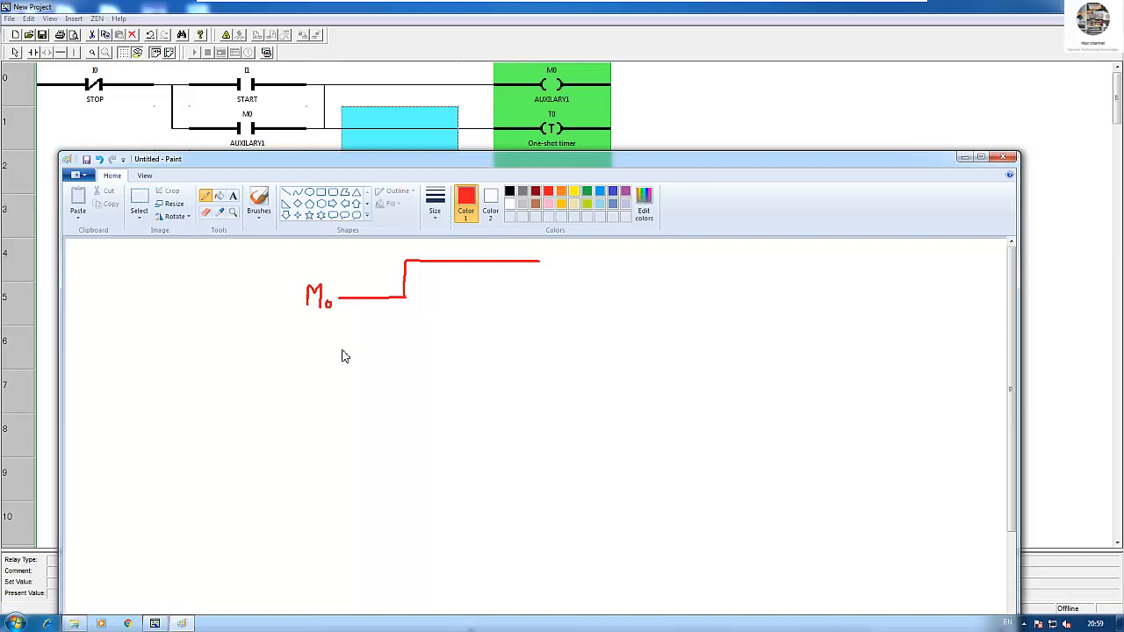
pyautogui.moveTo(342, 358)
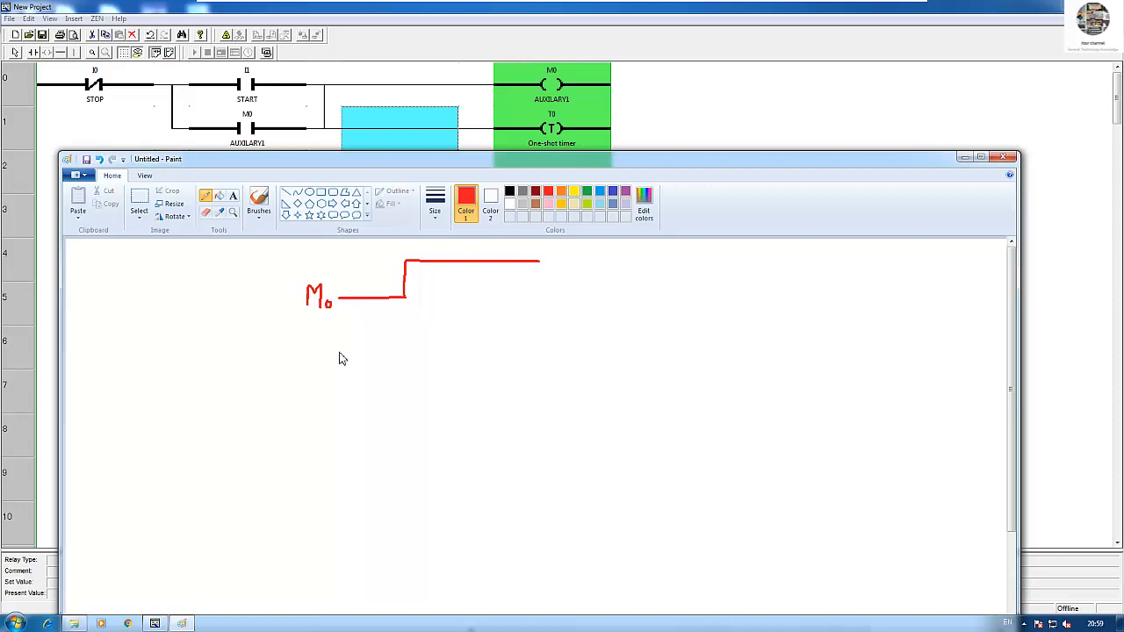
pyautogui.moveTo(339, 352); pyautogui.dragTo(360, 351)
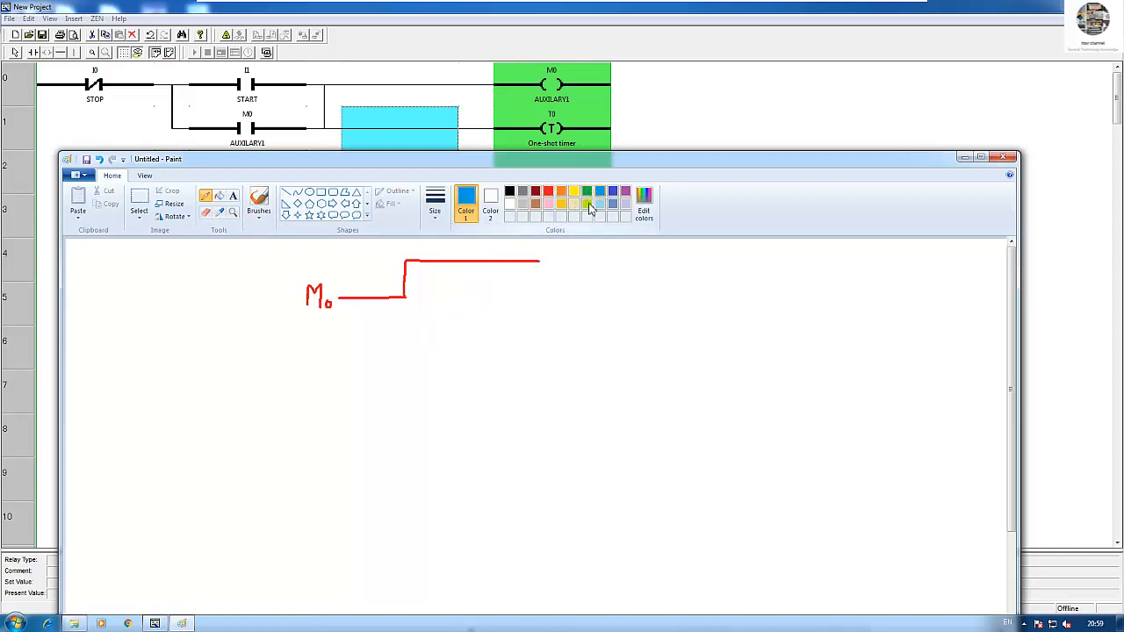
pyautogui.moveTo(281, 486)
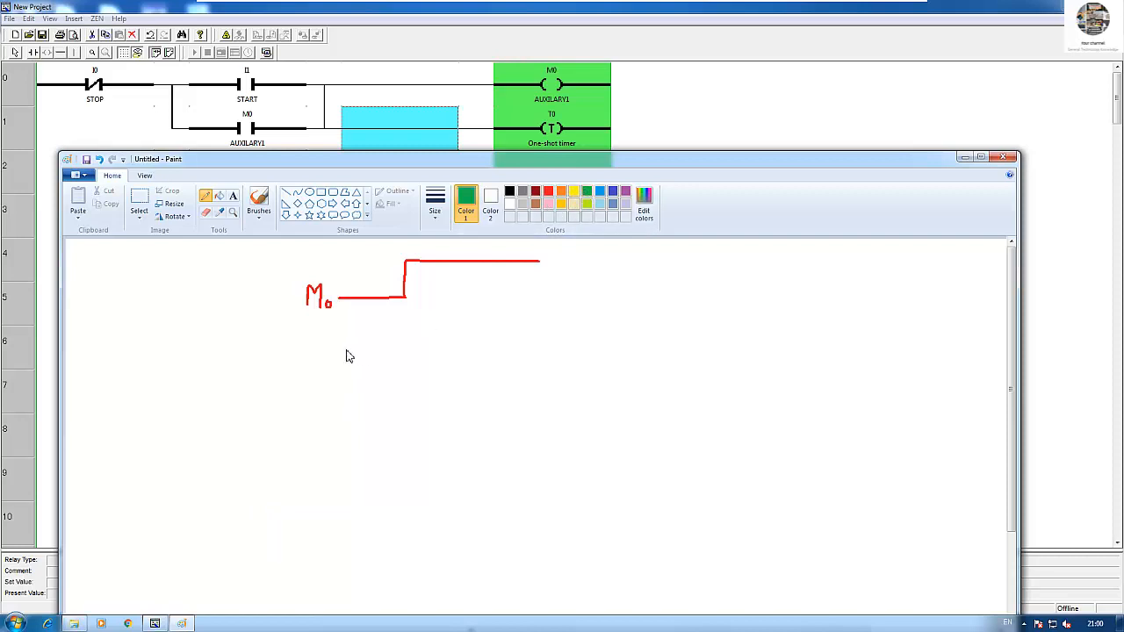
# Draw the green T0 short-pulse waveform below M0 with a pulse-width mark.
pyautogui.moveTo(350, 355); pyautogui.dragTo(360, 358)
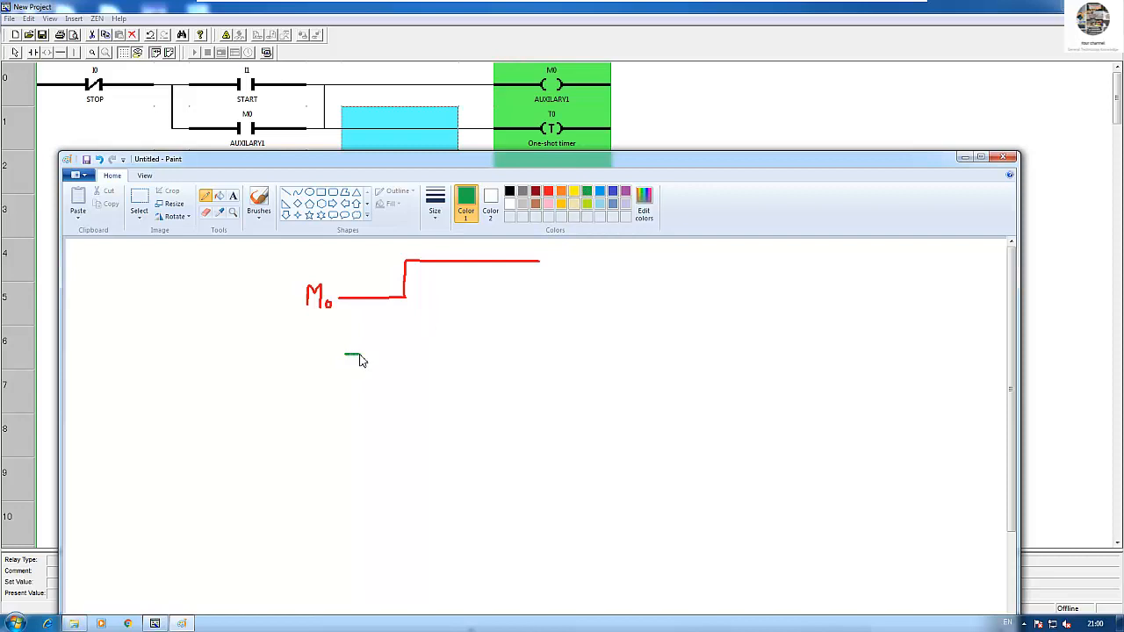
pyautogui.moveTo(345, 355); pyautogui.dragTo(403, 360)
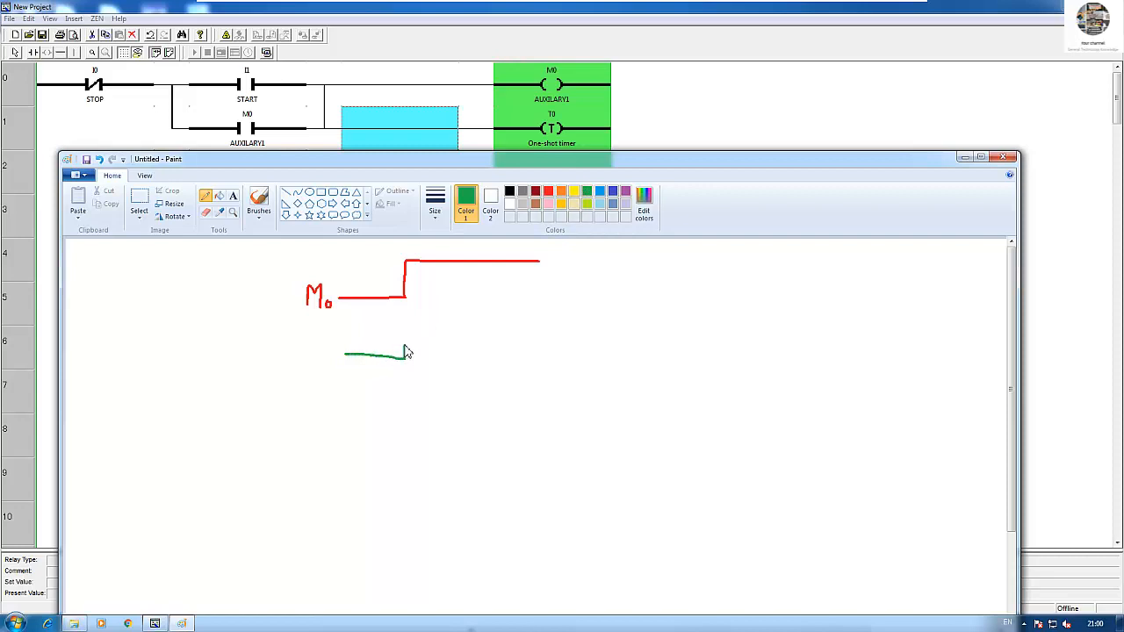
pyautogui.moveTo(404, 354); pyautogui.dragTo(405, 349)
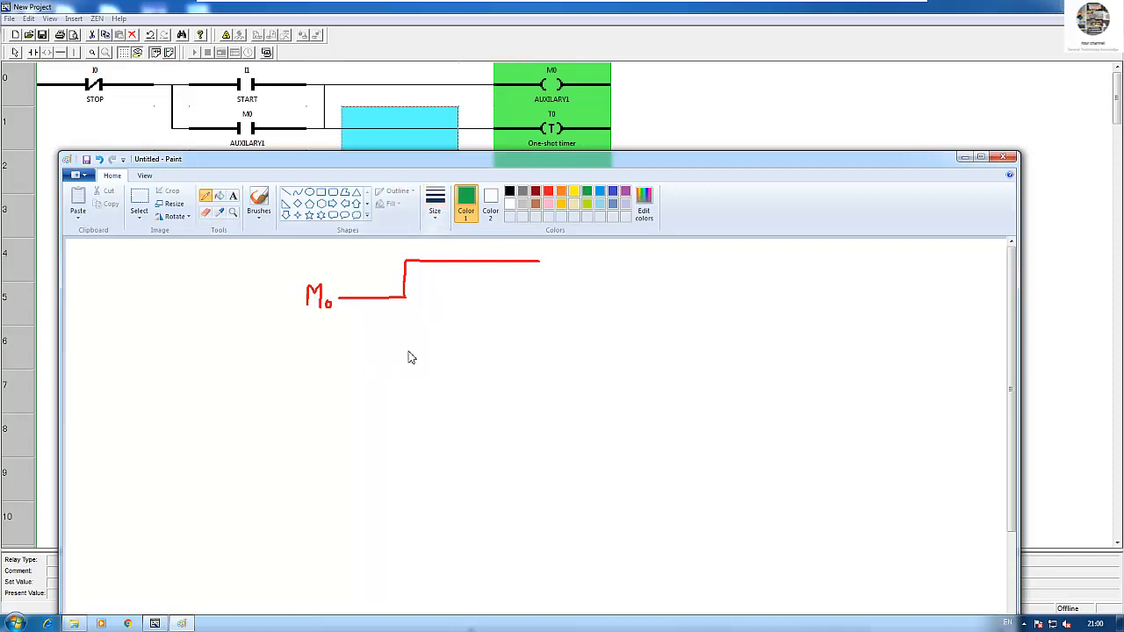
pyautogui.moveTo(560, 129)
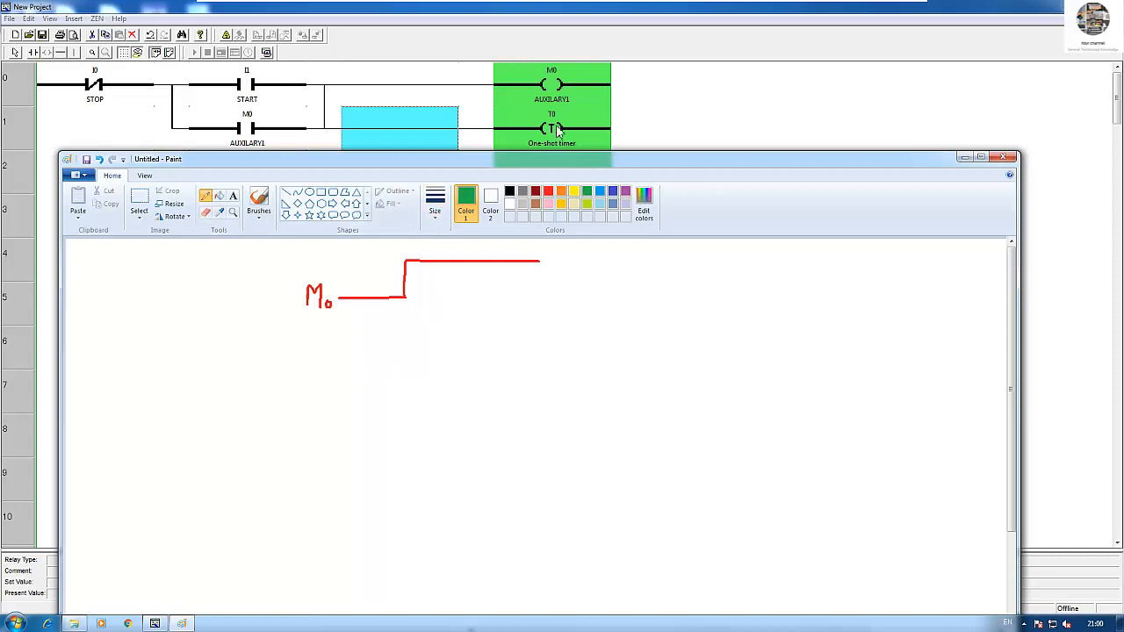
pyautogui.moveTo(350, 361)
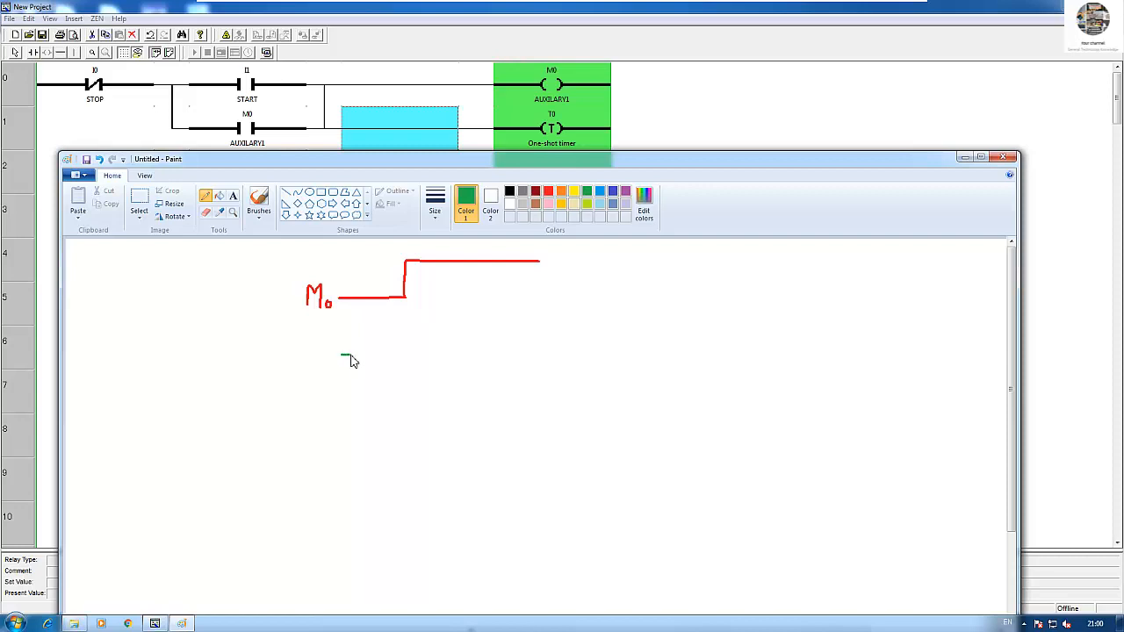
pyautogui.moveTo(343, 356); pyautogui.dragTo(404, 357)
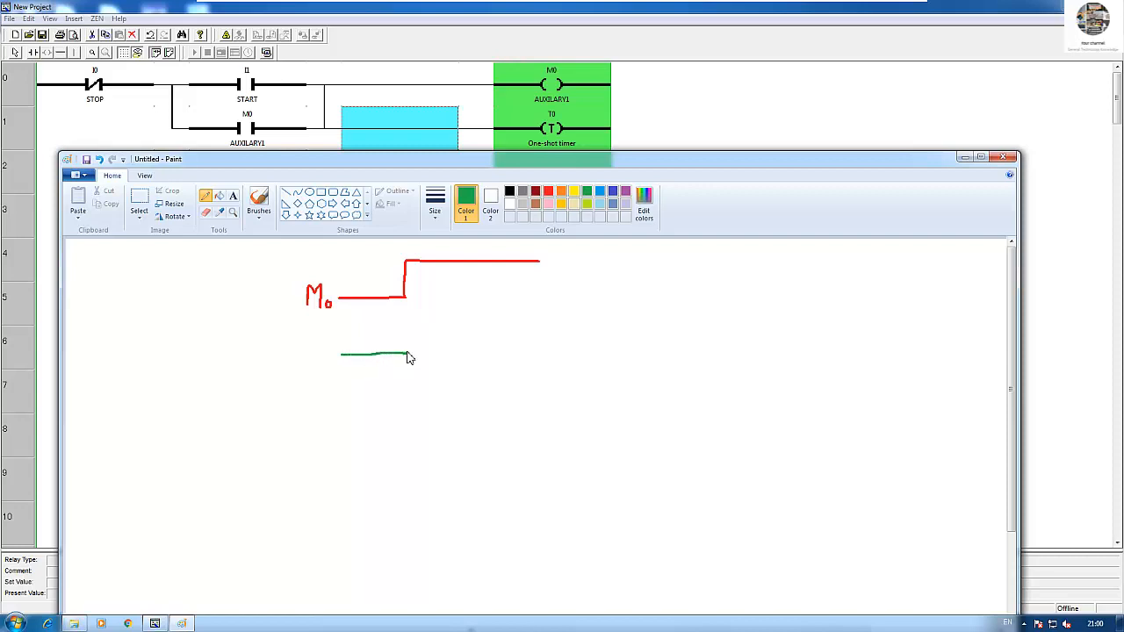
pyautogui.moveTo(395, 356); pyautogui.dragTo(396, 334)
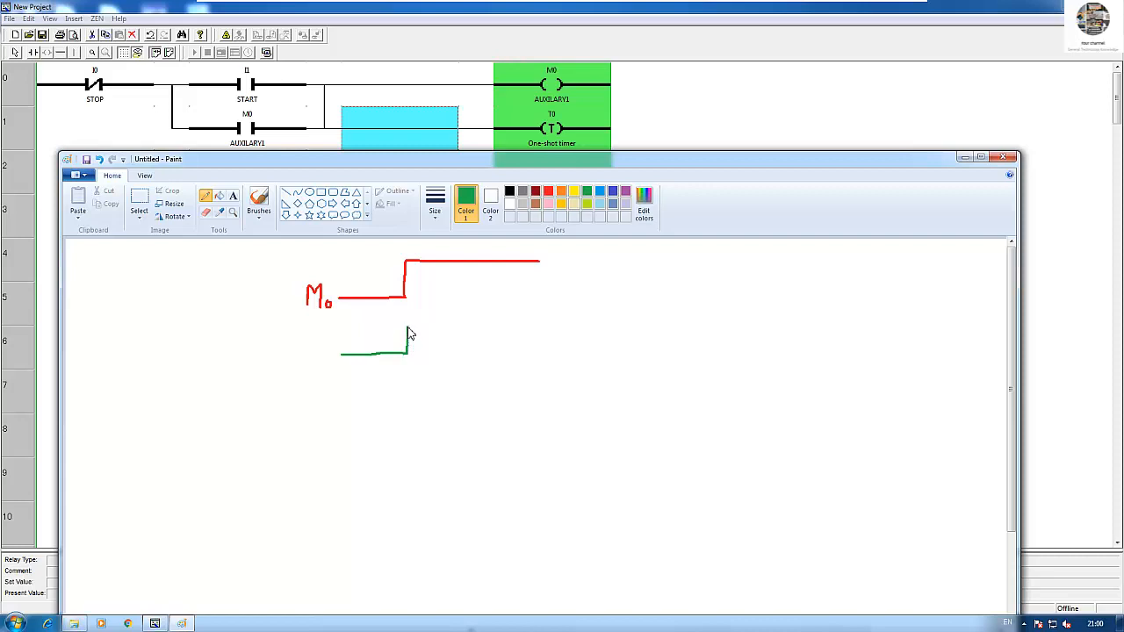
pyautogui.moveTo(409, 350); pyautogui.dragTo(408, 332)
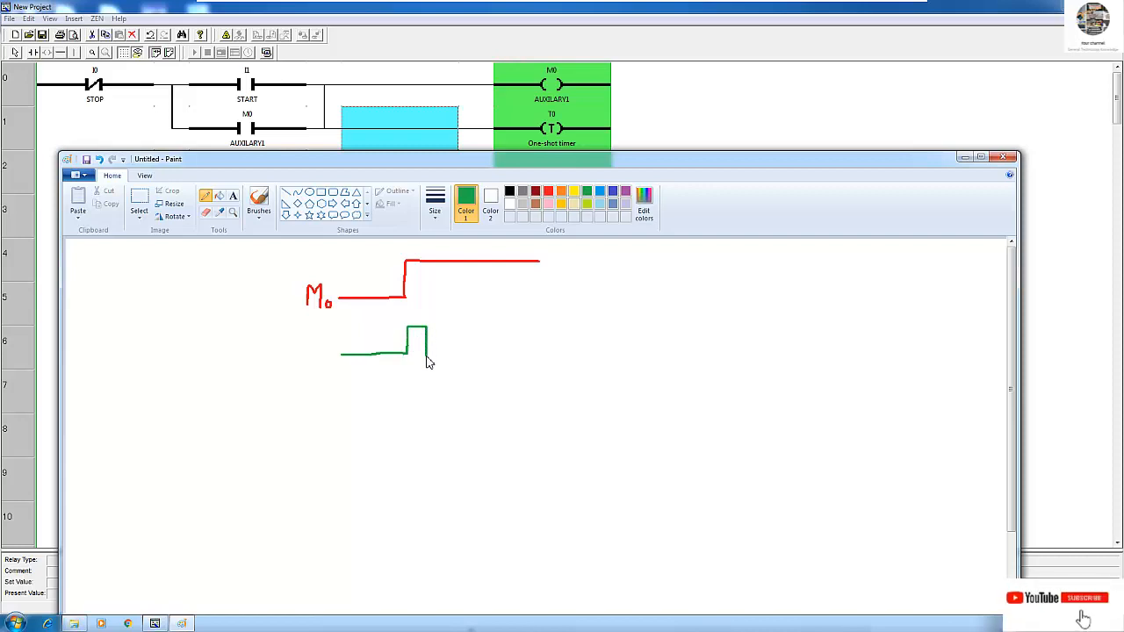
pyautogui.moveTo(417, 360); pyautogui.dragTo(540, 362)
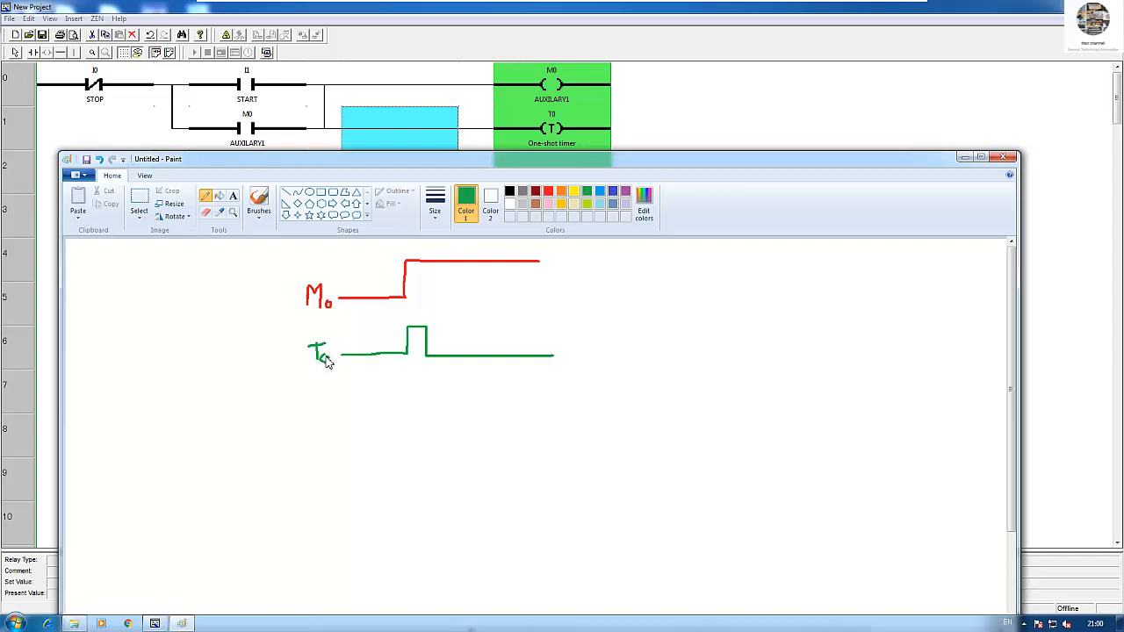
pyautogui.moveTo(466, 379)
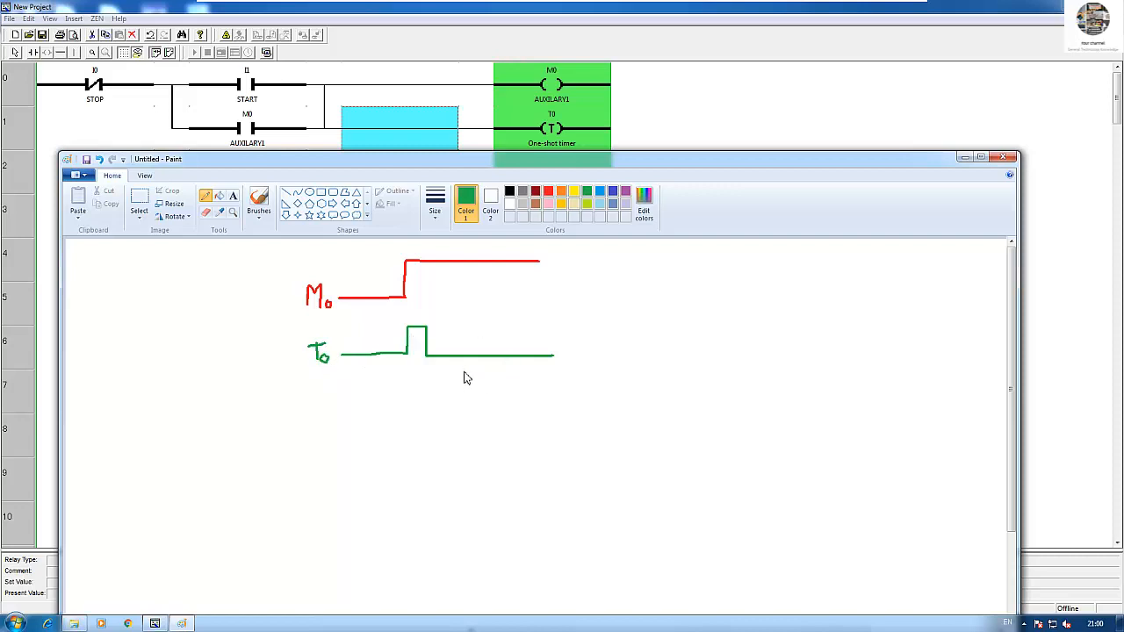
pyautogui.moveTo(406, 355); pyautogui.dragTo(409, 383)
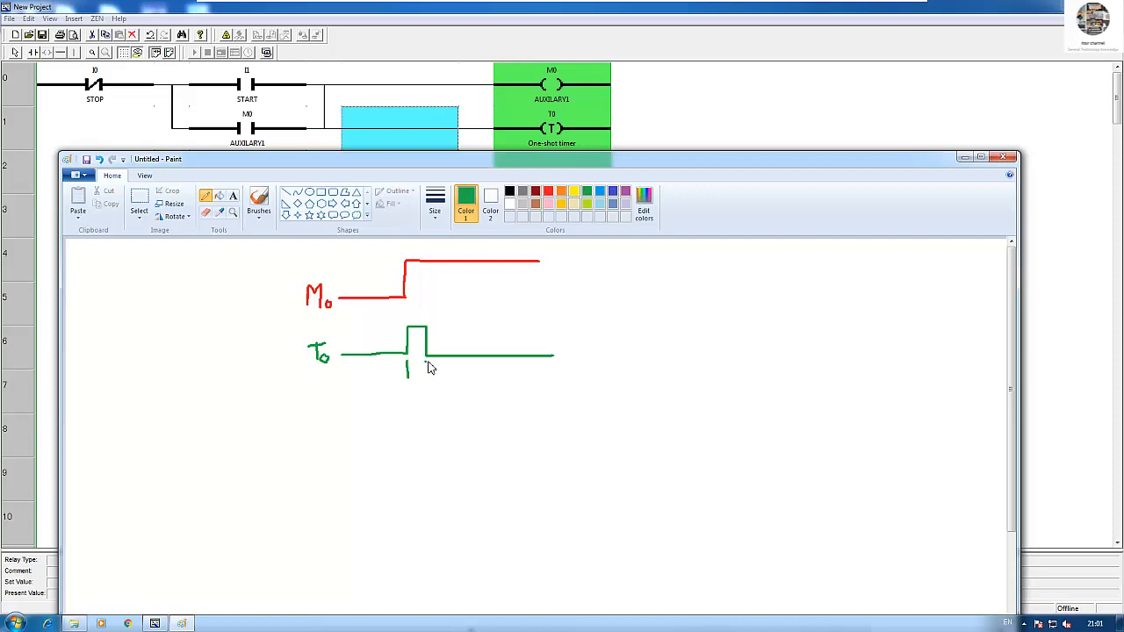
pyautogui.moveTo(430, 373)
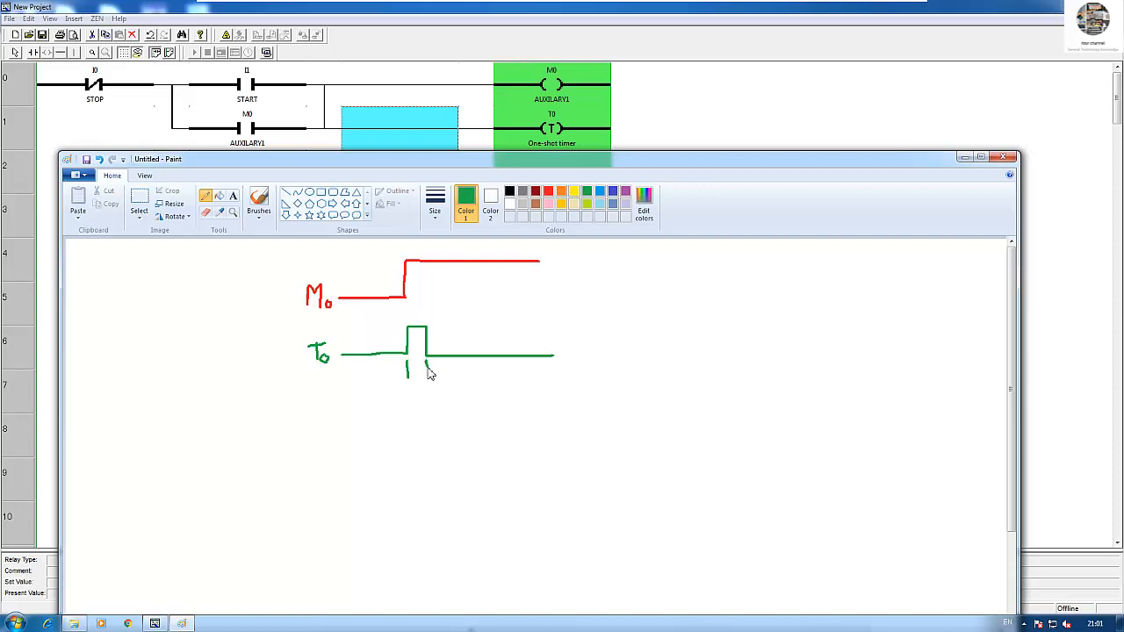
pyautogui.moveTo(422, 389)
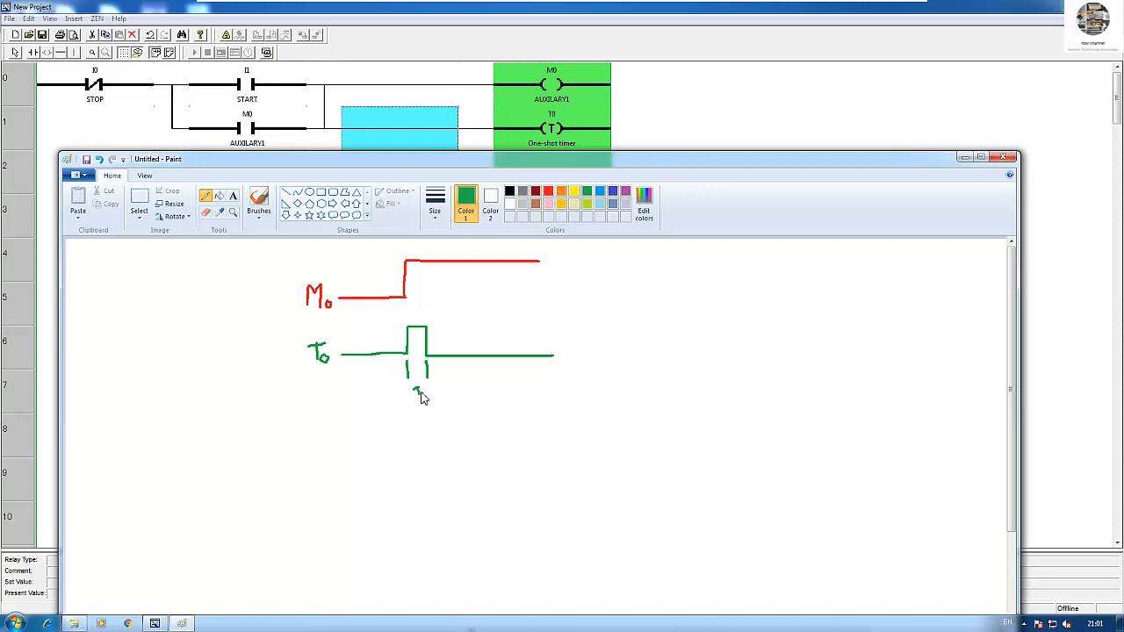
pyautogui.moveTo(426, 397)
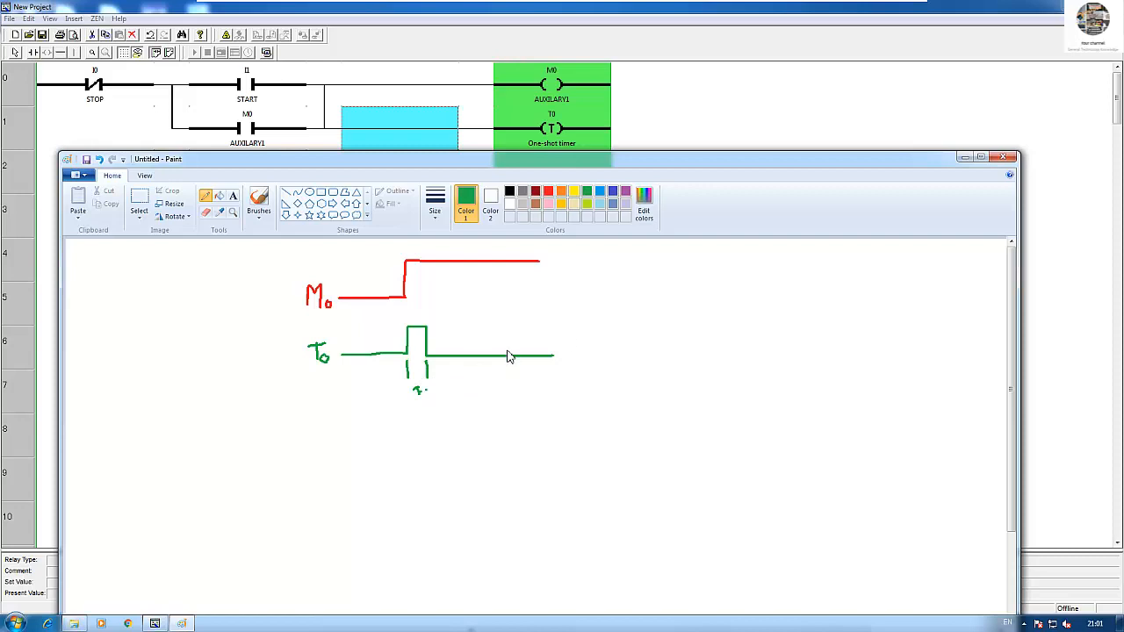
pyautogui.moveTo(364, 432)
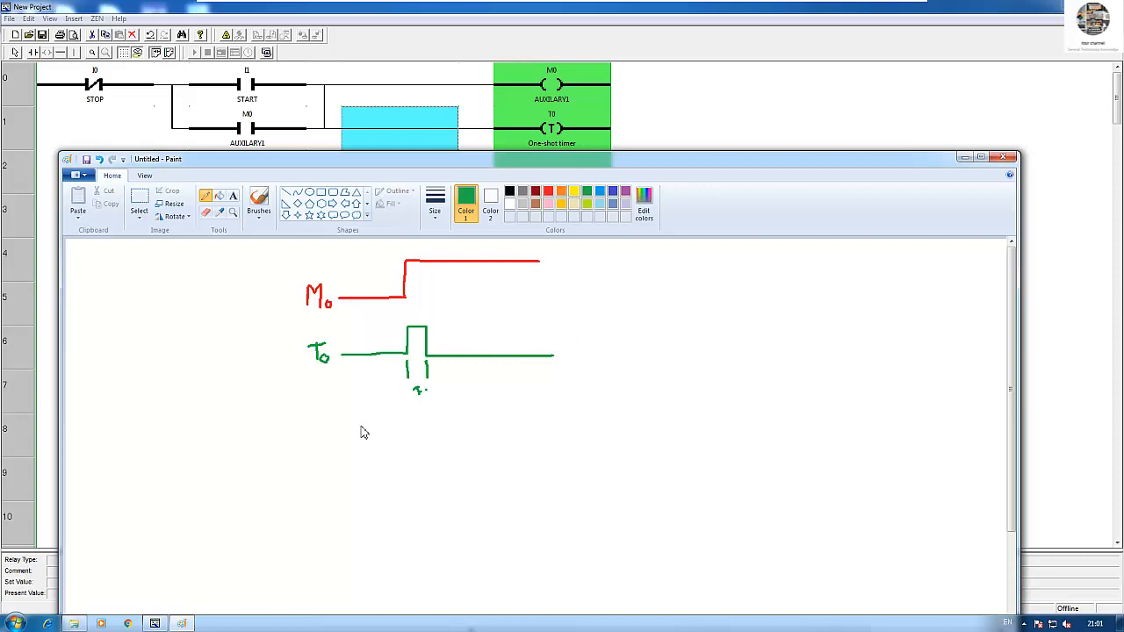
# Minimize Paint and start a new contact at the beginning of ladder row 2.
pyautogui.click(964, 159)
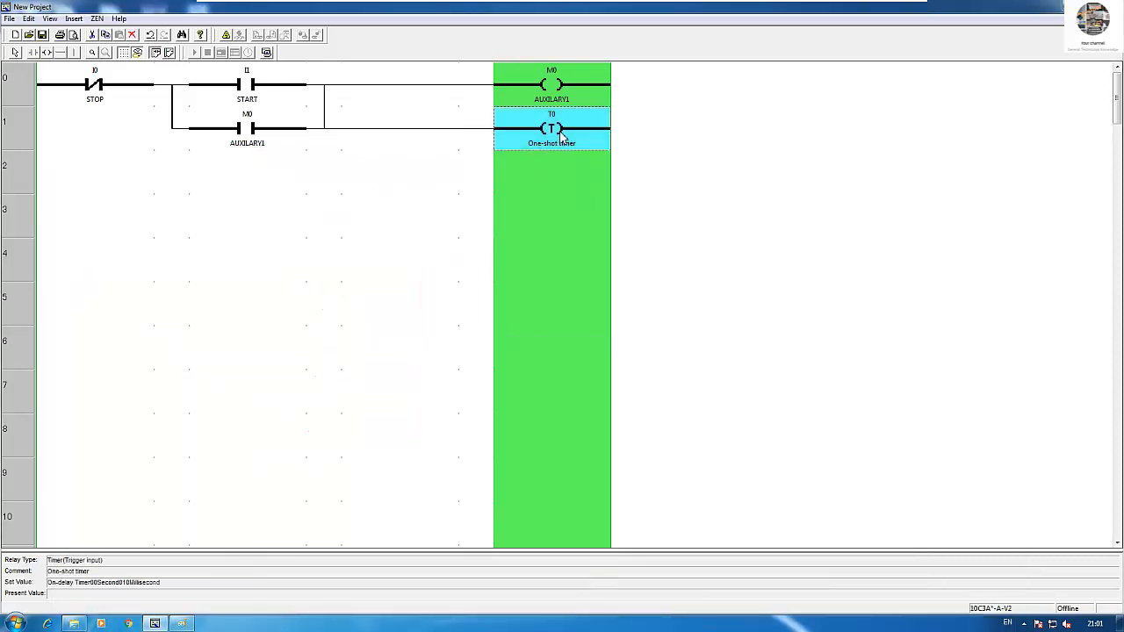
pyautogui.click(246, 172)
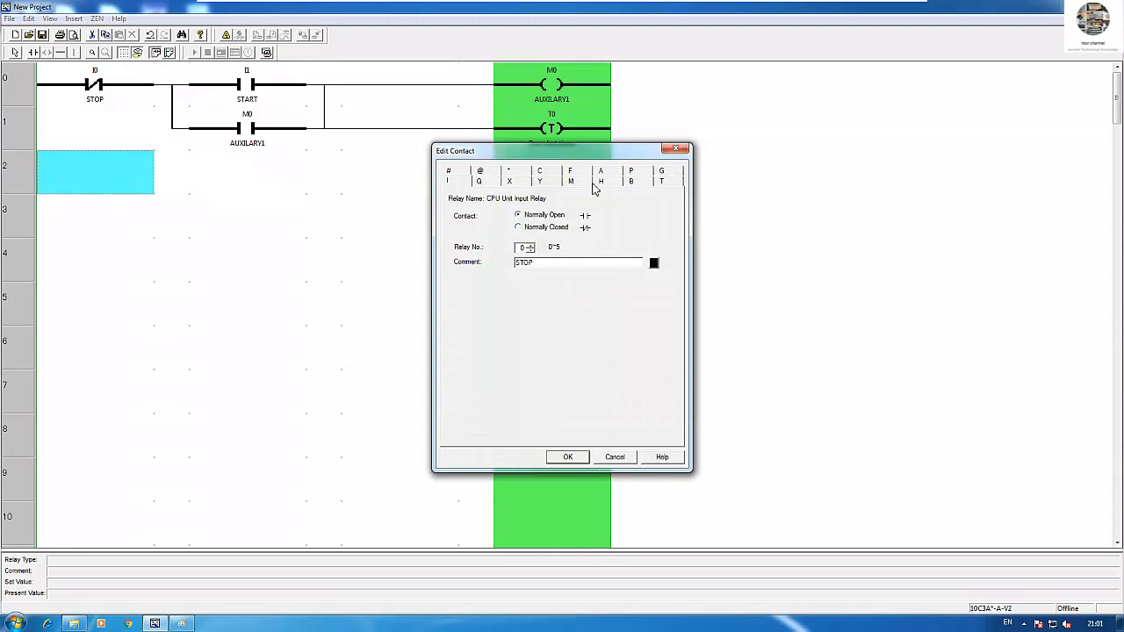
# Insert a normally open T0 one-shot pulse timer contact on row 2.
pyautogui.click(661, 176)
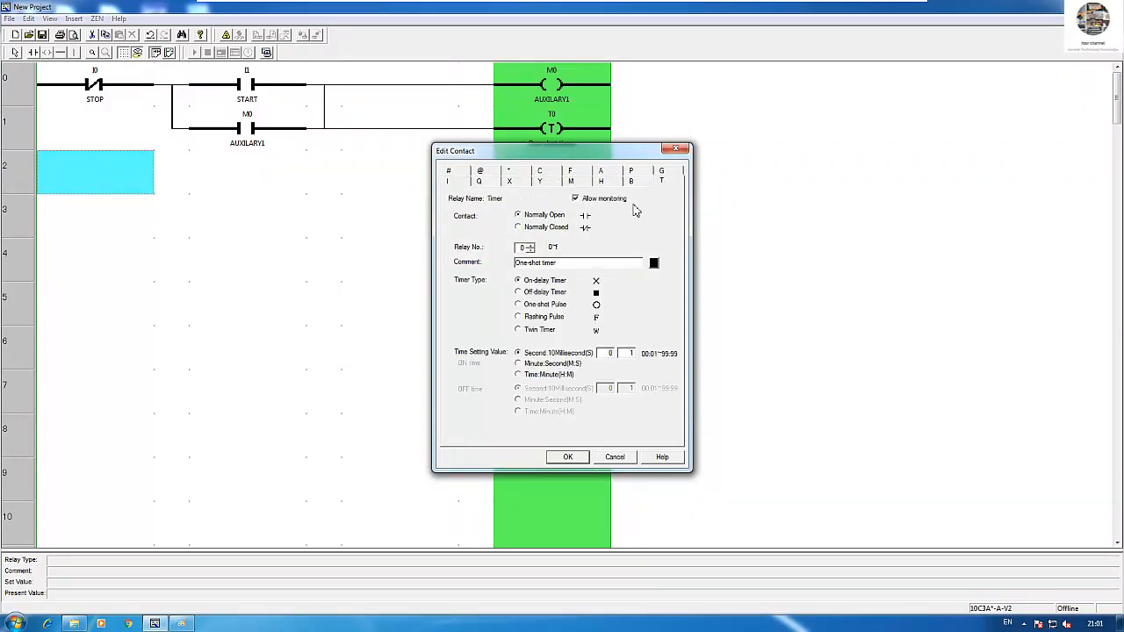
pyautogui.moveTo(531, 314)
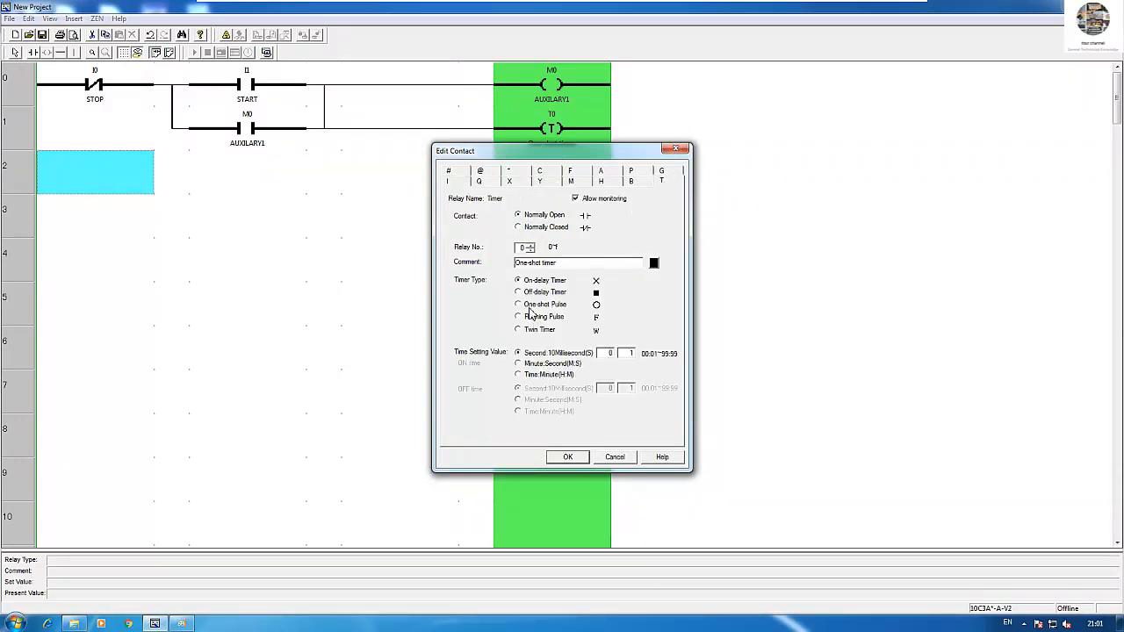
pyautogui.click(517, 304)
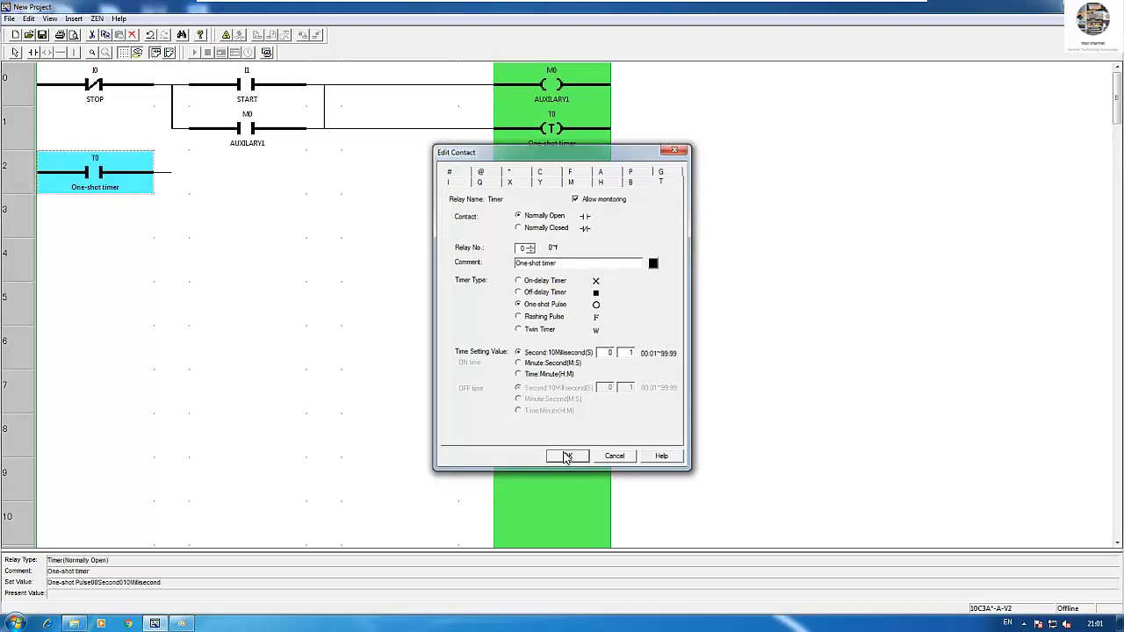
pyautogui.click(567, 455)
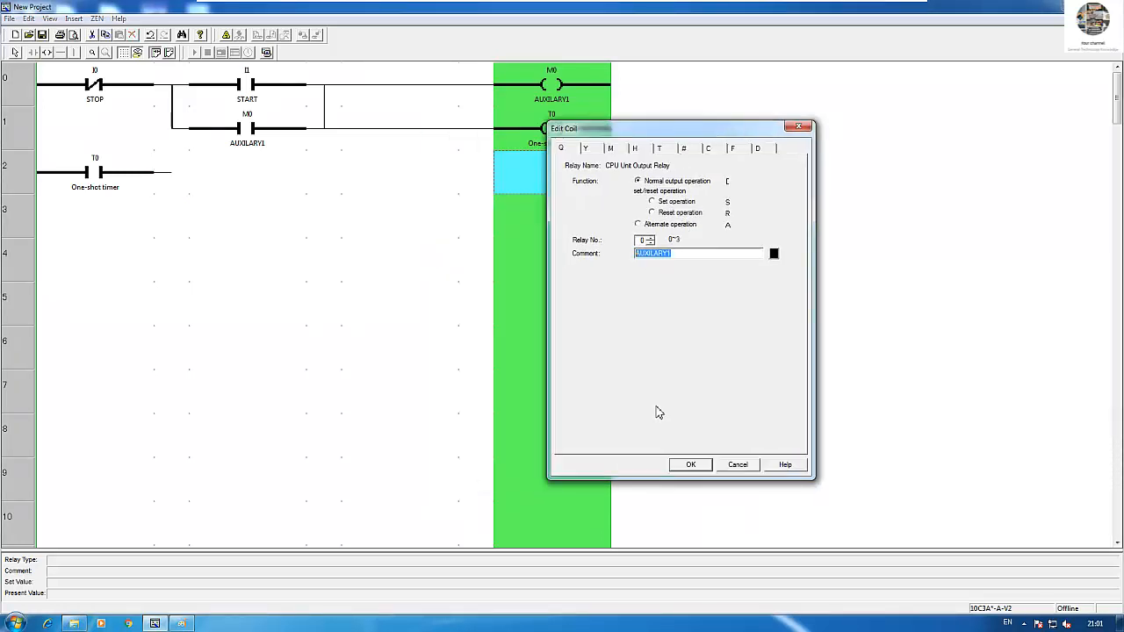
# Add a Q0 output coil commented RELAY1 on row 2.
pyautogui.write('RE')
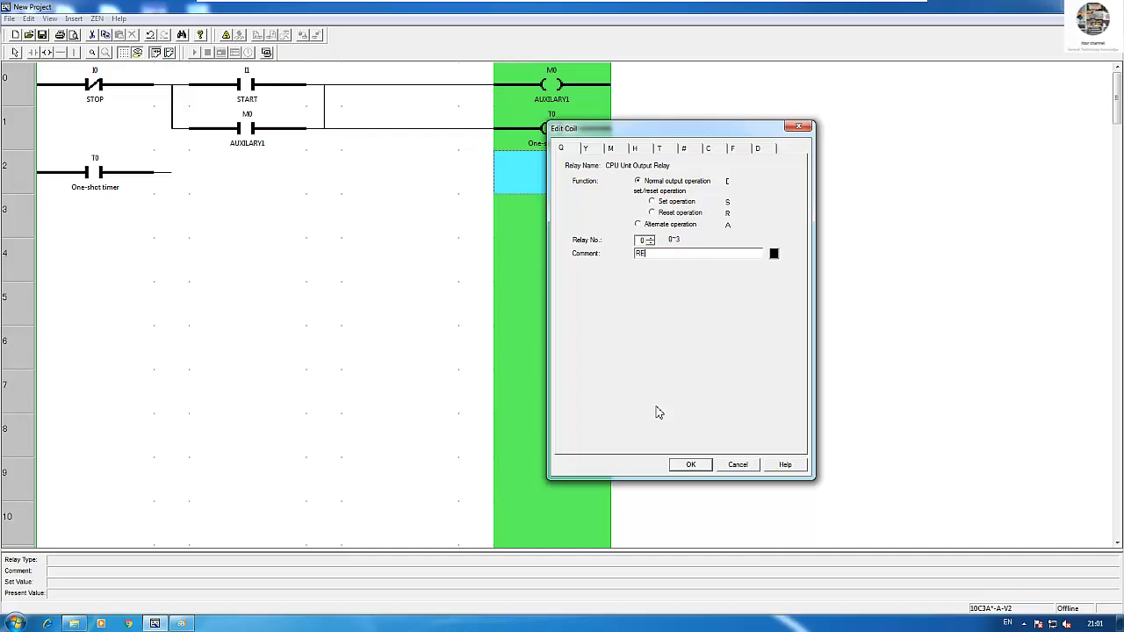
pyautogui.write('LAY')
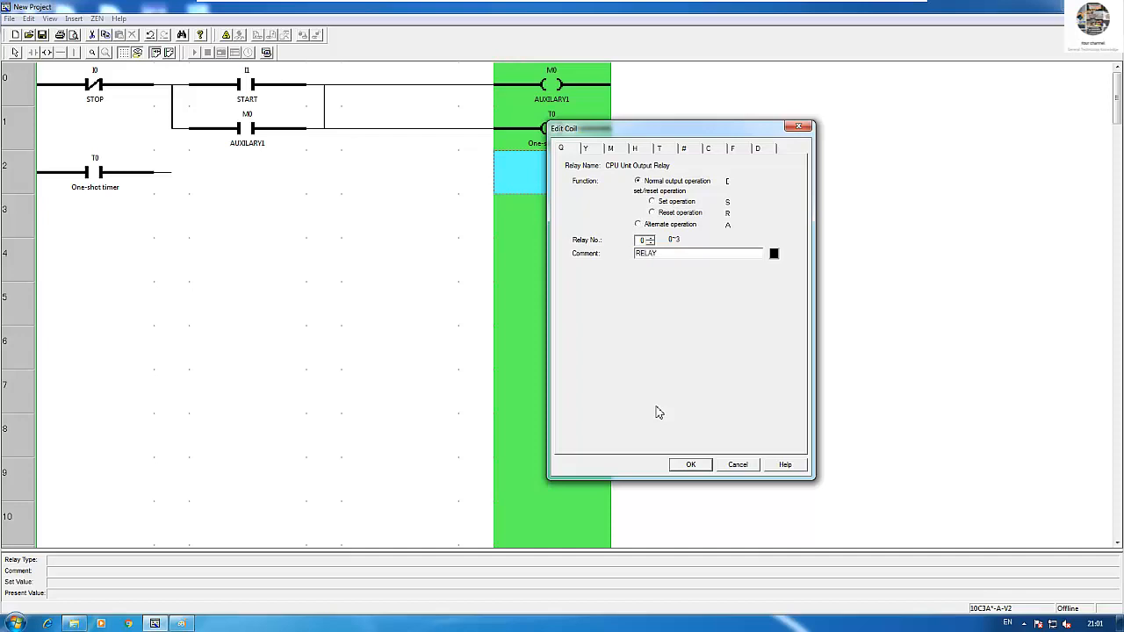
pyautogui.click(690, 465)
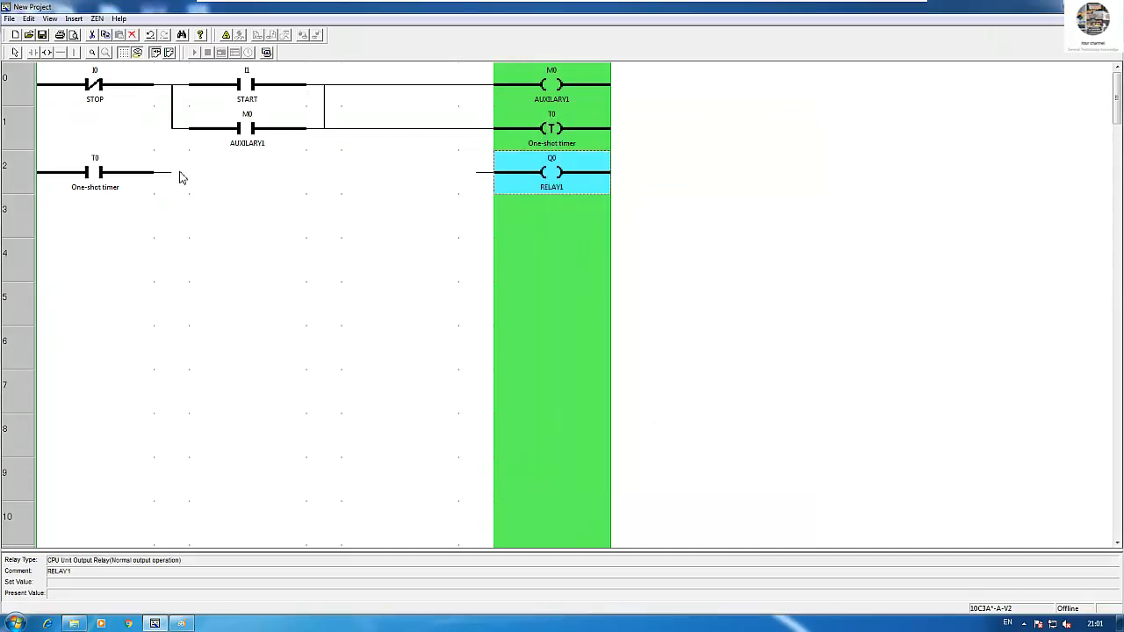
# Place a Q0 RELAY1 contact under T0, then cancel an unneeded contact in rung 2's empty cell.
pyautogui.click(400, 171)
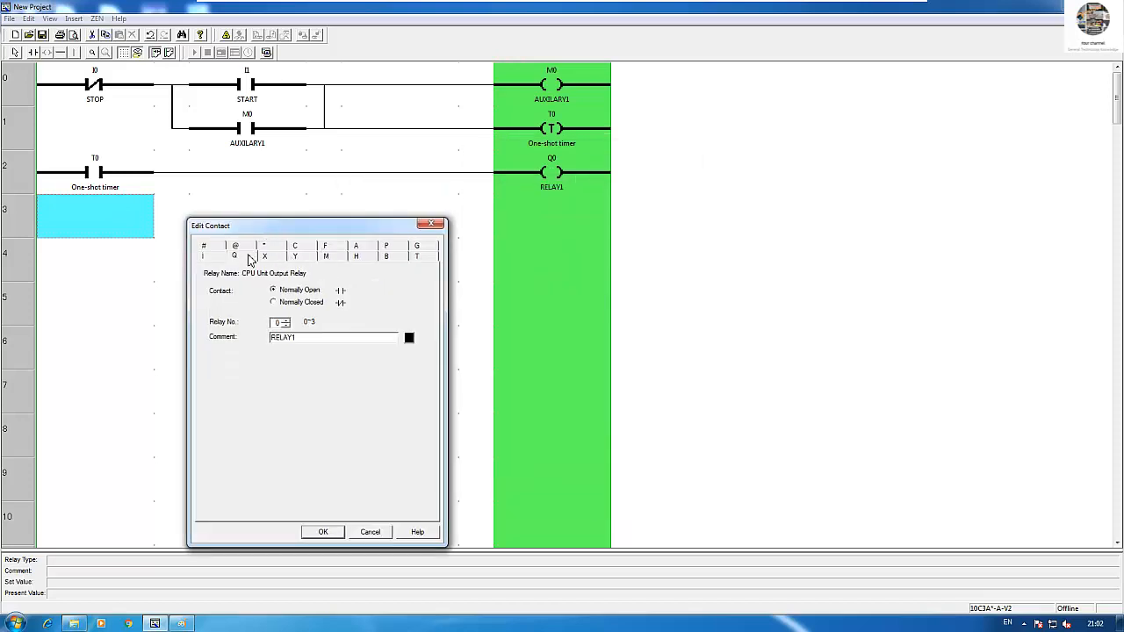
pyautogui.moveTo(324, 532)
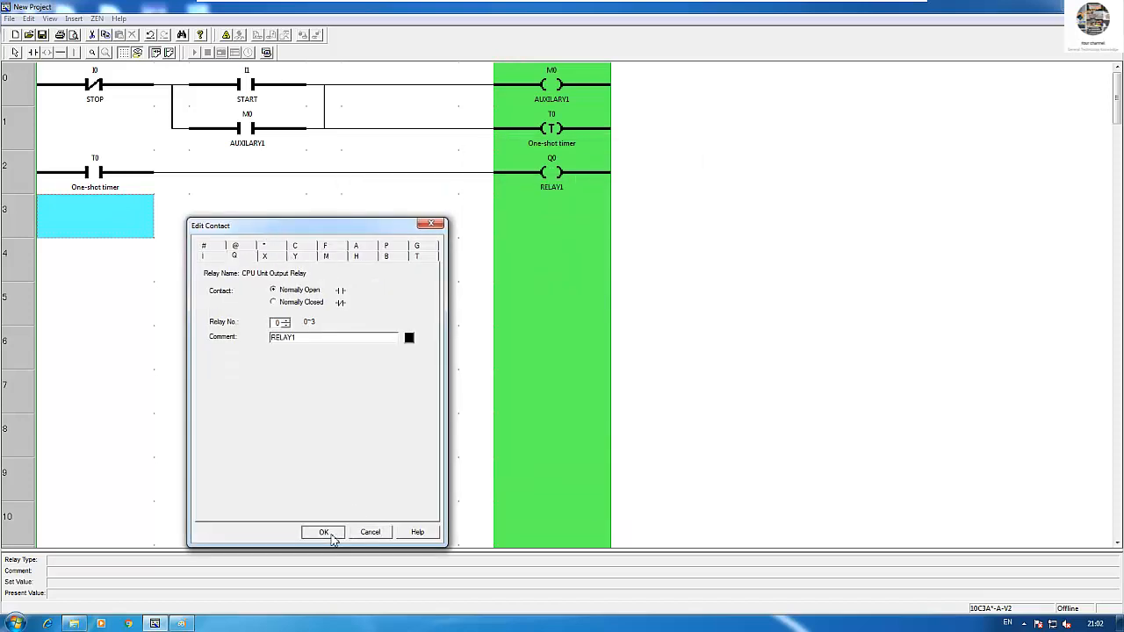
pyautogui.click(323, 532)
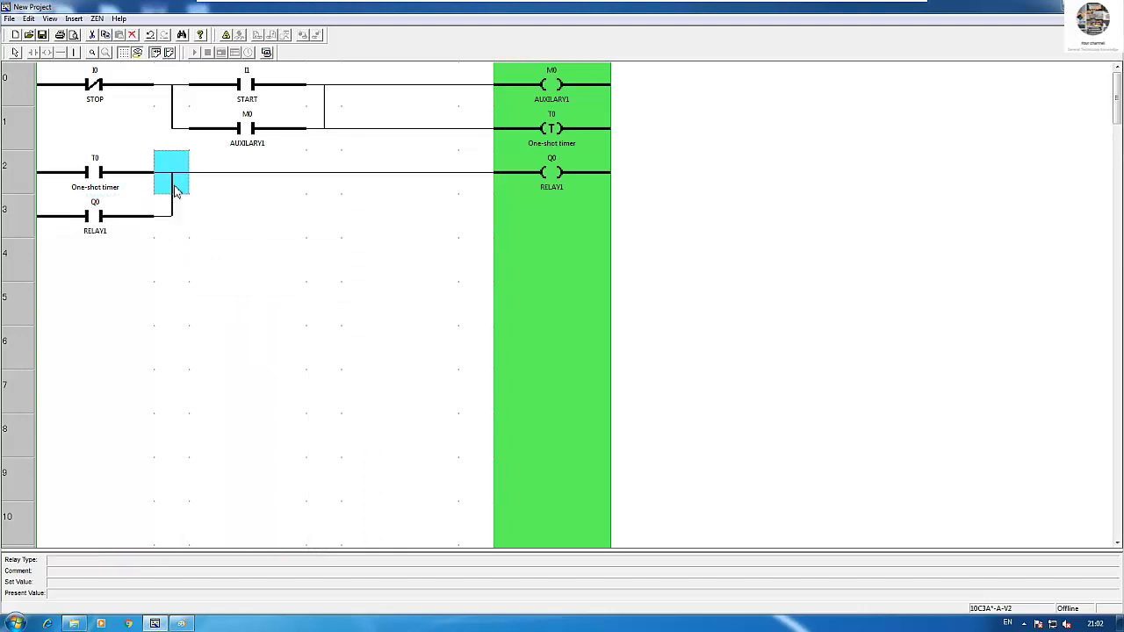
pyautogui.click(95, 83)
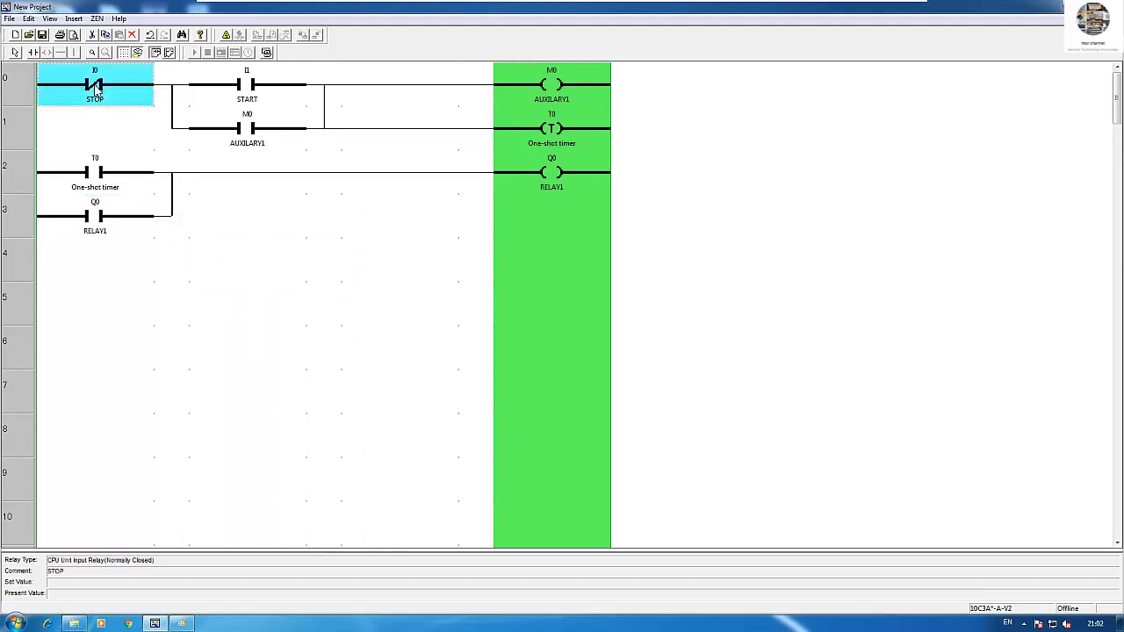
pyautogui.click(247, 172)
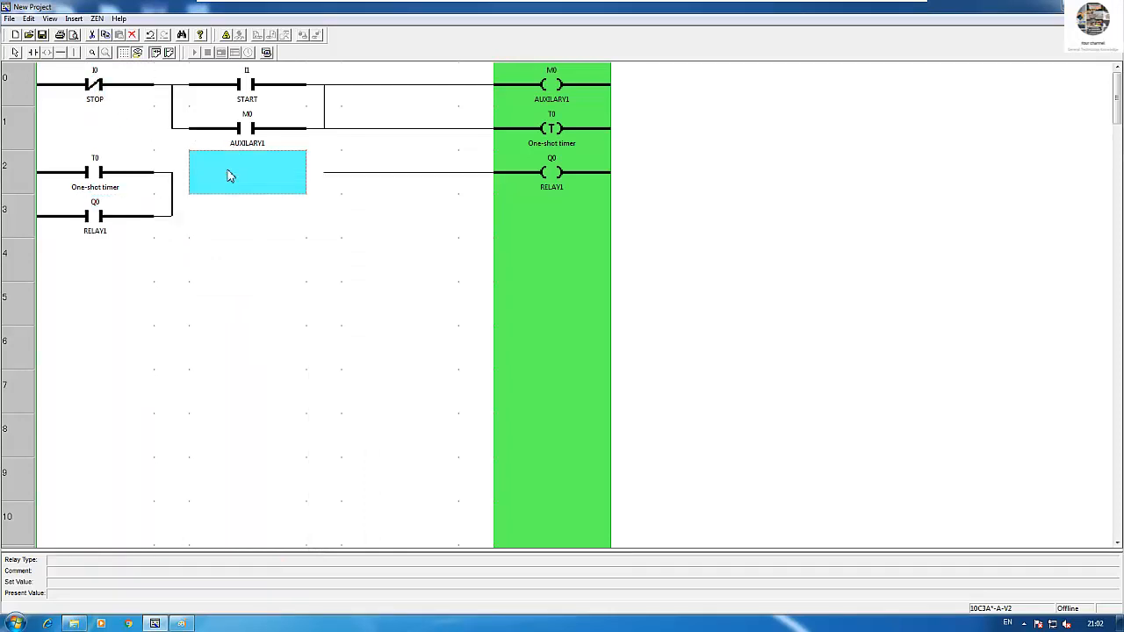
pyautogui.moveTo(192, 162)
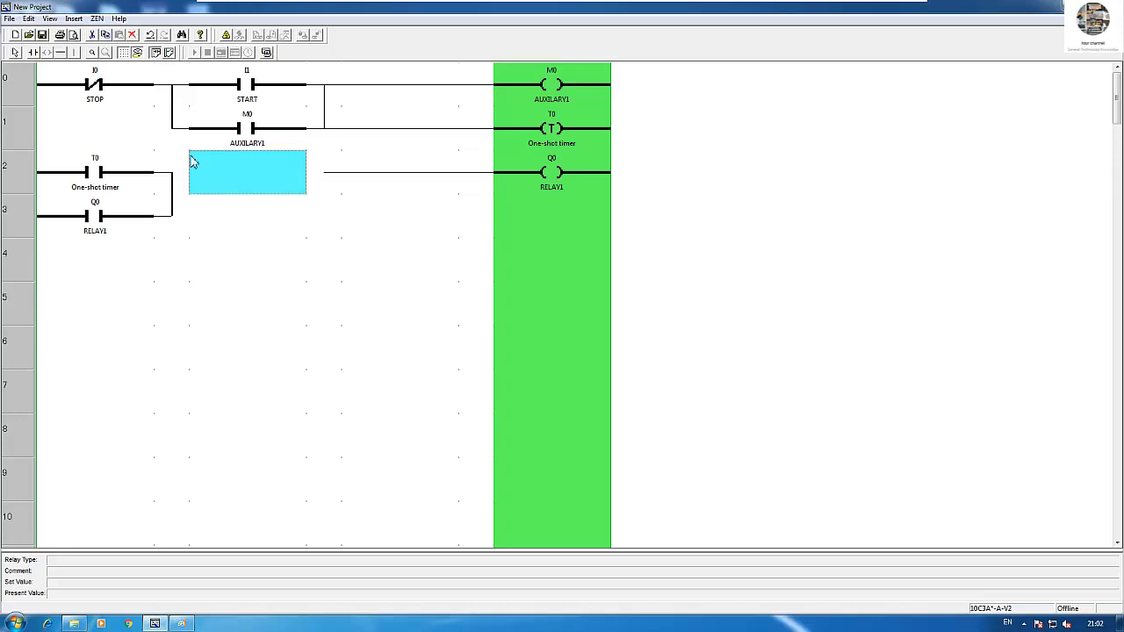
pyautogui.doubleClick(247, 172)
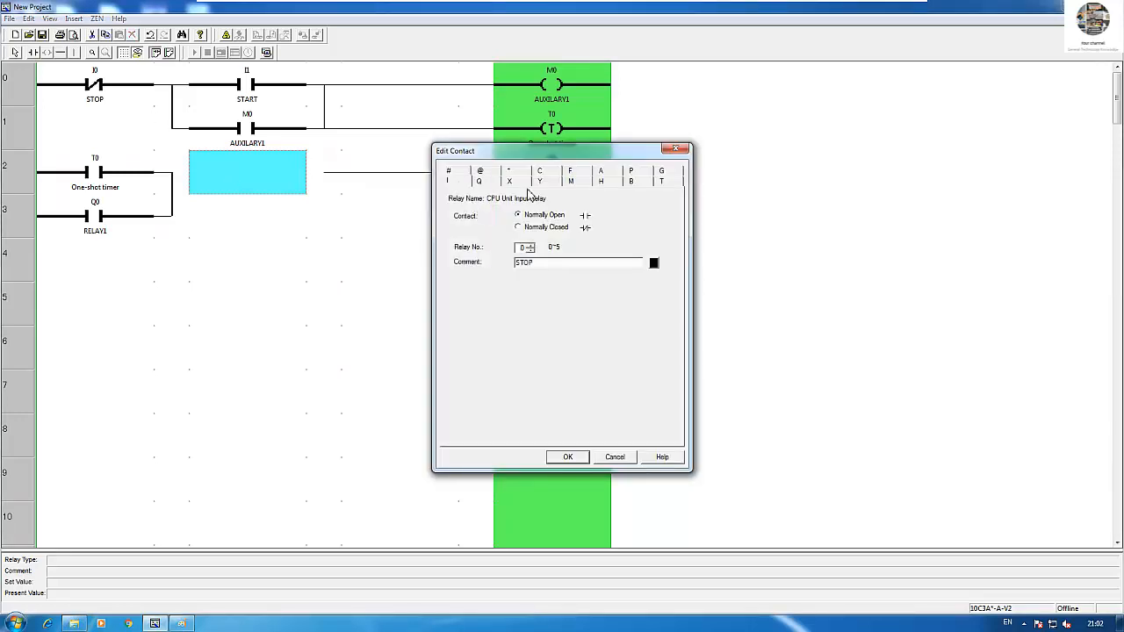
pyautogui.moveTo(136, 113)
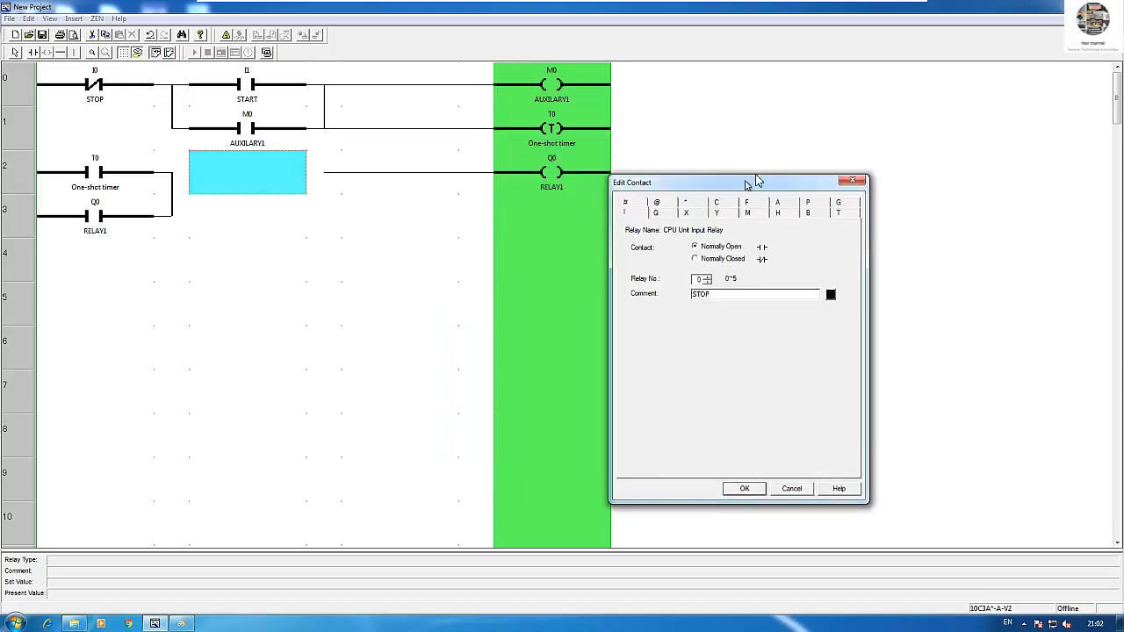
pyautogui.moveTo(746, 181); pyautogui.dragTo(778, 161)
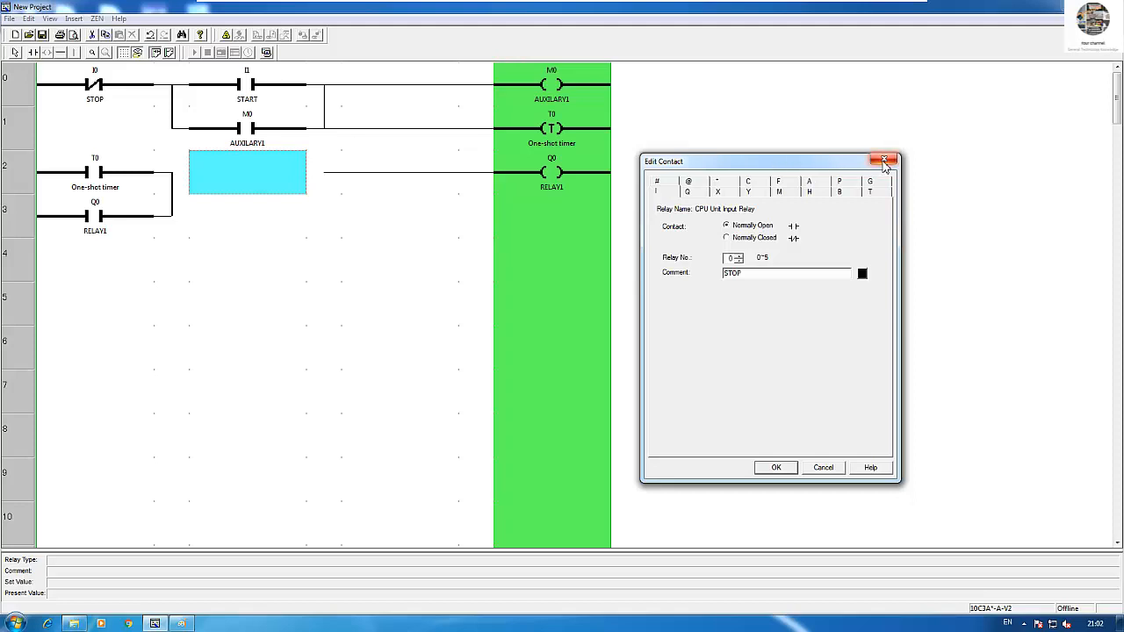
pyautogui.moveTo(885, 162)
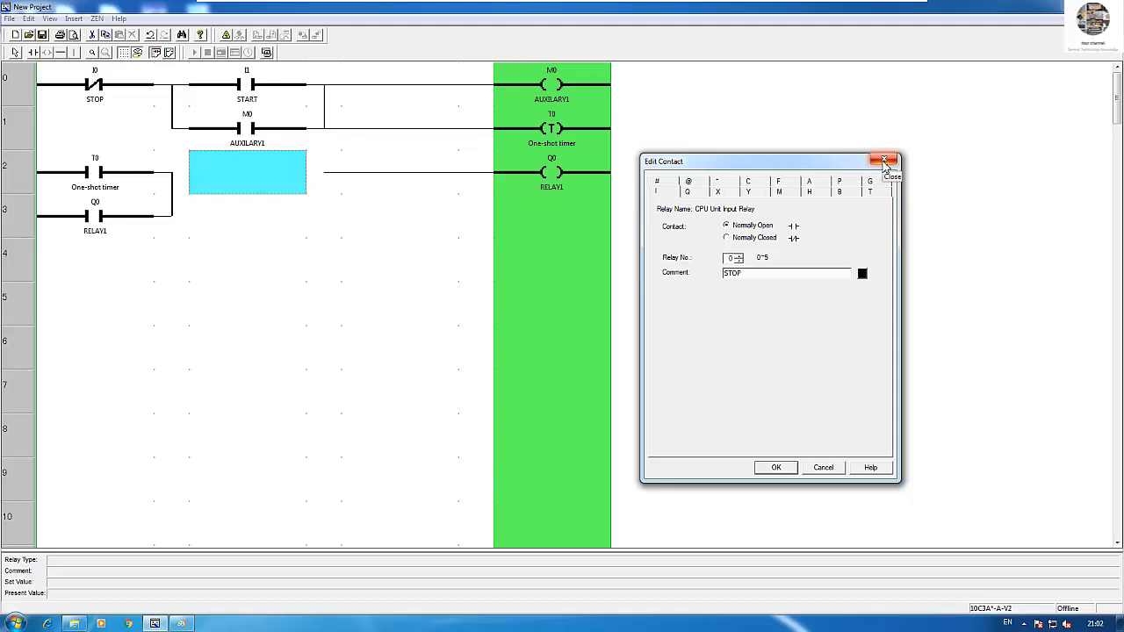
pyautogui.click(885, 160)
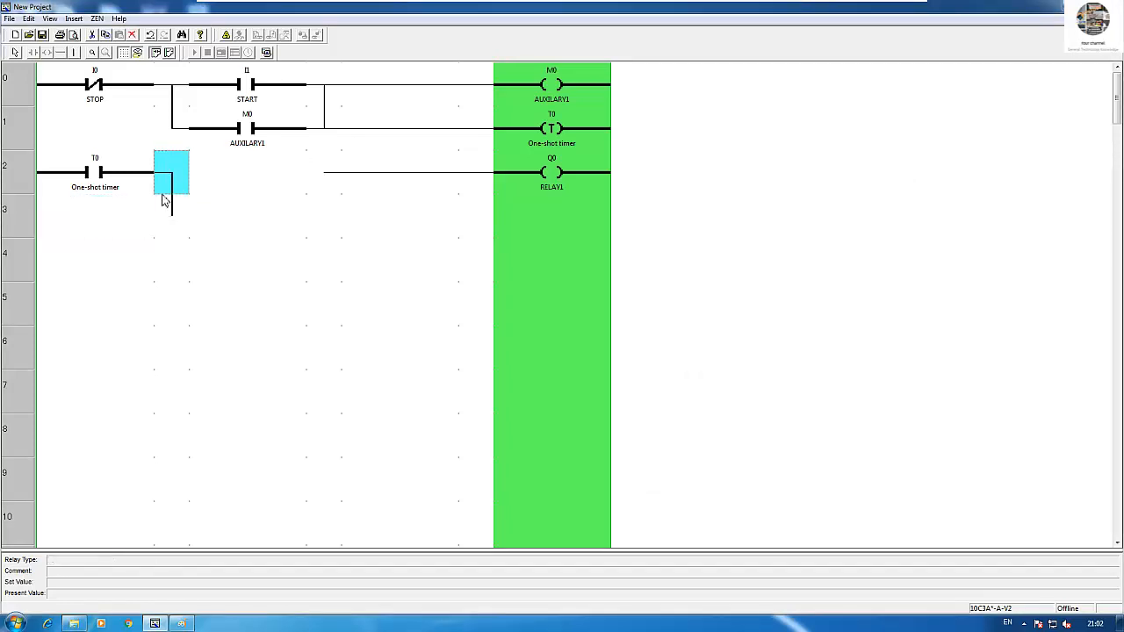
# Draw the rung 2 connection from the T0 contact through to the Q0 RELAY1 coil.
pyautogui.moveTo(171, 171); pyautogui.dragTo(247, 171)
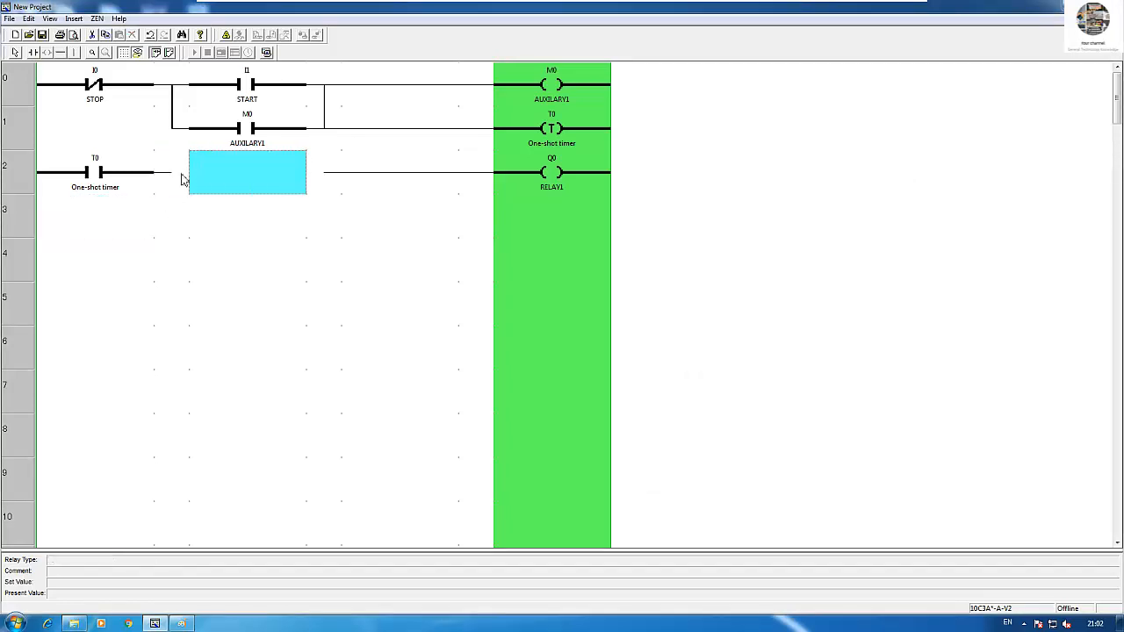
pyautogui.moveTo(246, 172); pyautogui.dragTo(253, 259)
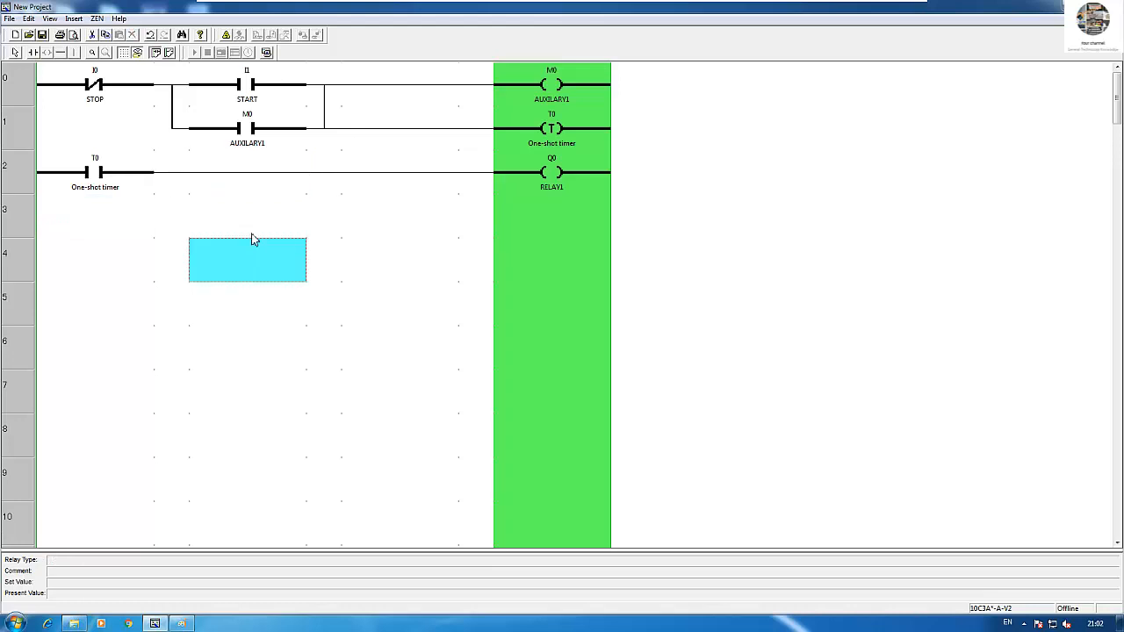
# Reopen the T0 timer contact's settings and enter a 20-second time value.
pyautogui.doubleClick(95, 173)
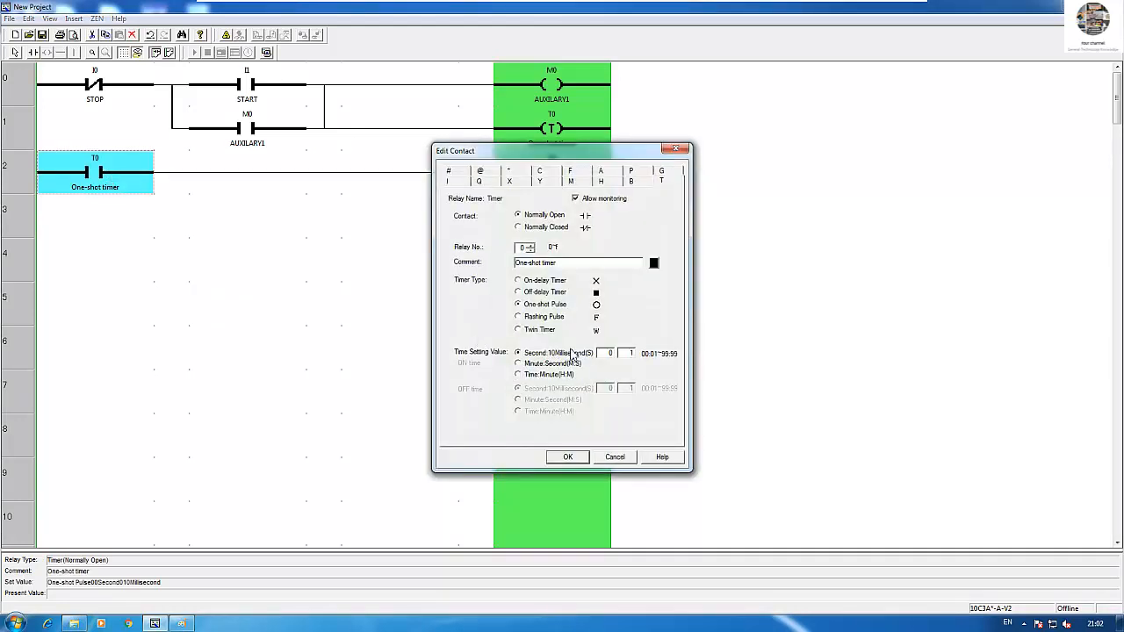
pyautogui.moveTo(553, 369)
pyautogui.write('20')
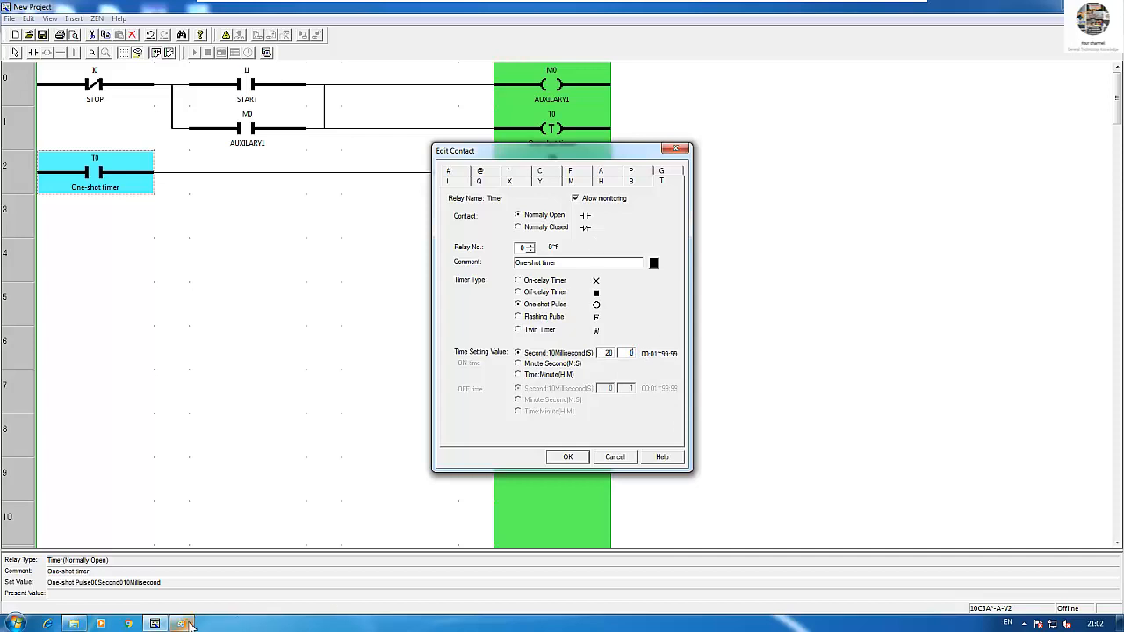
# Label the T0 pulse width T=20 on the Paint timing sketch, keeping the timer settings visible.
pyautogui.click(156, 624)
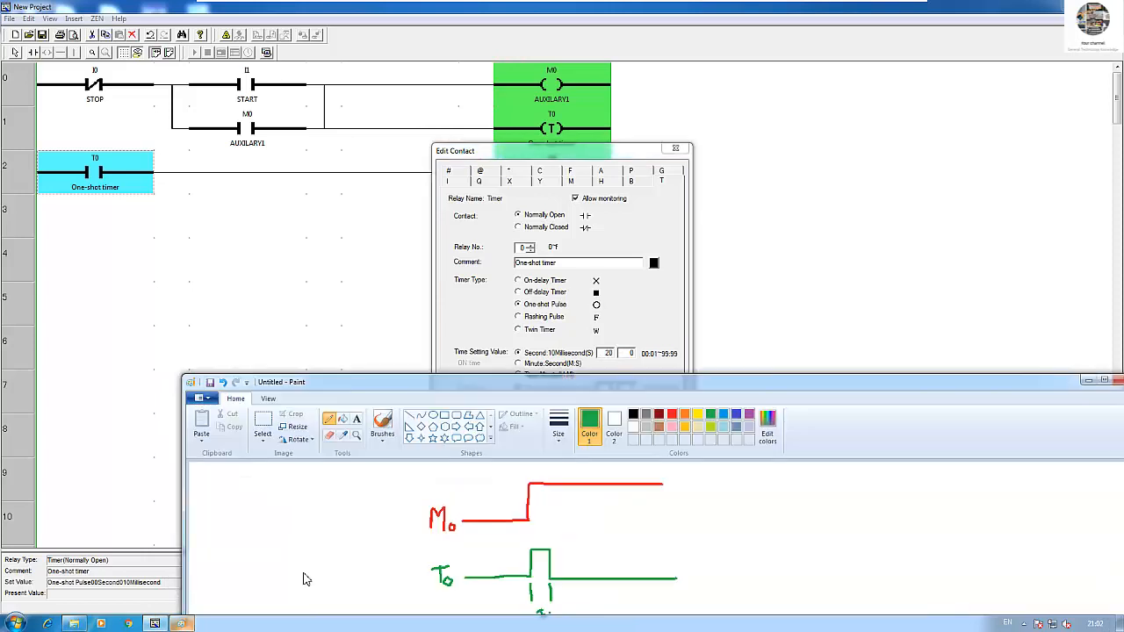
pyautogui.moveTo(605, 391)
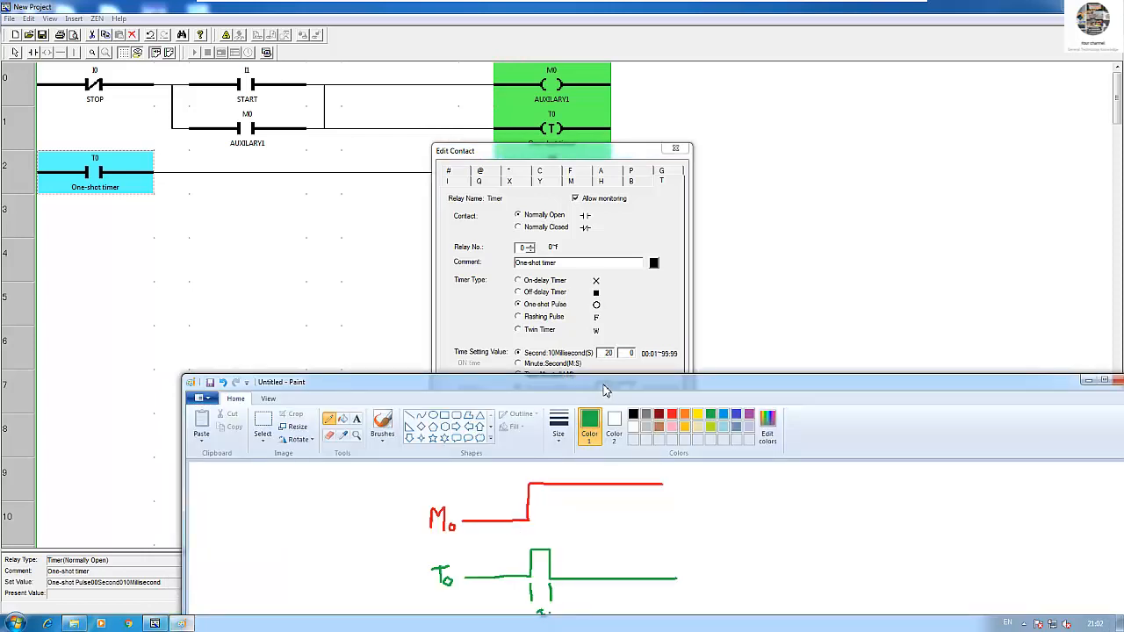
pyautogui.moveTo(606, 383); pyautogui.dragTo(579, 278)
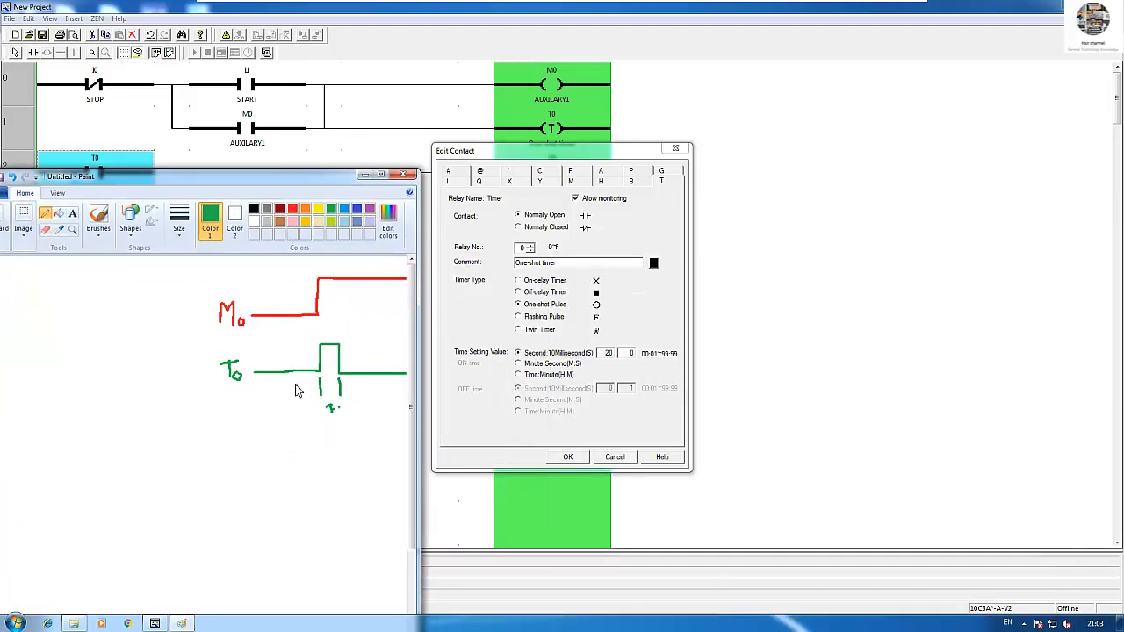
pyautogui.moveTo(367, 378)
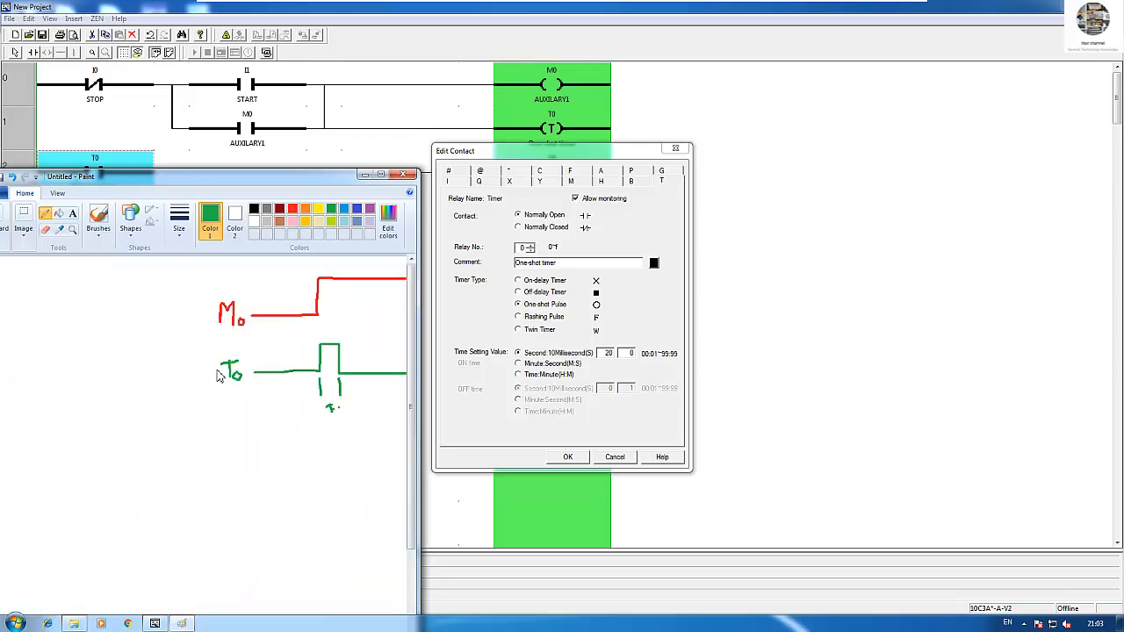
pyautogui.moveTo(338, 422)
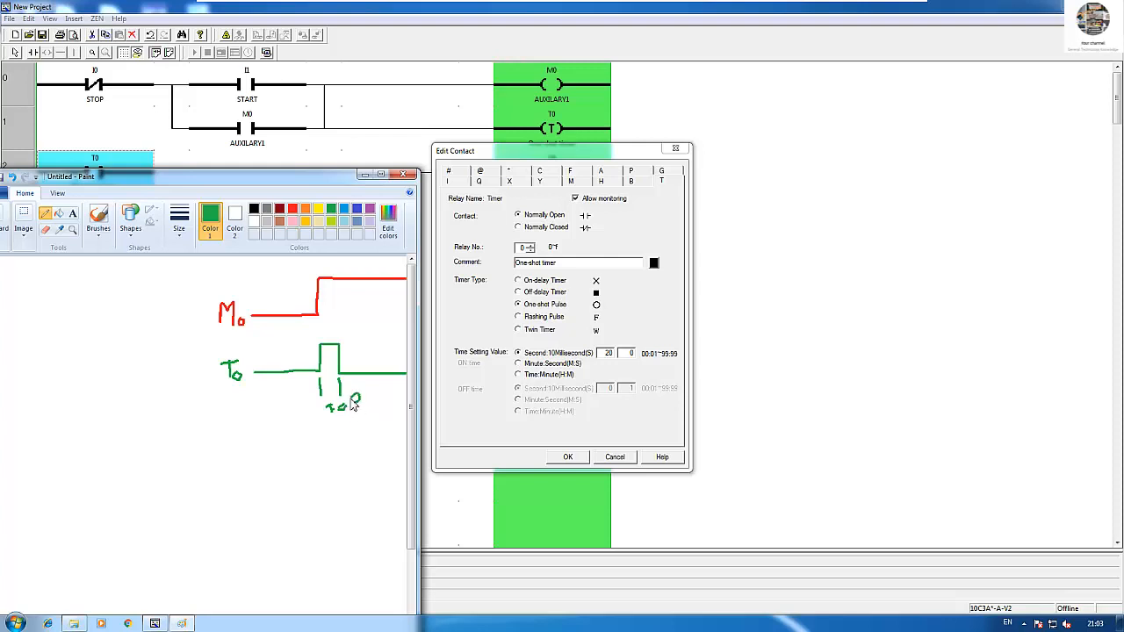
pyautogui.moveTo(349, 395); pyautogui.dragTo(360, 408)
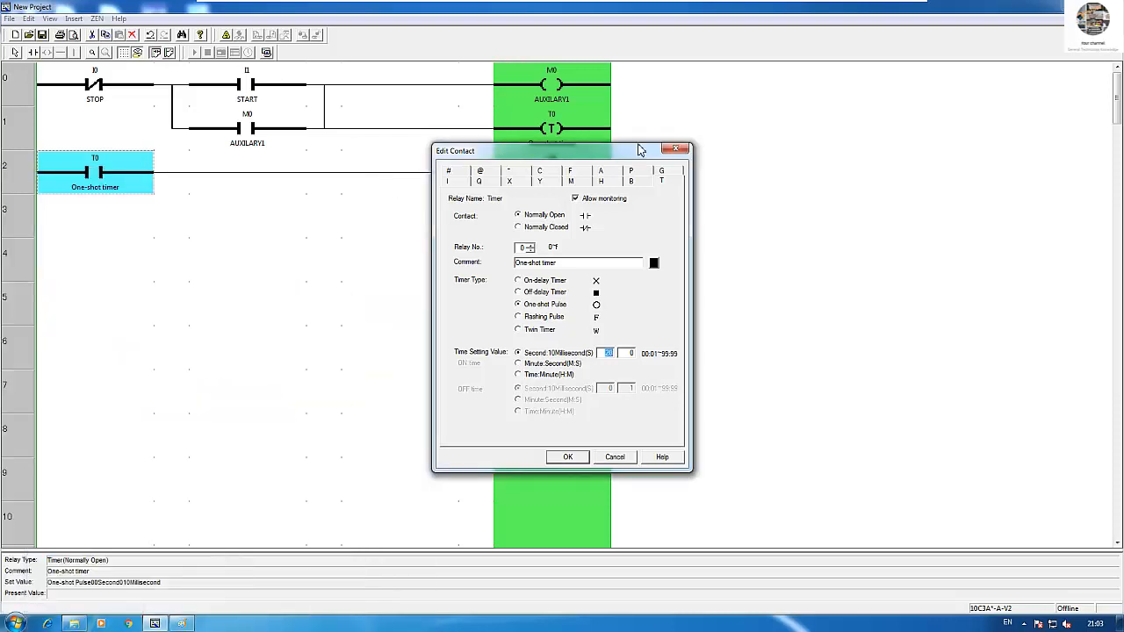
# Confirm T0 as a 20-second one-shot pulse in Edit Contact.
pyautogui.moveTo(562, 151); pyautogui.dragTo(815, 115)
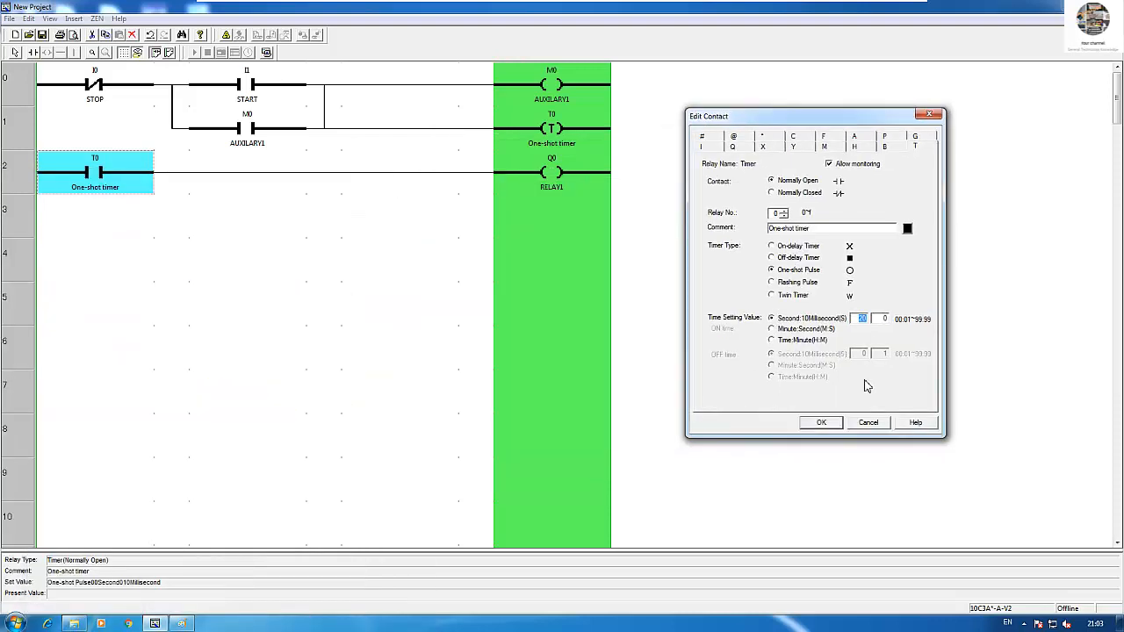
pyautogui.click(821, 423)
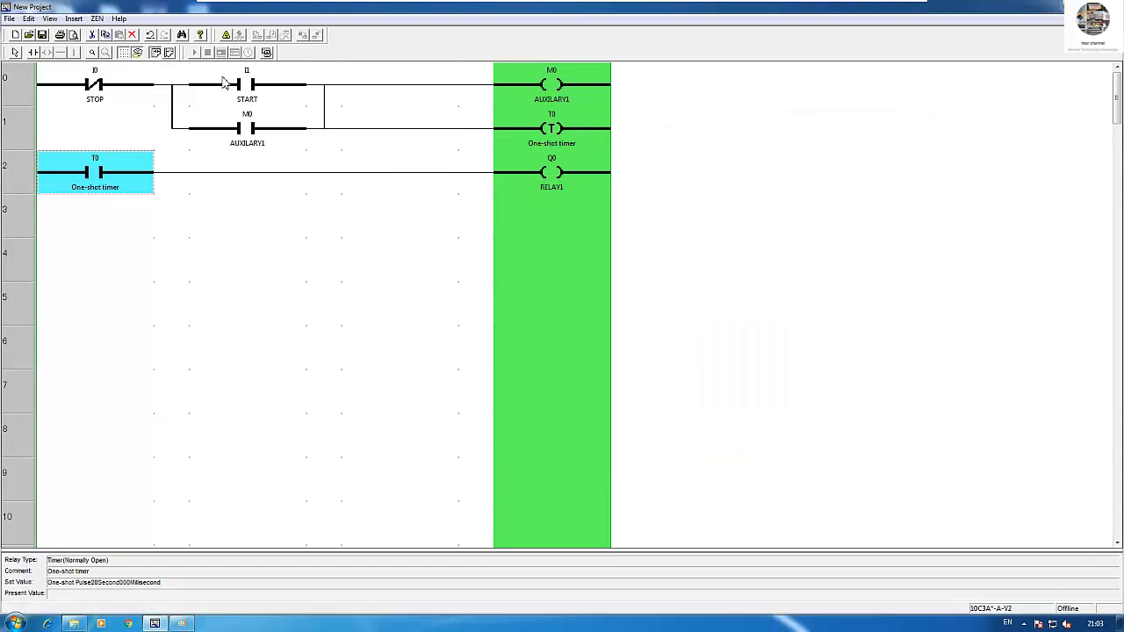
pyautogui.moveTo(266, 53)
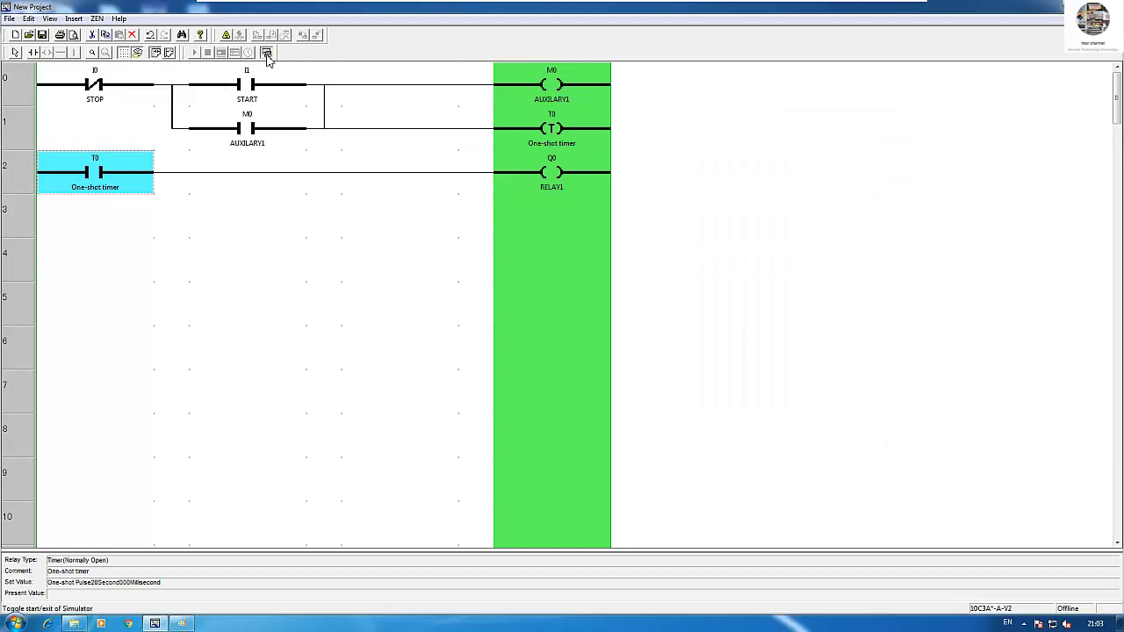
# Run the ladder in the simulator with the ZEN Image relay panel placed beside the ladder.
pyautogui.click(266, 52)
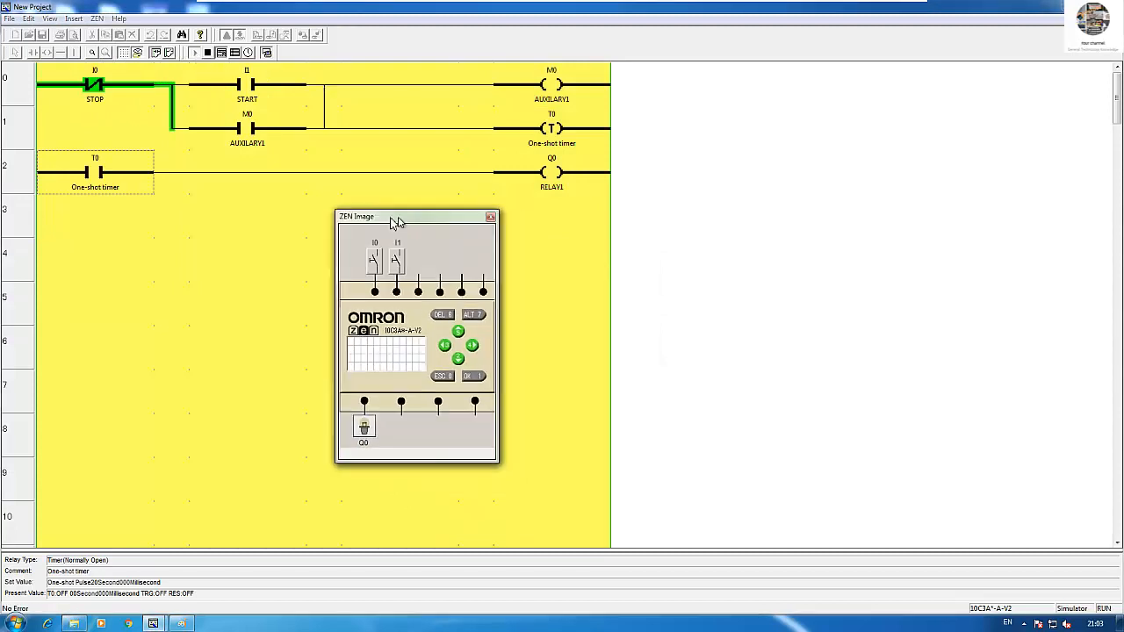
pyautogui.moveTo(393, 217); pyautogui.dragTo(378, 225)
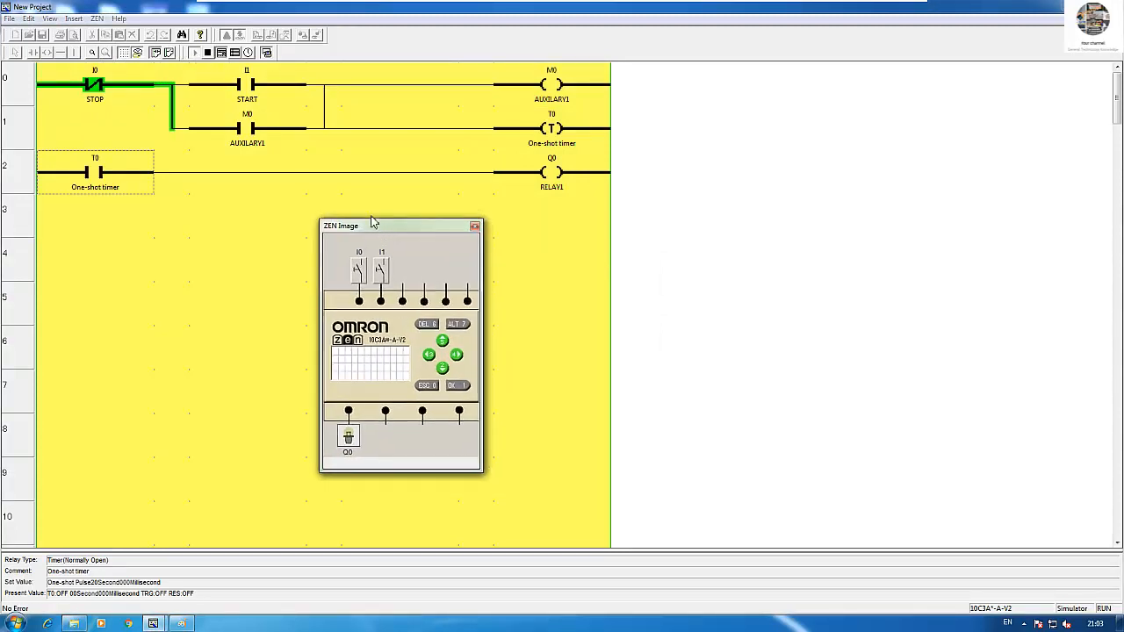
pyautogui.moveTo(375, 230)
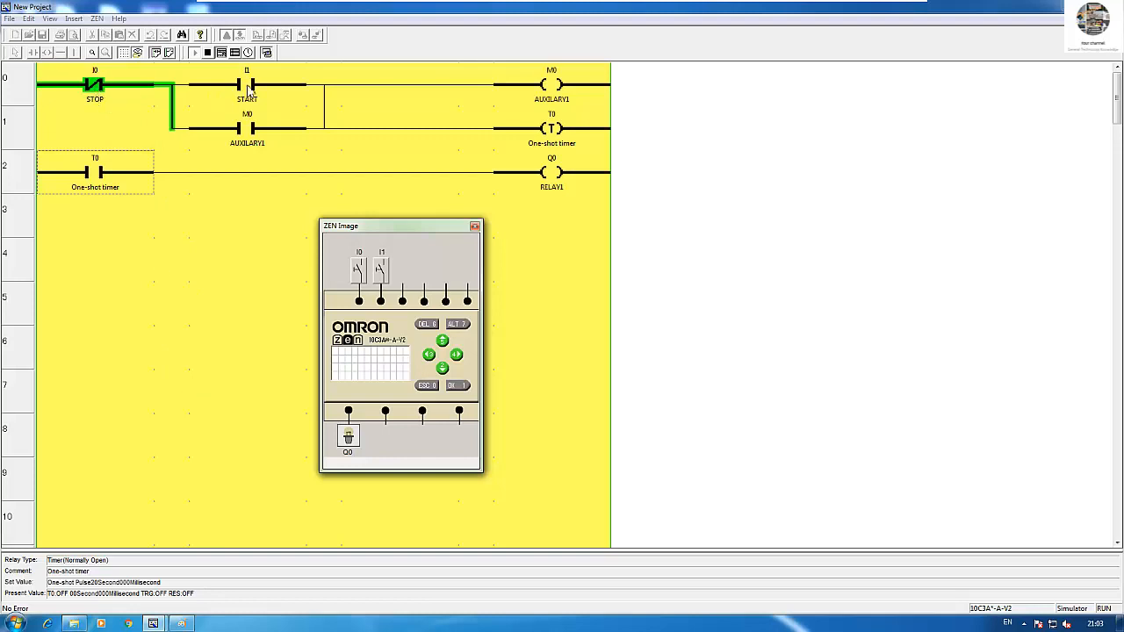
pyautogui.moveTo(263, 94)
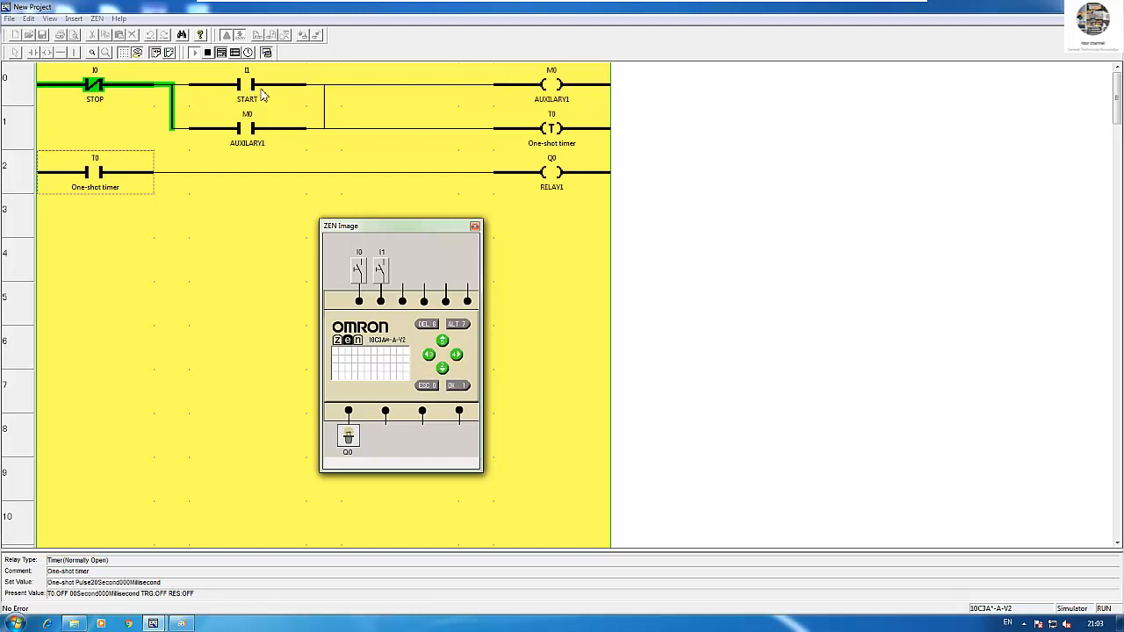
pyautogui.moveTo(561, 94)
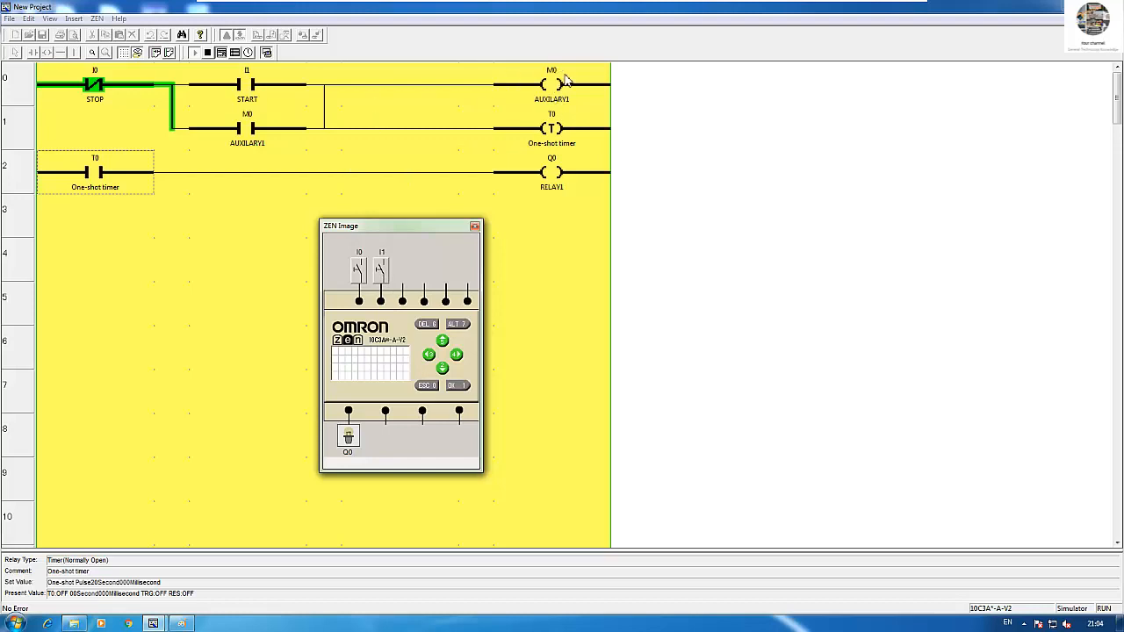
pyautogui.moveTo(371, 166)
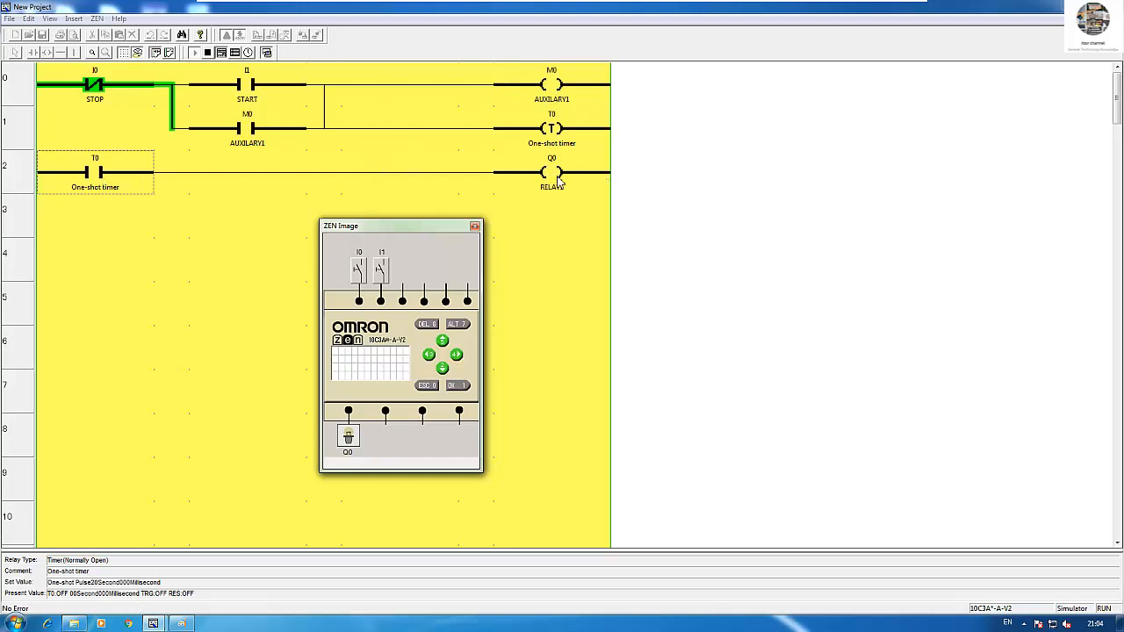
pyautogui.moveTo(148, 205)
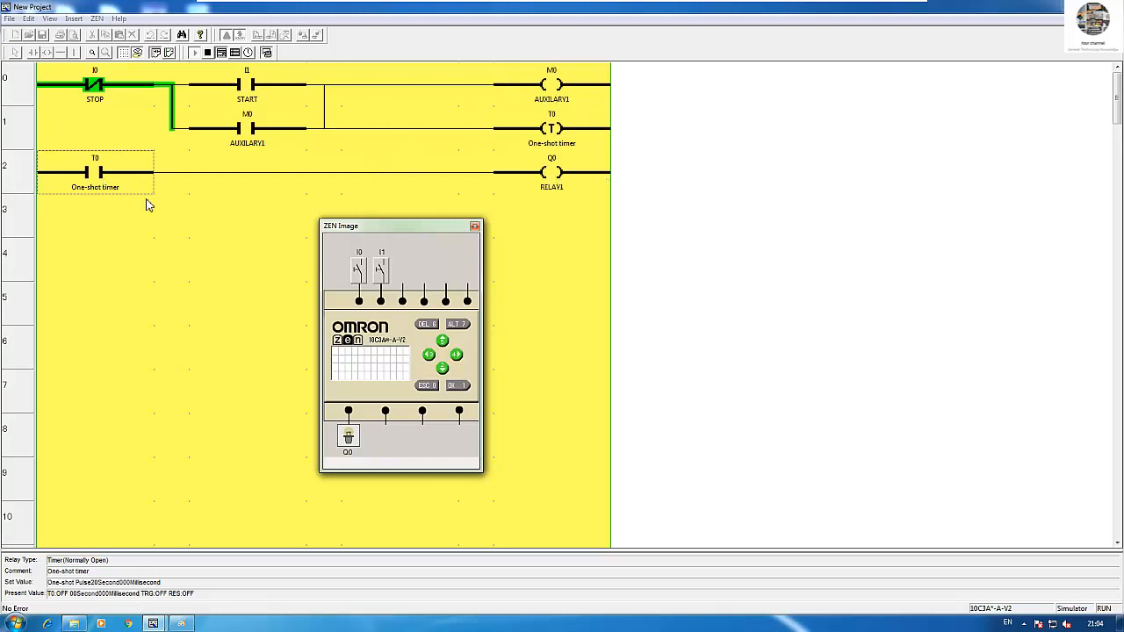
pyautogui.moveTo(305, 268)
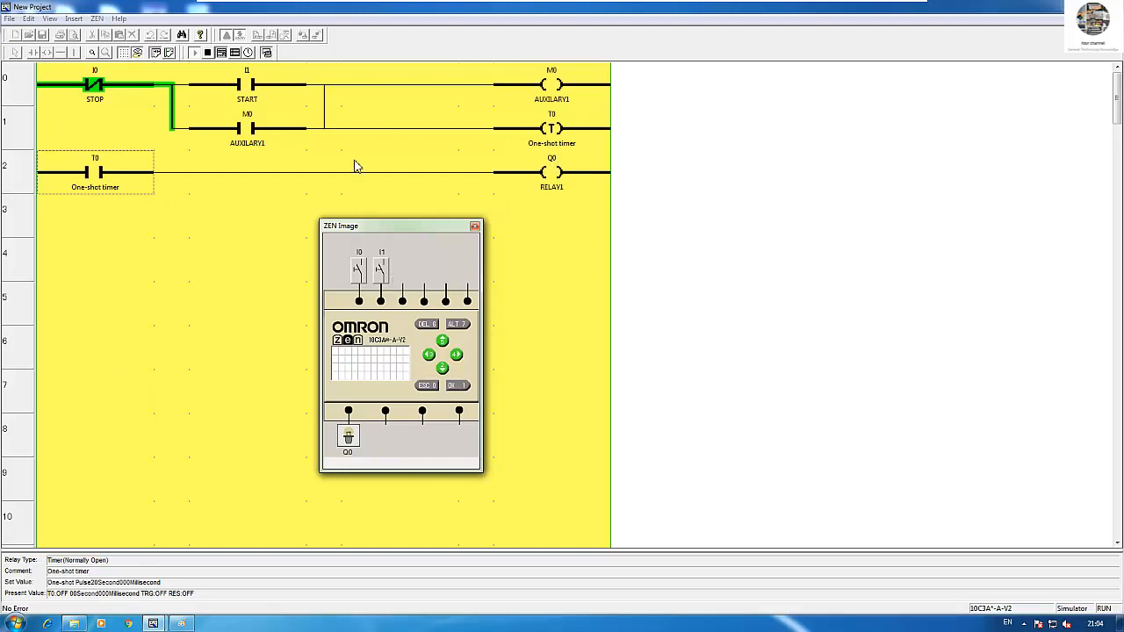
pyautogui.moveTo(371, 234)
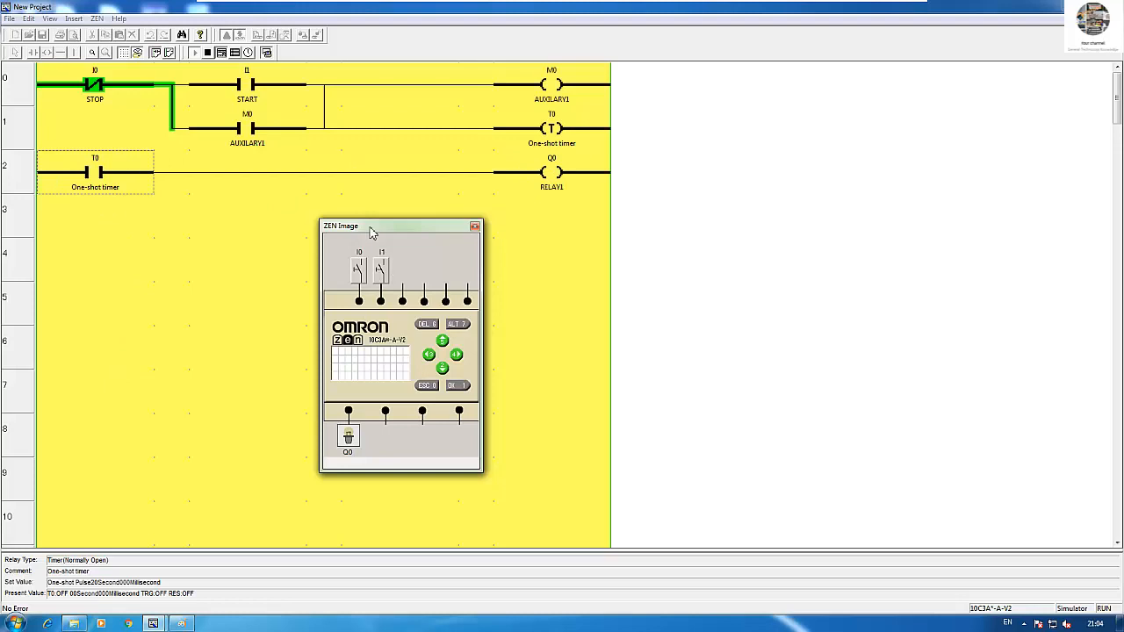
pyautogui.moveTo(369, 226); pyautogui.dragTo(701, 105)
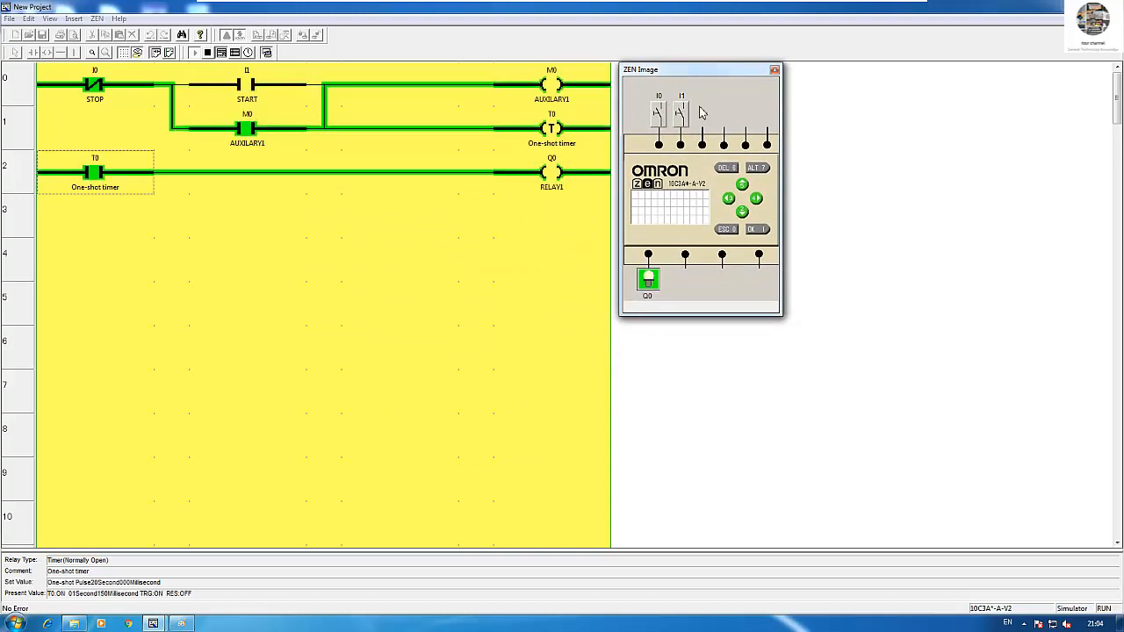
pyautogui.moveTo(208, 508)
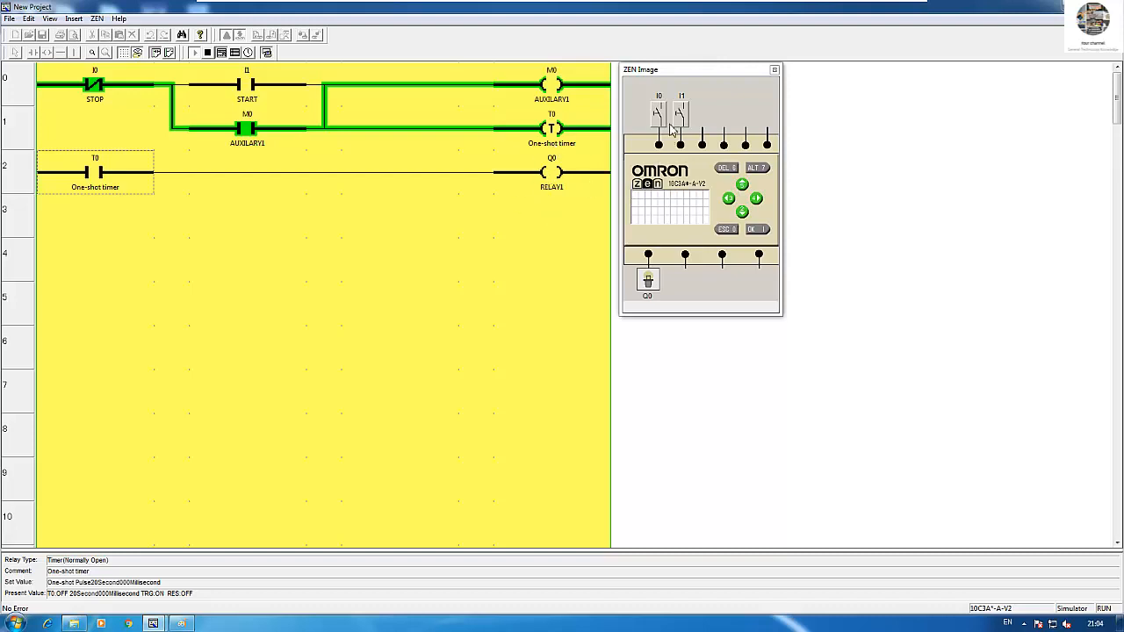
pyautogui.moveTo(492, 130)
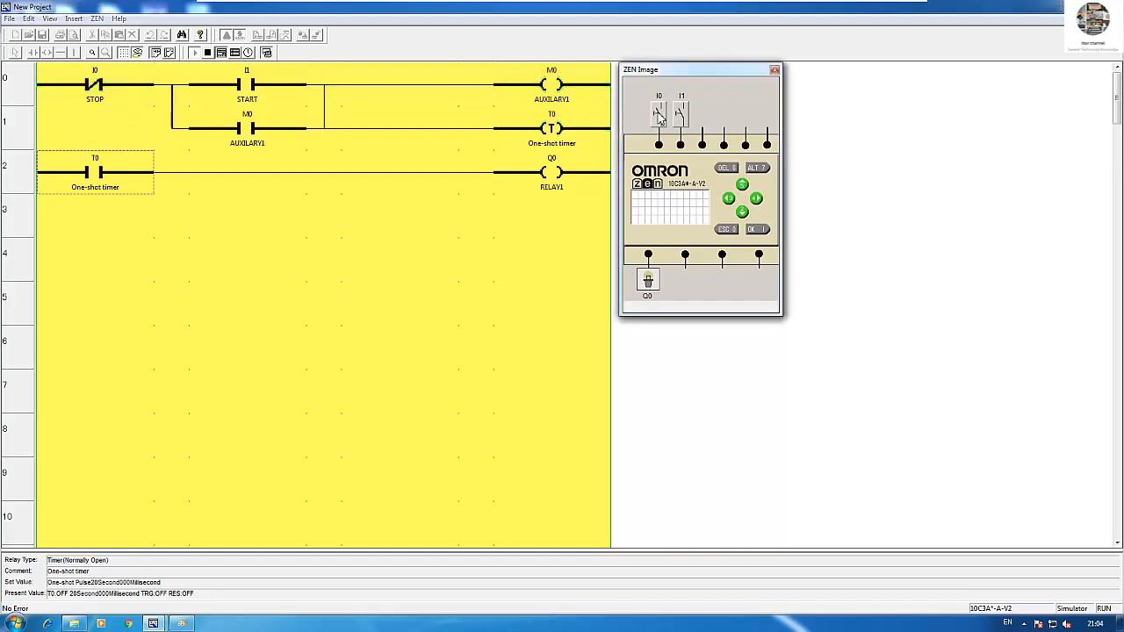
pyautogui.click(659, 114)
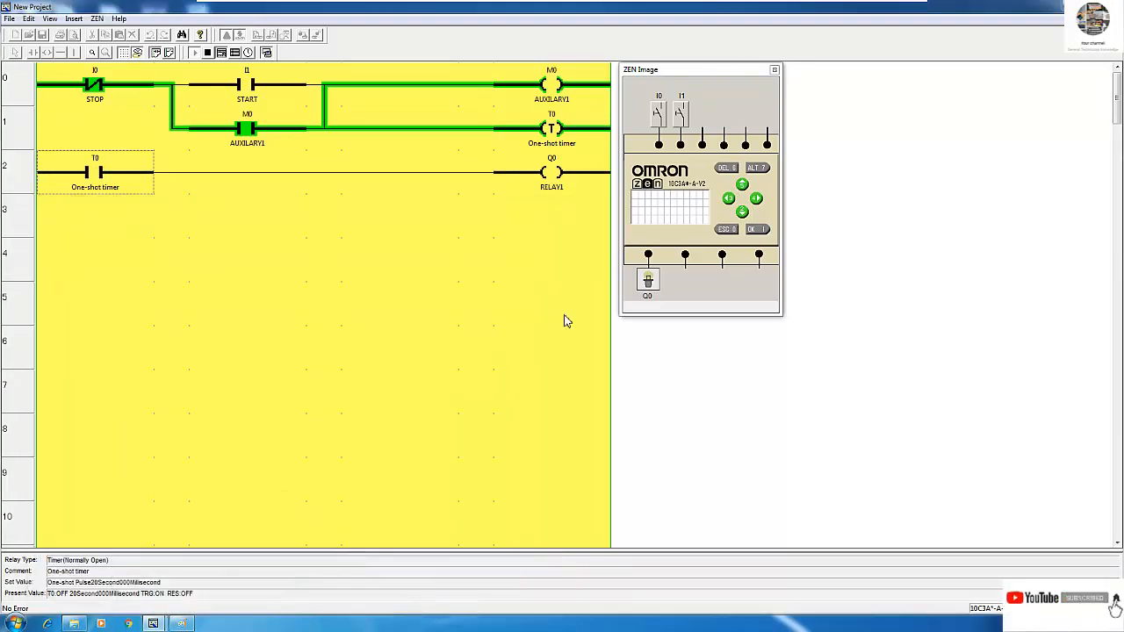
pyautogui.moveTo(545, 318)
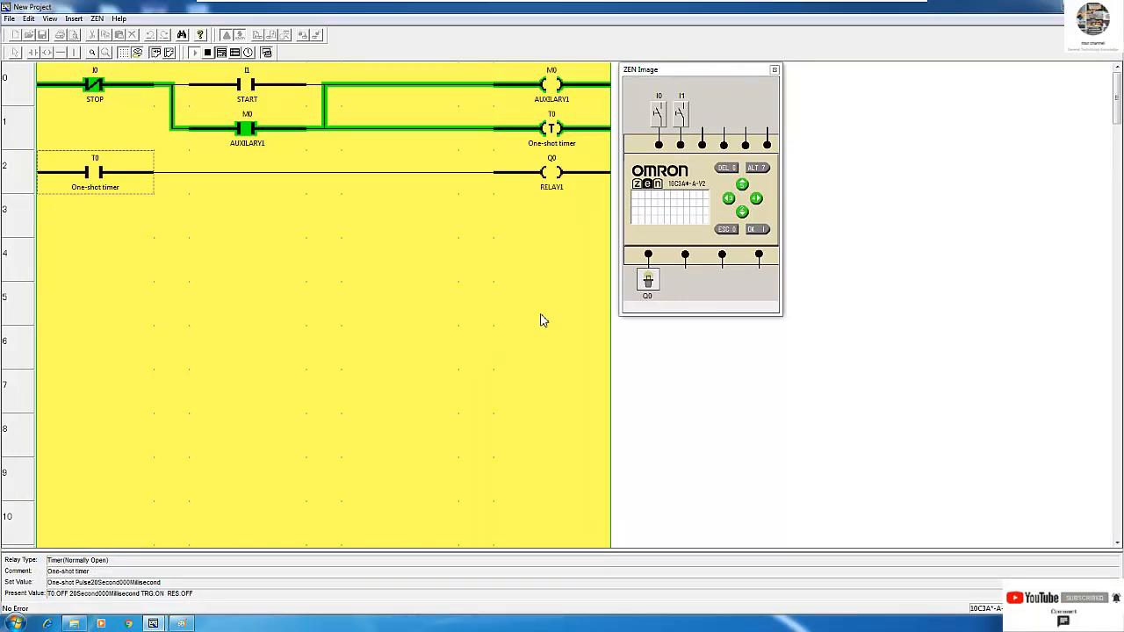